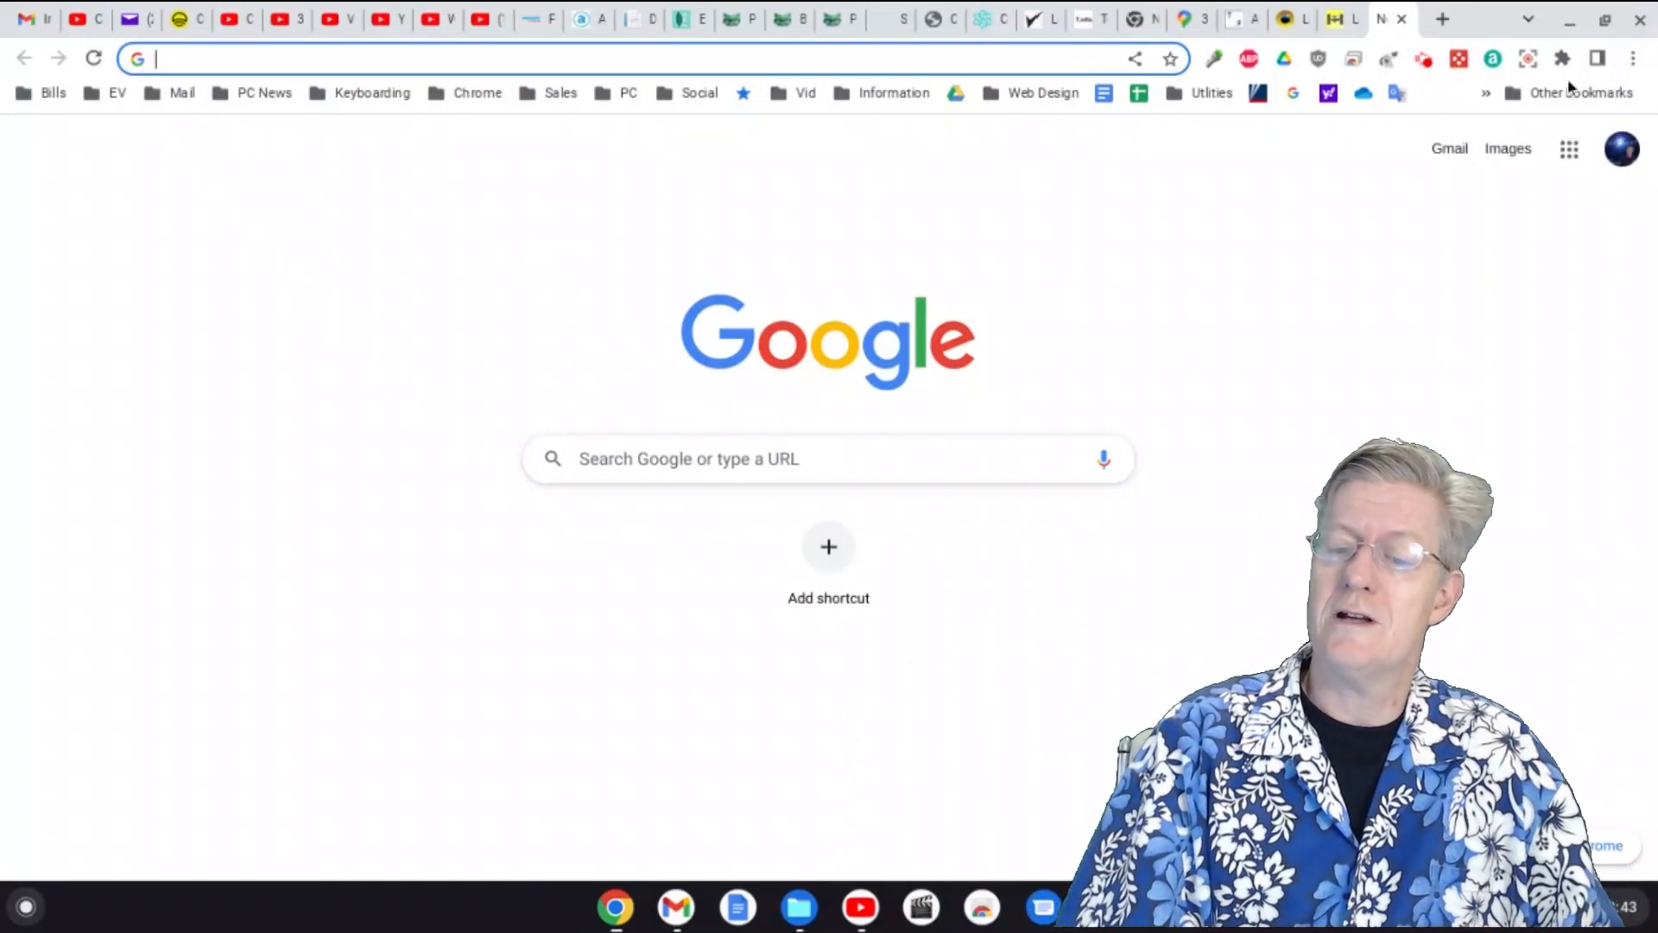
{"action": "mouse_move", "coordinate": [1561, 59]}
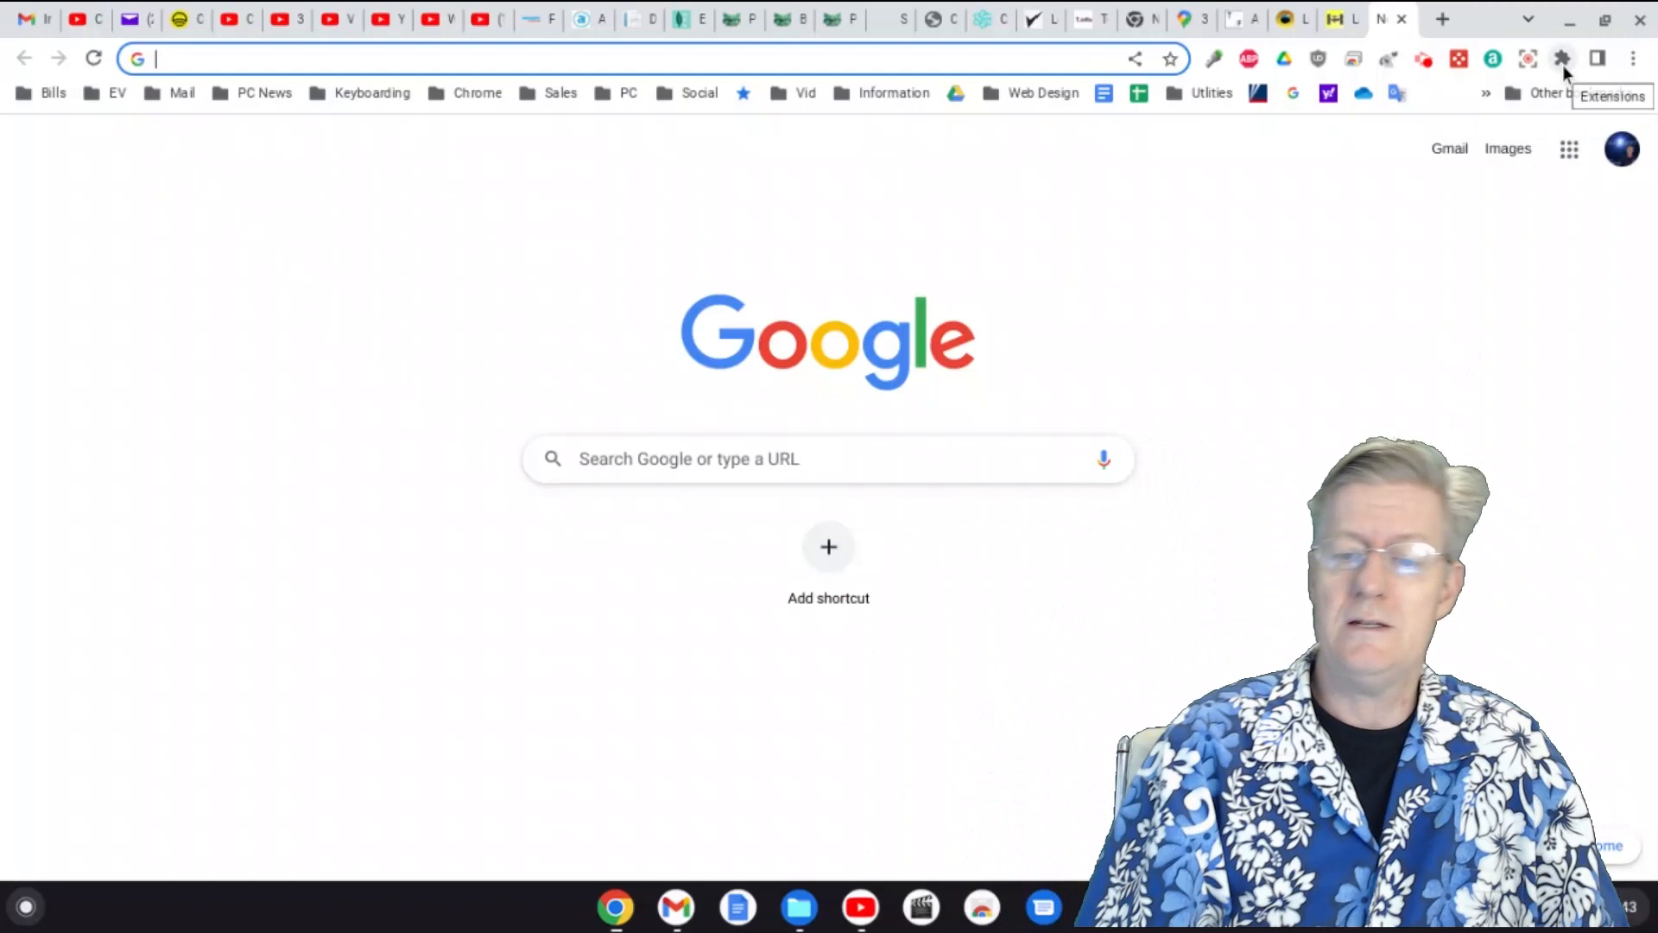
Step: Show Chrome's list of installed extensions from the toolbar puzzle-piece icon
{"action": "left_click", "coordinate": [1561, 59]}
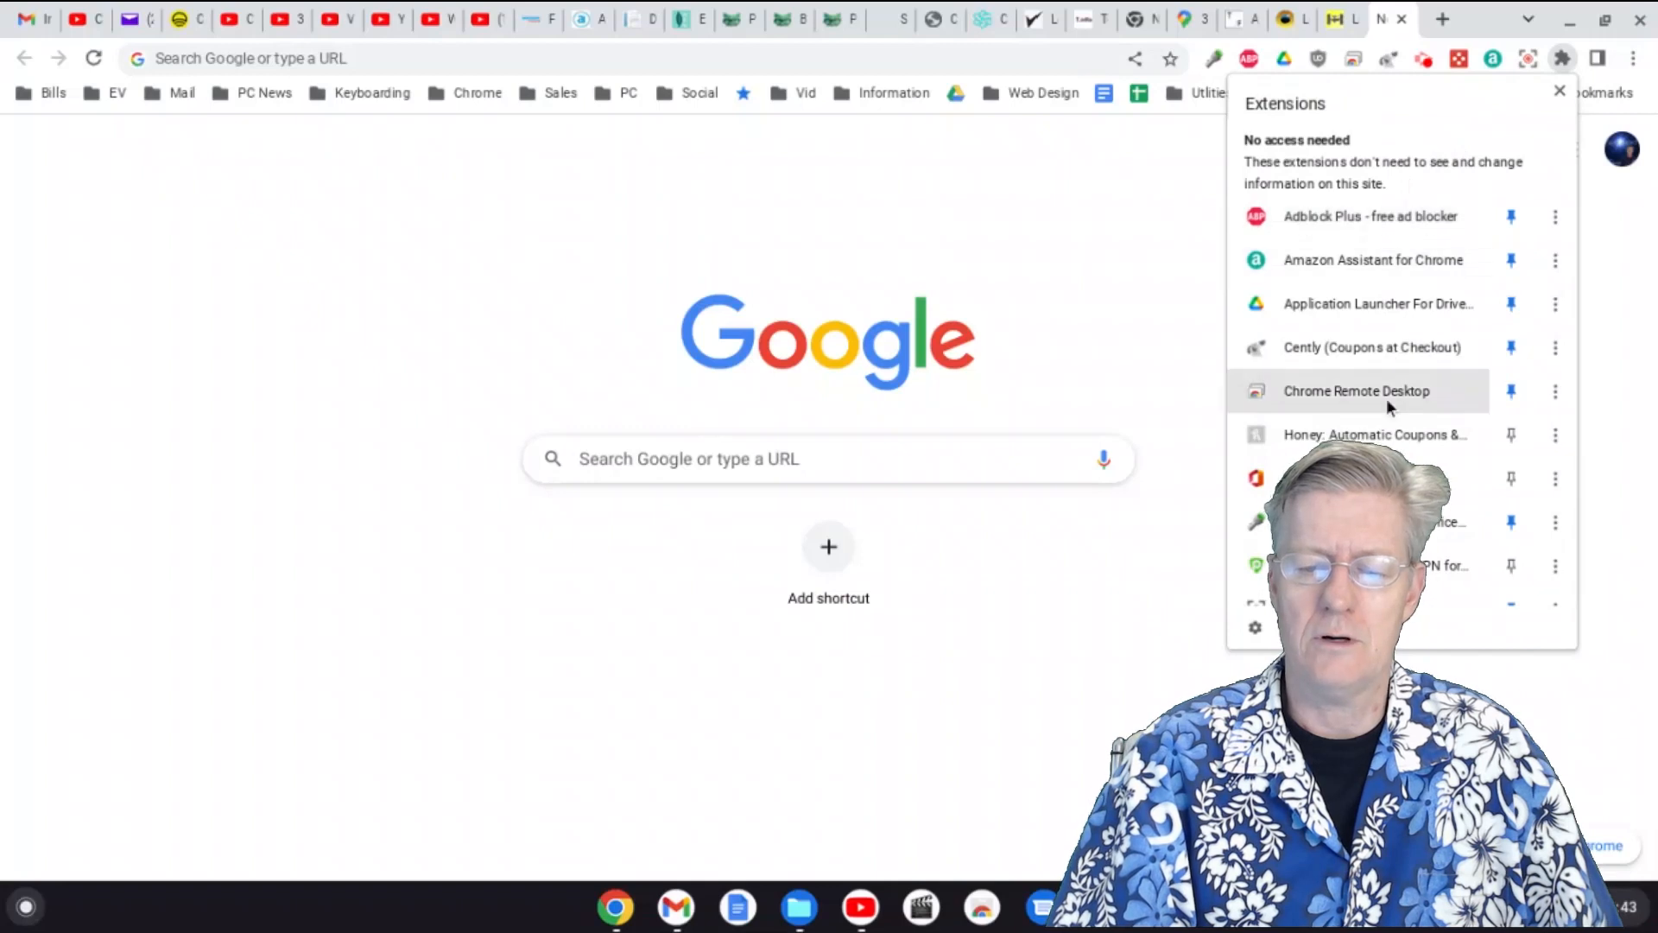
{"action": "scroll", "scroll_direction": "down", "scroll_amount": 3}
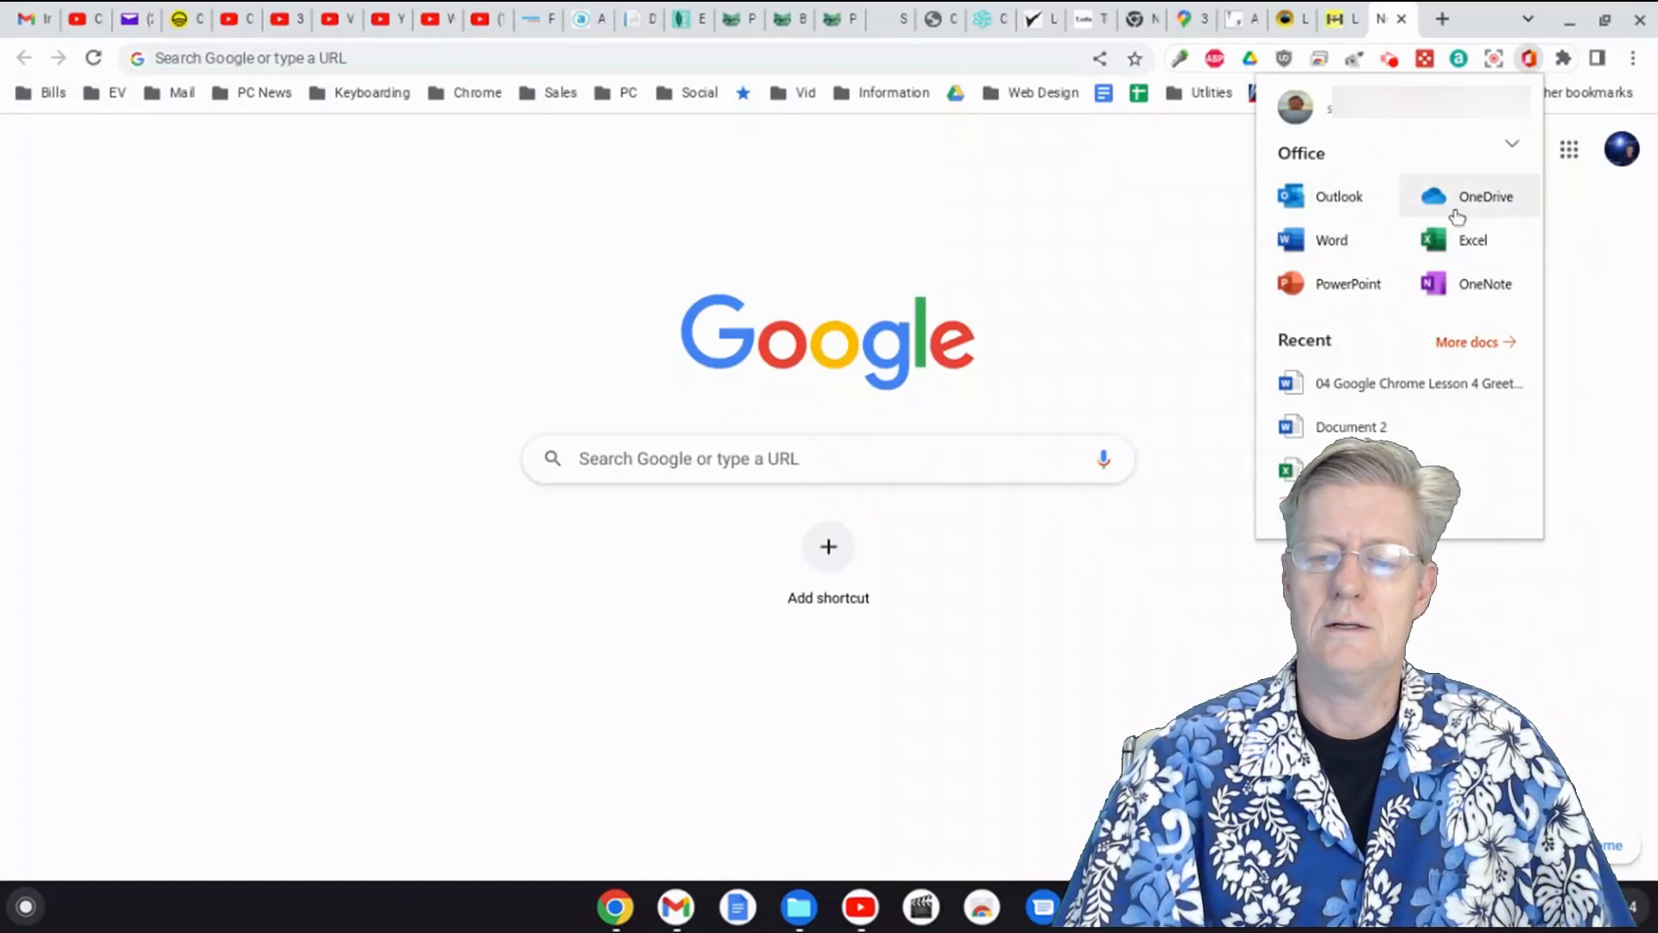
{"action": "mouse_move", "coordinate": [1347, 245]}
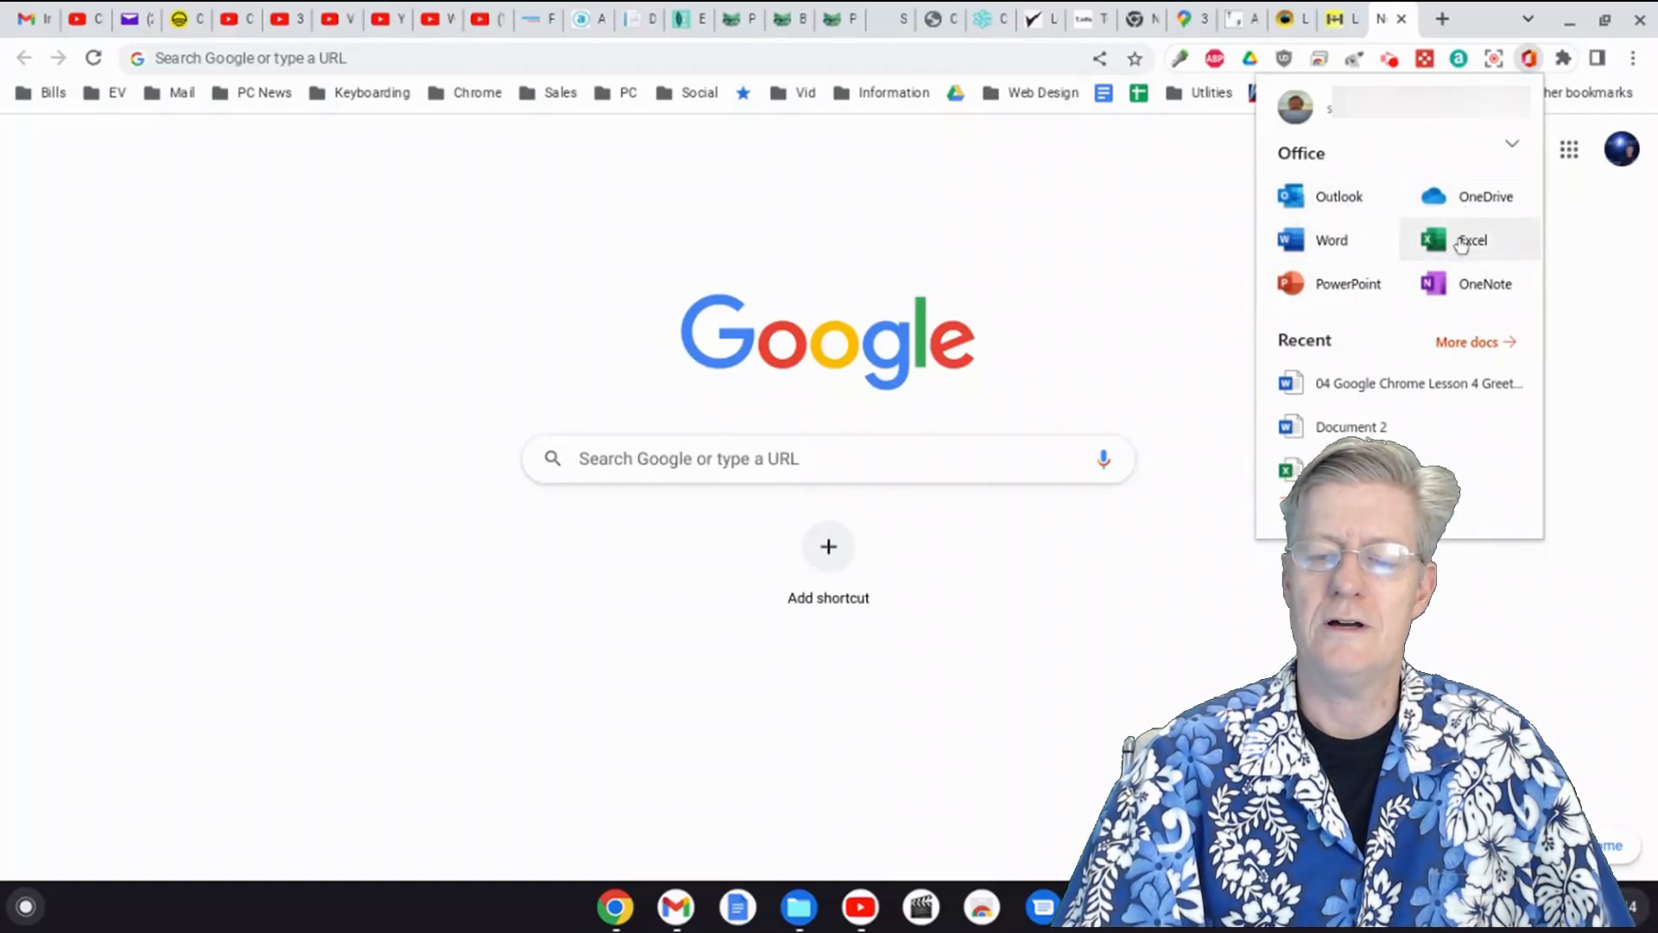
{"action": "mouse_move", "coordinate": [1458, 290]}
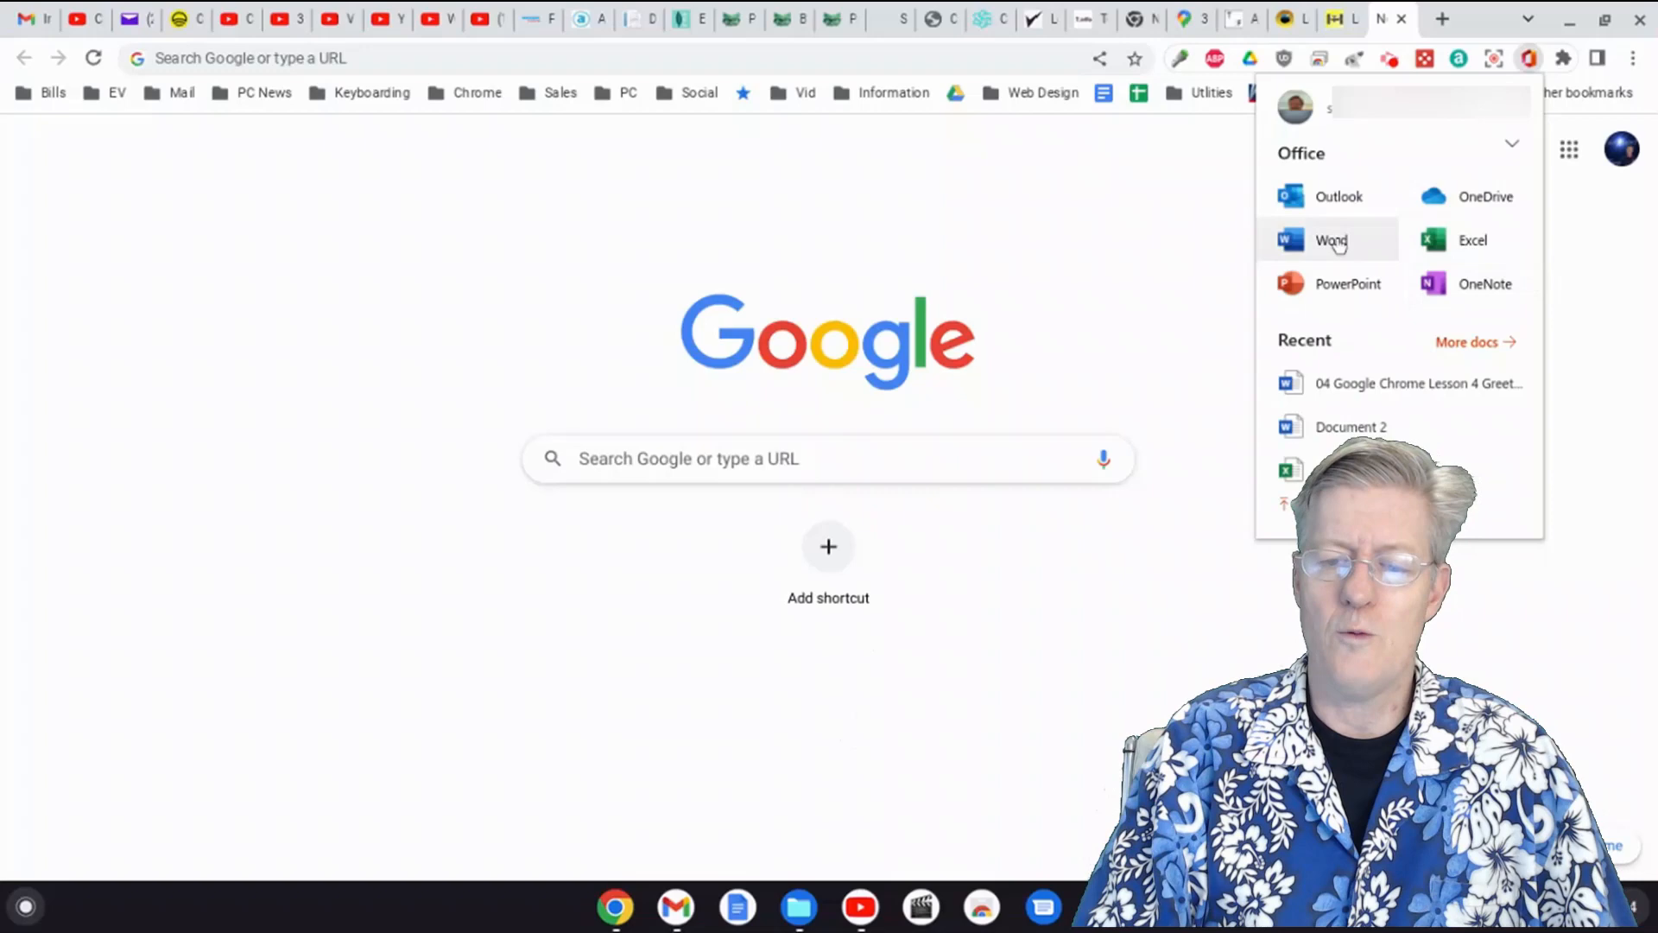
Step: Launch Word for the web and open the recent '04 Google Chrome Lesson 4 Greeting Card Done Fall' document
{"action": "left_click", "coordinate": [1330, 240]}
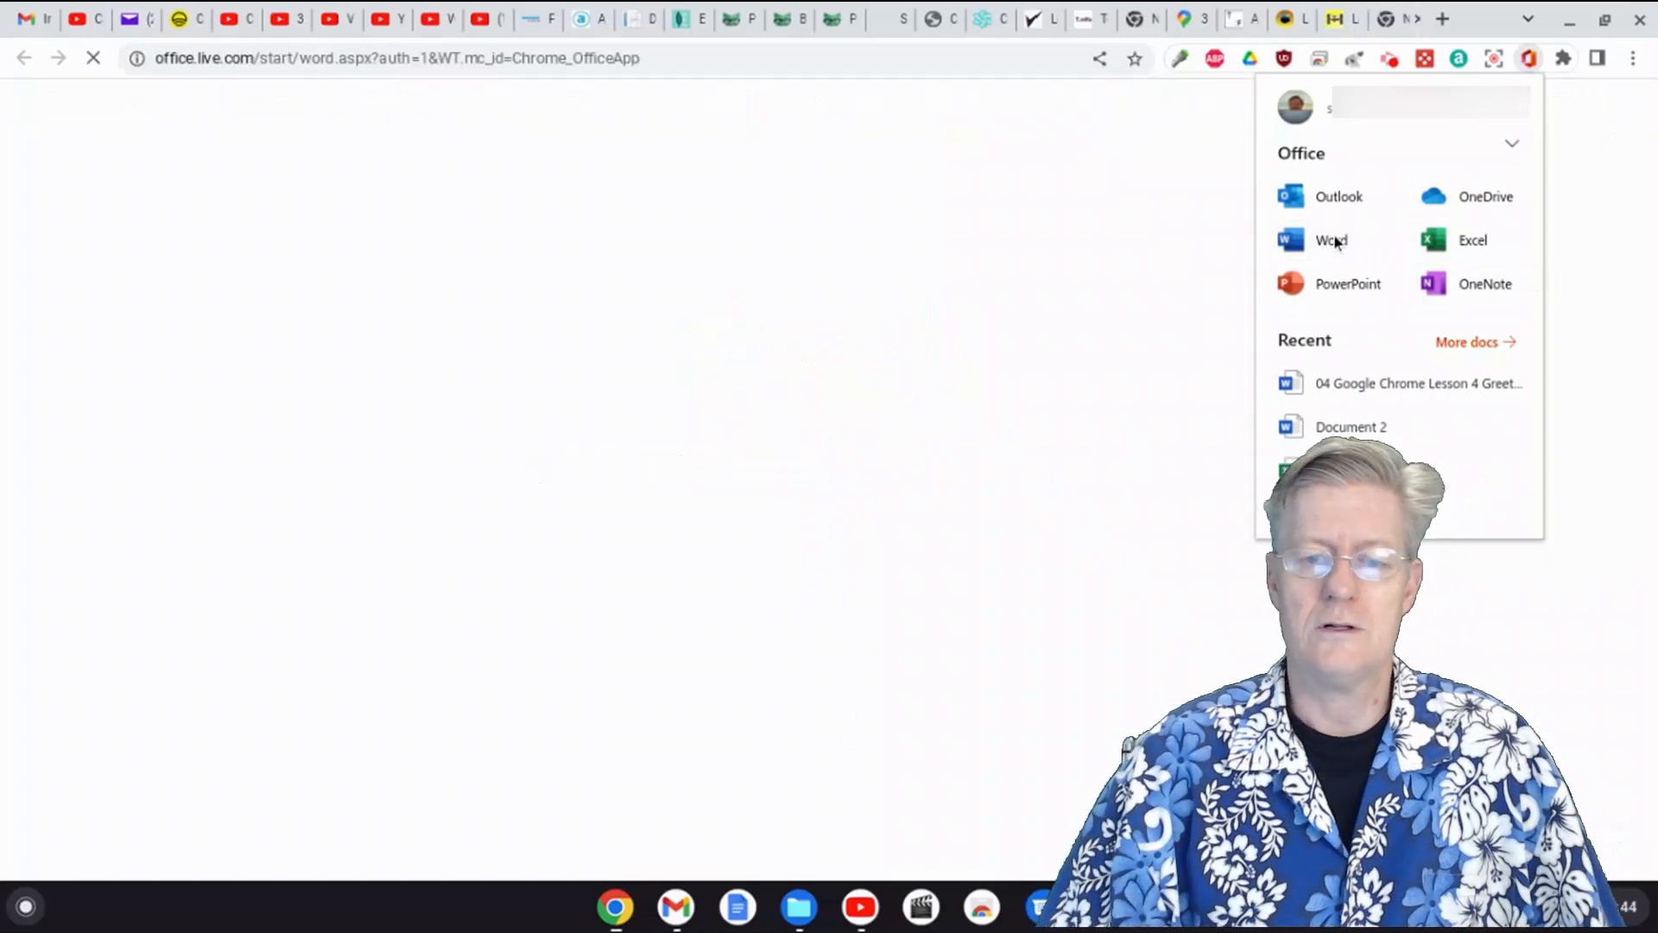
{"action": "left_click", "coordinate": [1330, 240]}
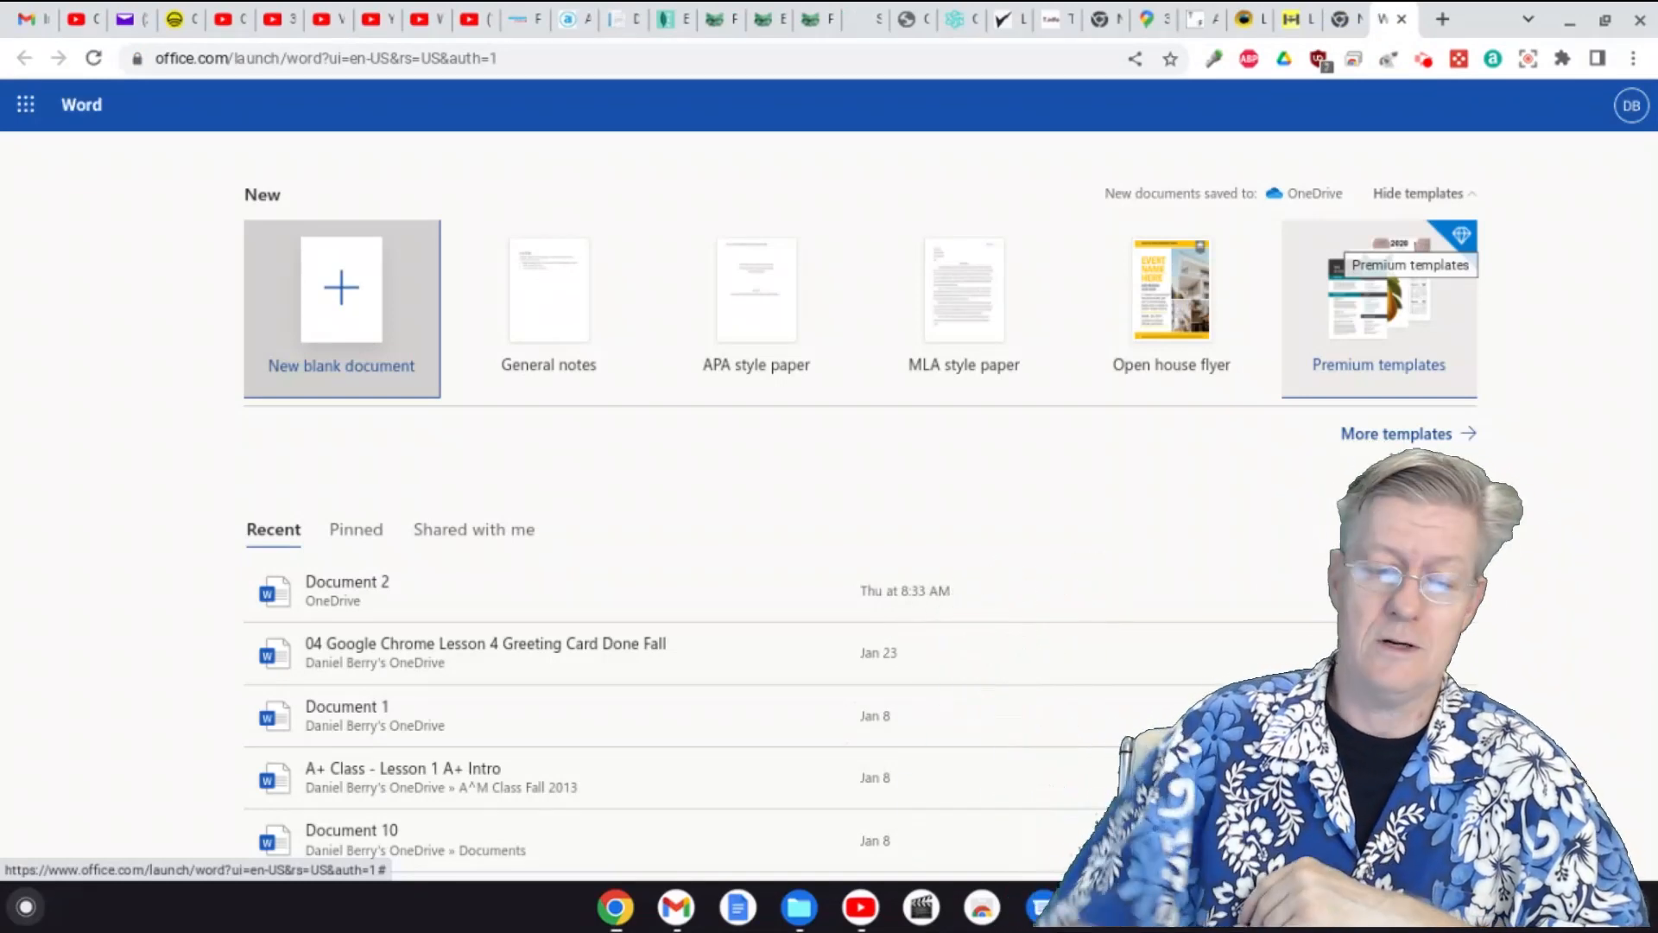
{"action": "mouse_move", "coordinate": [501, 617]}
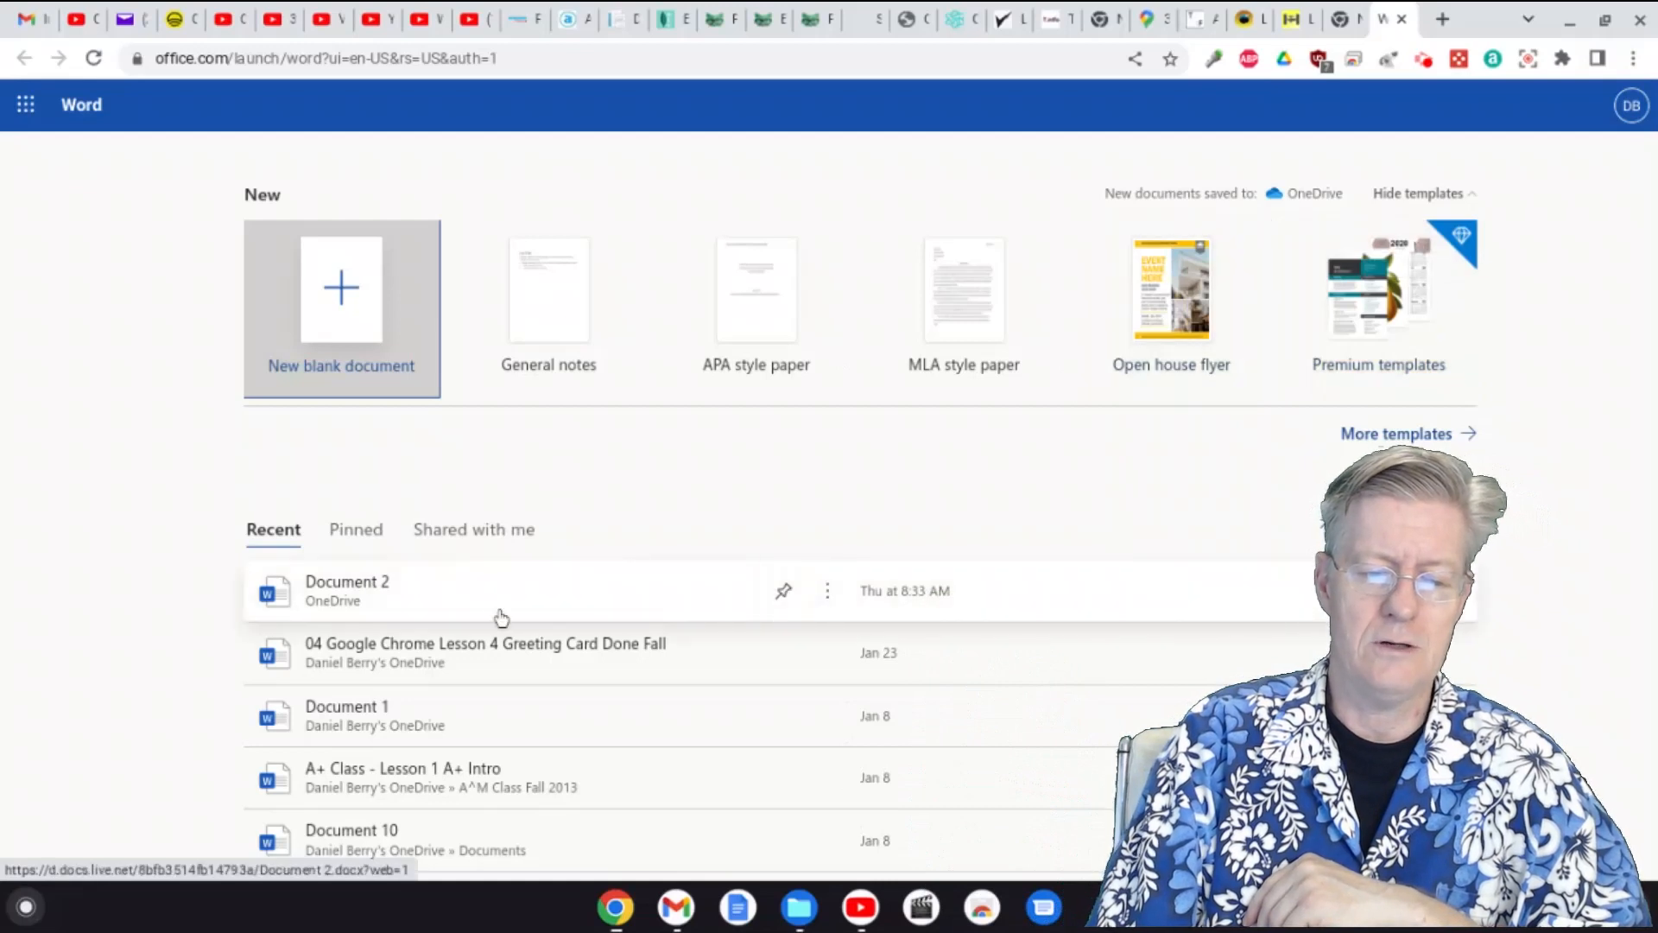
{"action": "mouse_move", "coordinate": [496, 659]}
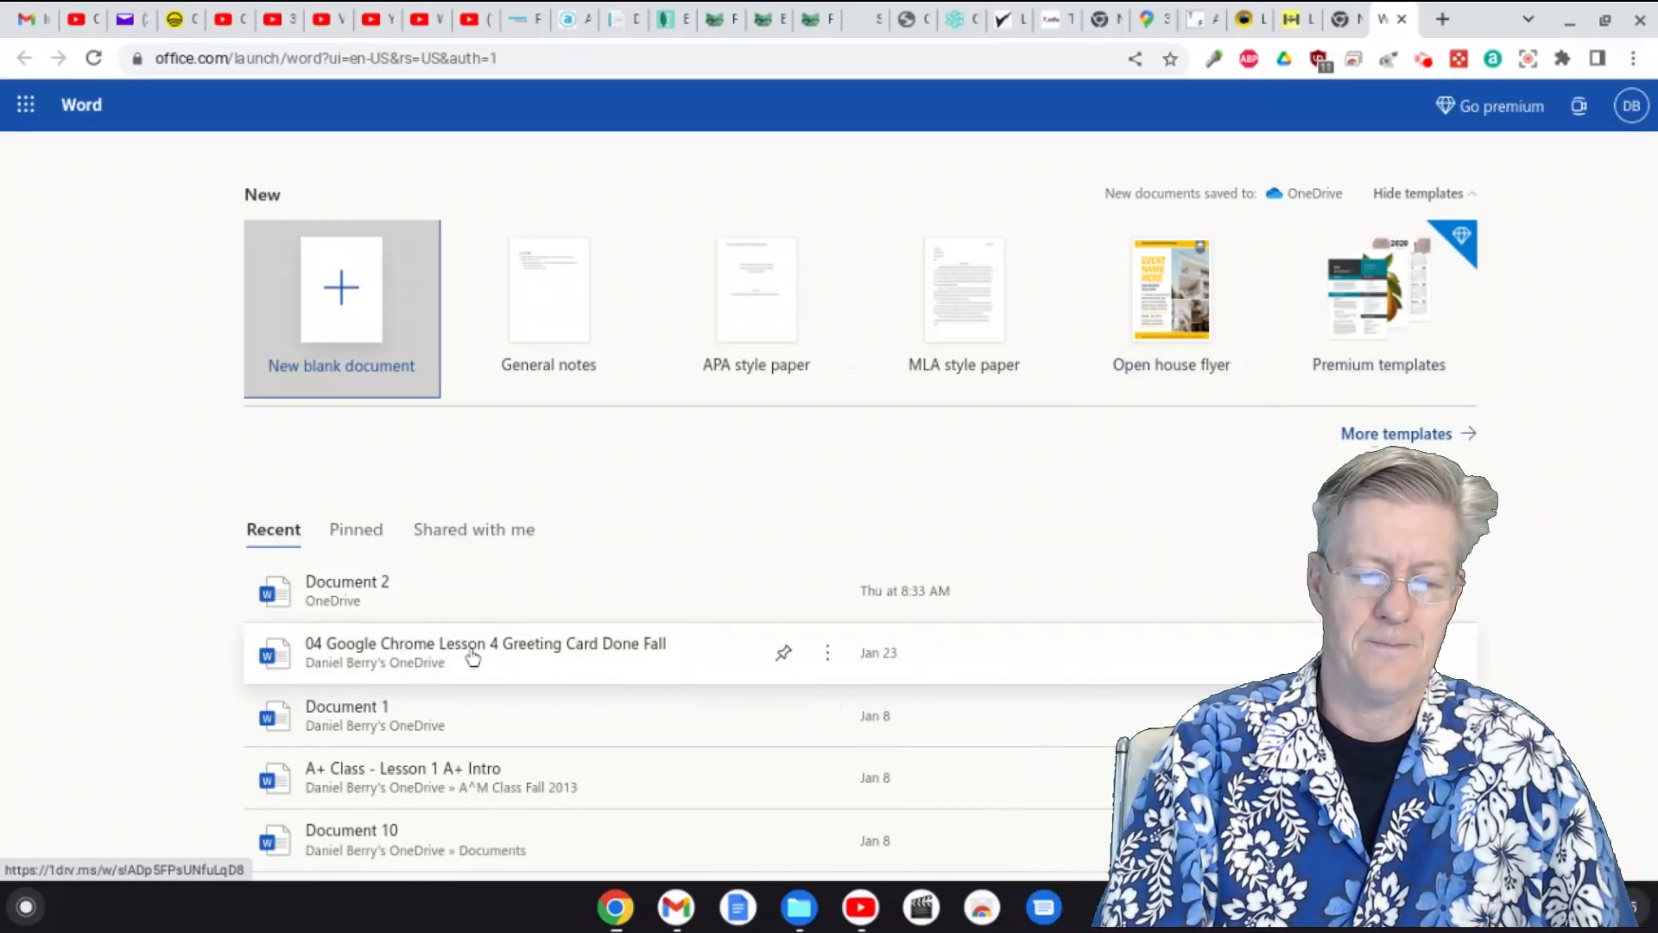
{"action": "left_click", "coordinate": [471, 653]}
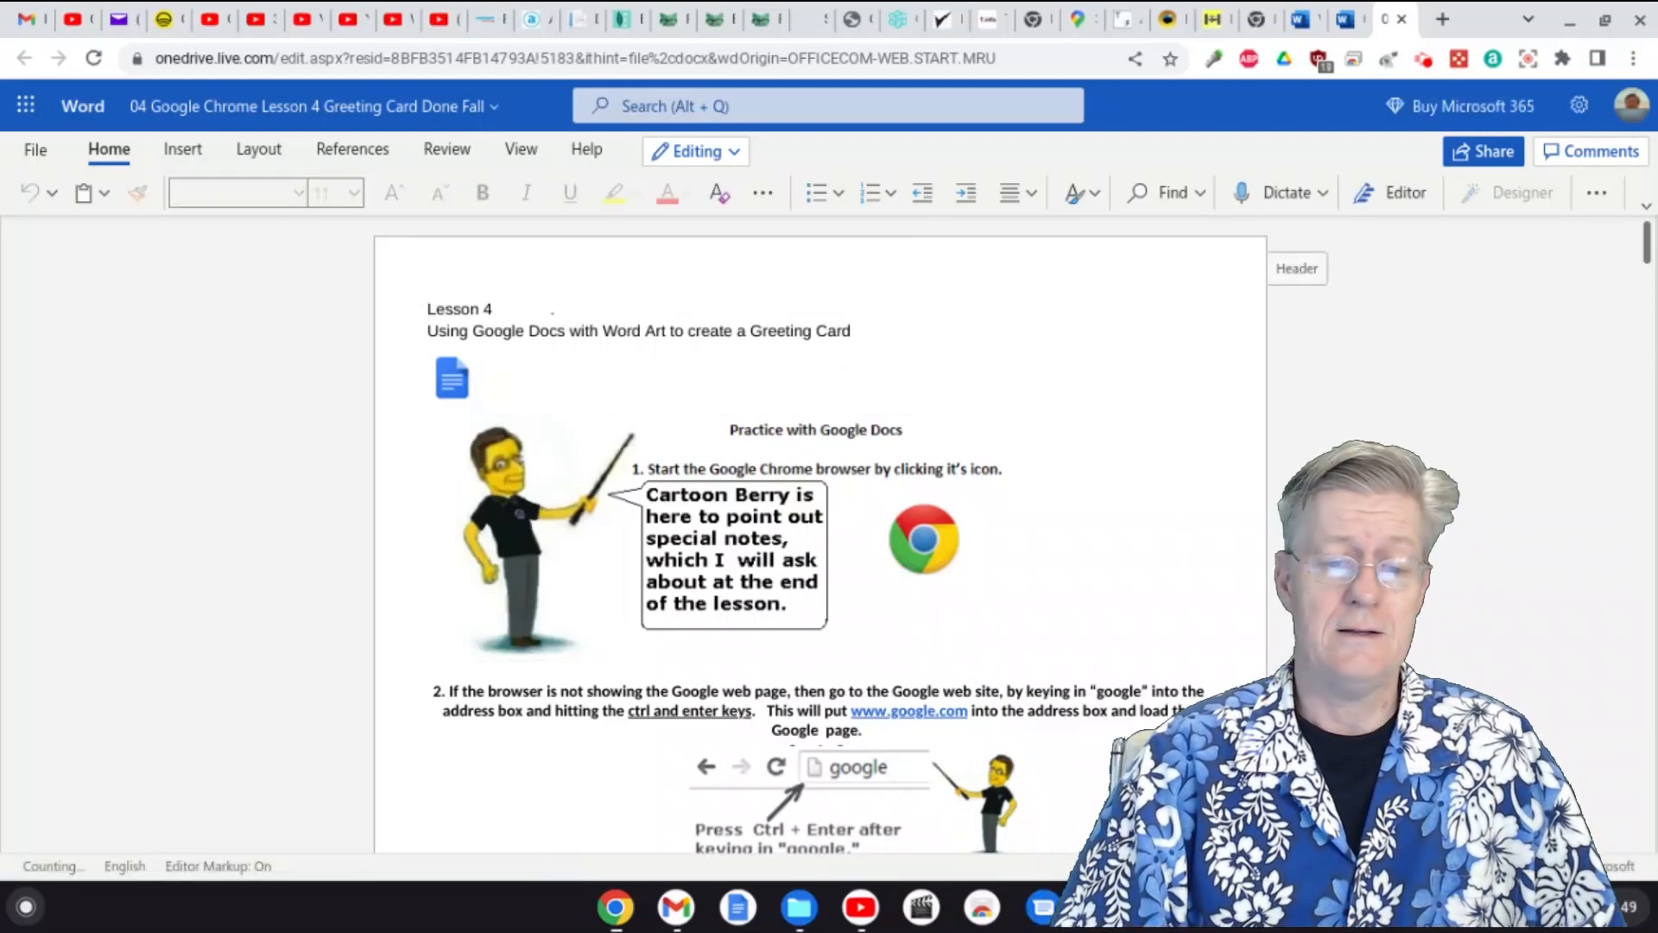
Step: Align the 'Lesson 4' heading lines to centre and make the greeting card subtitle bold
{"action": "left_click", "coordinate": [855, 330]}
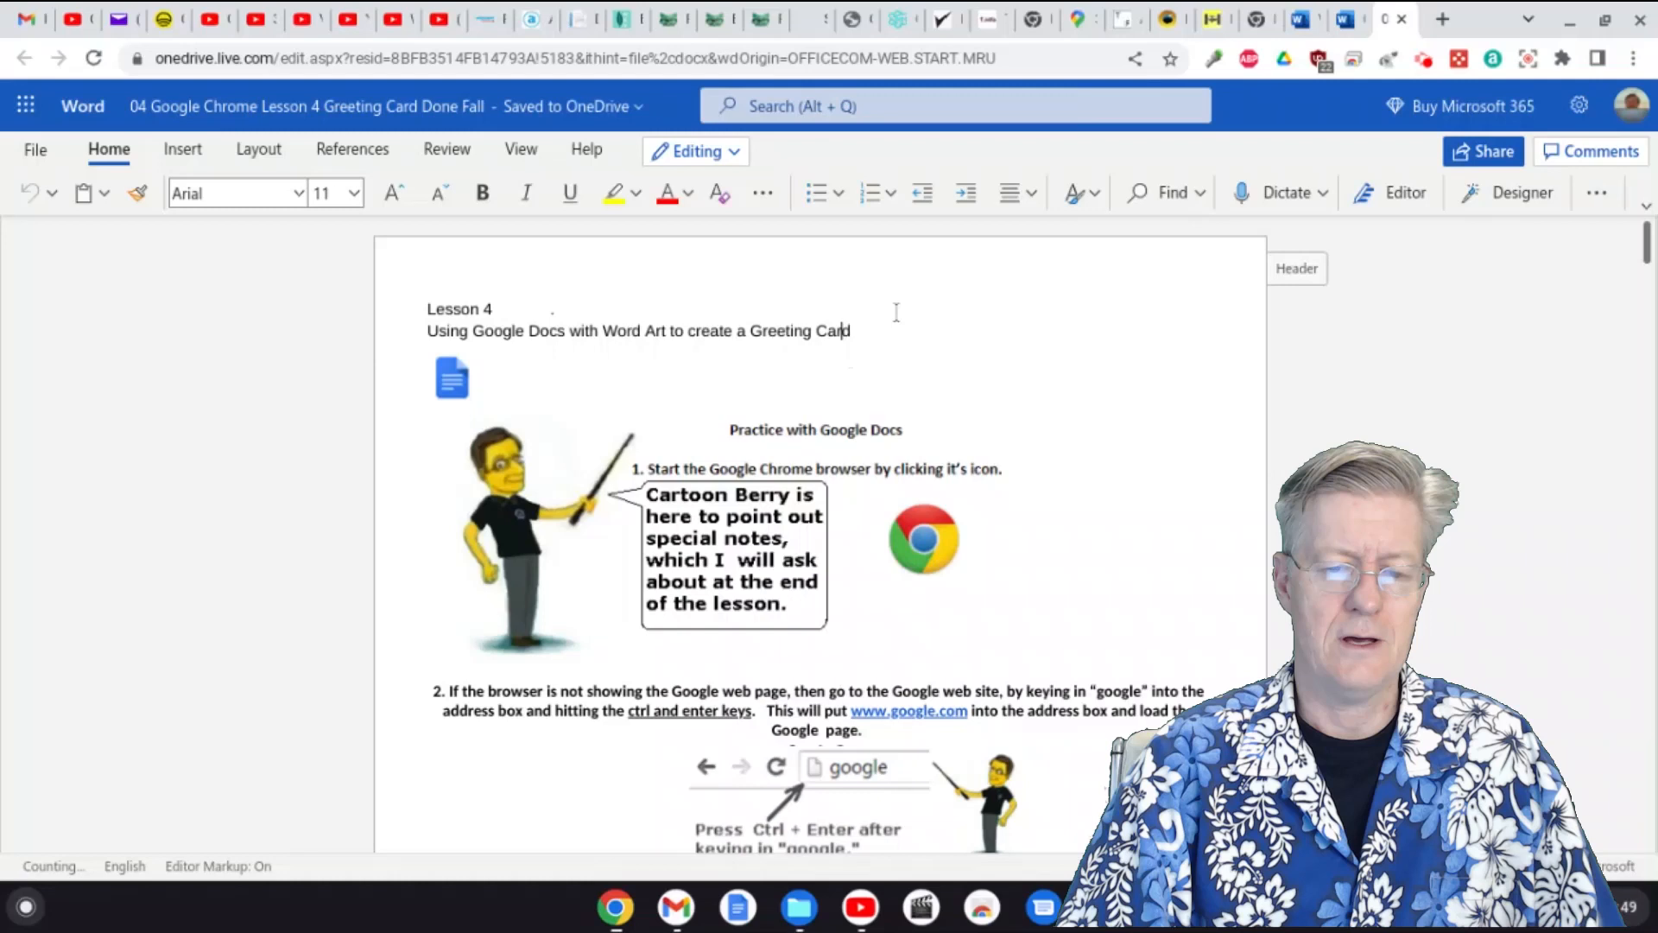
{"action": "left_click", "coordinate": [1031, 191]}
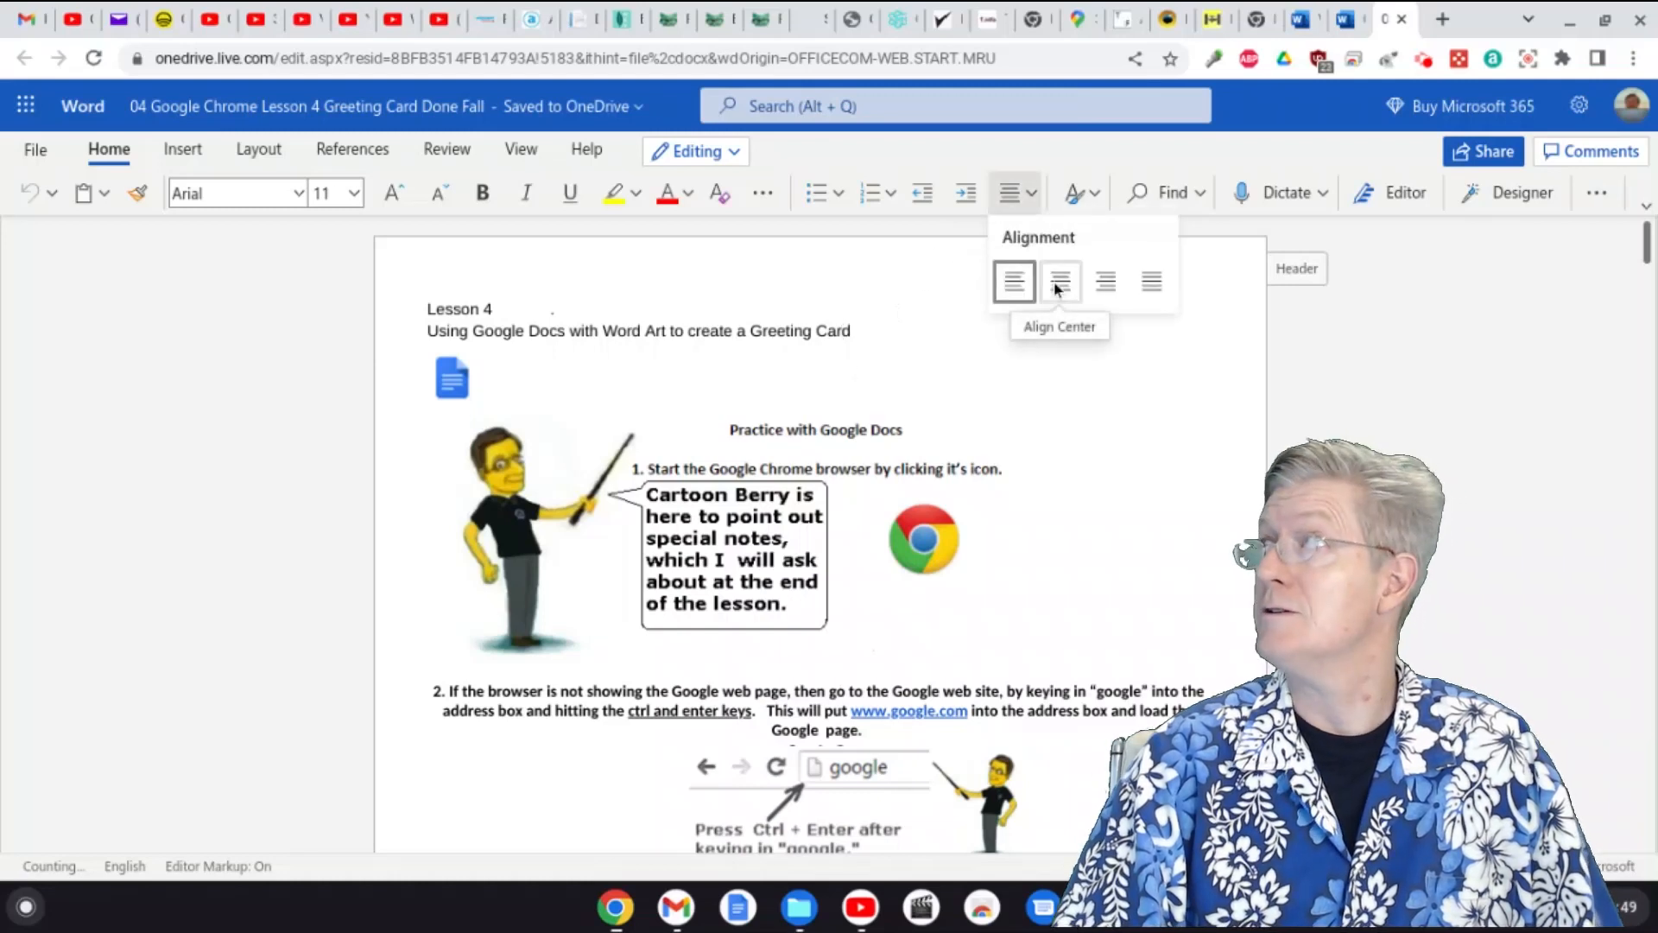
{"action": "left_click", "coordinate": [1061, 282]}
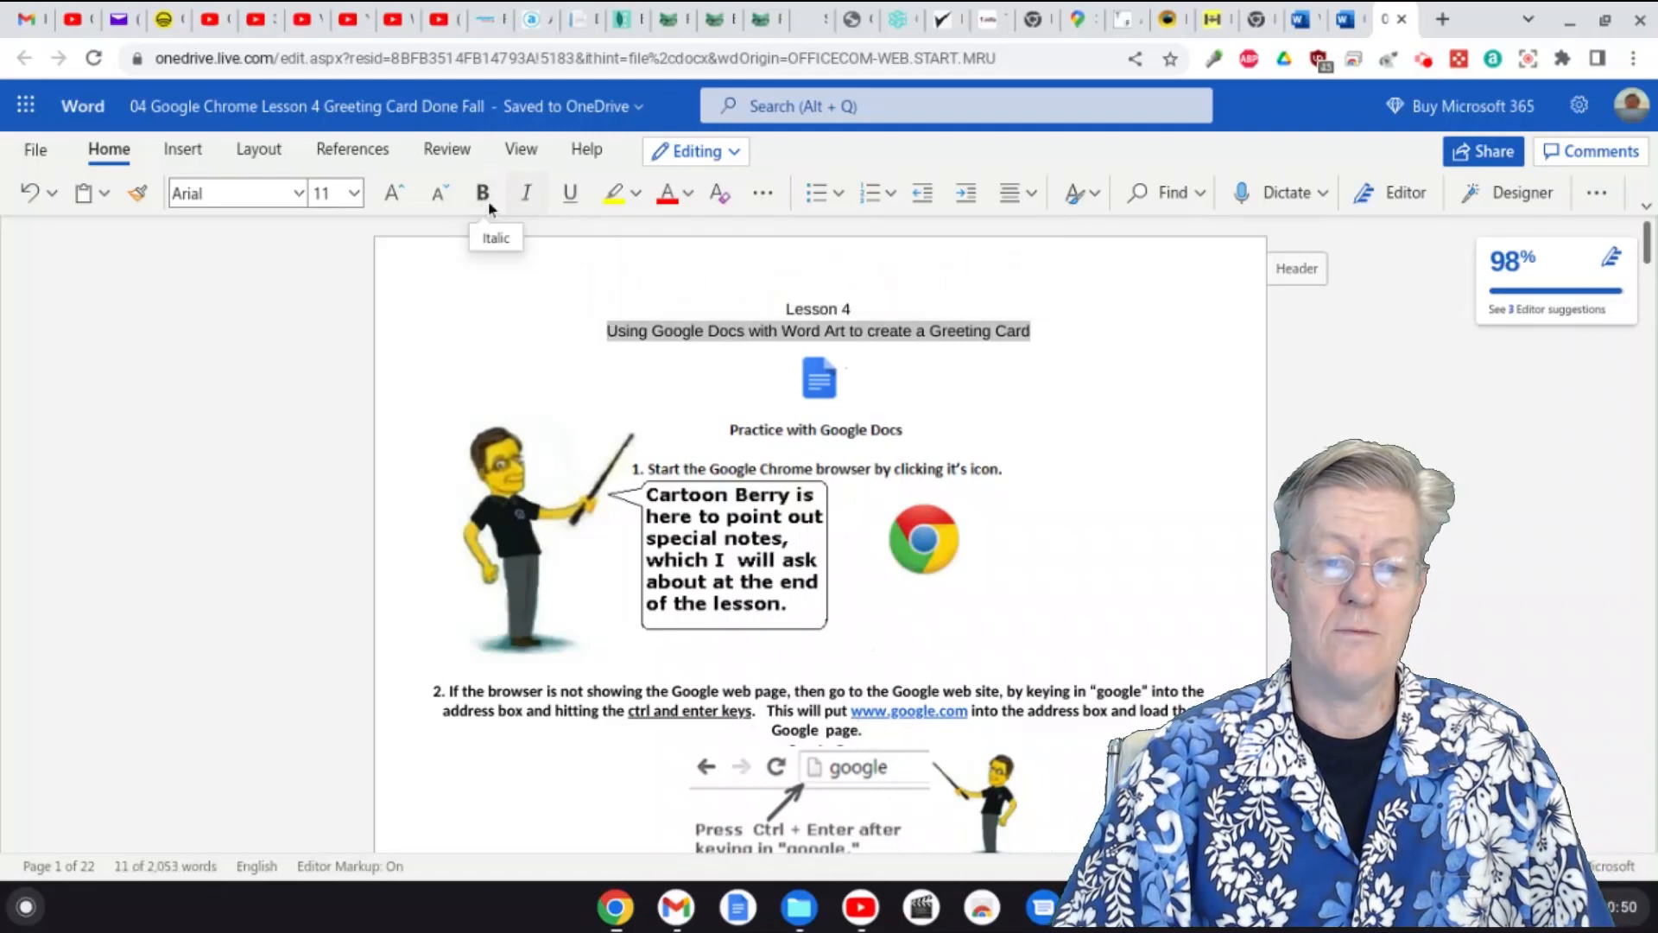
{"action": "left_click", "coordinate": [482, 191]}
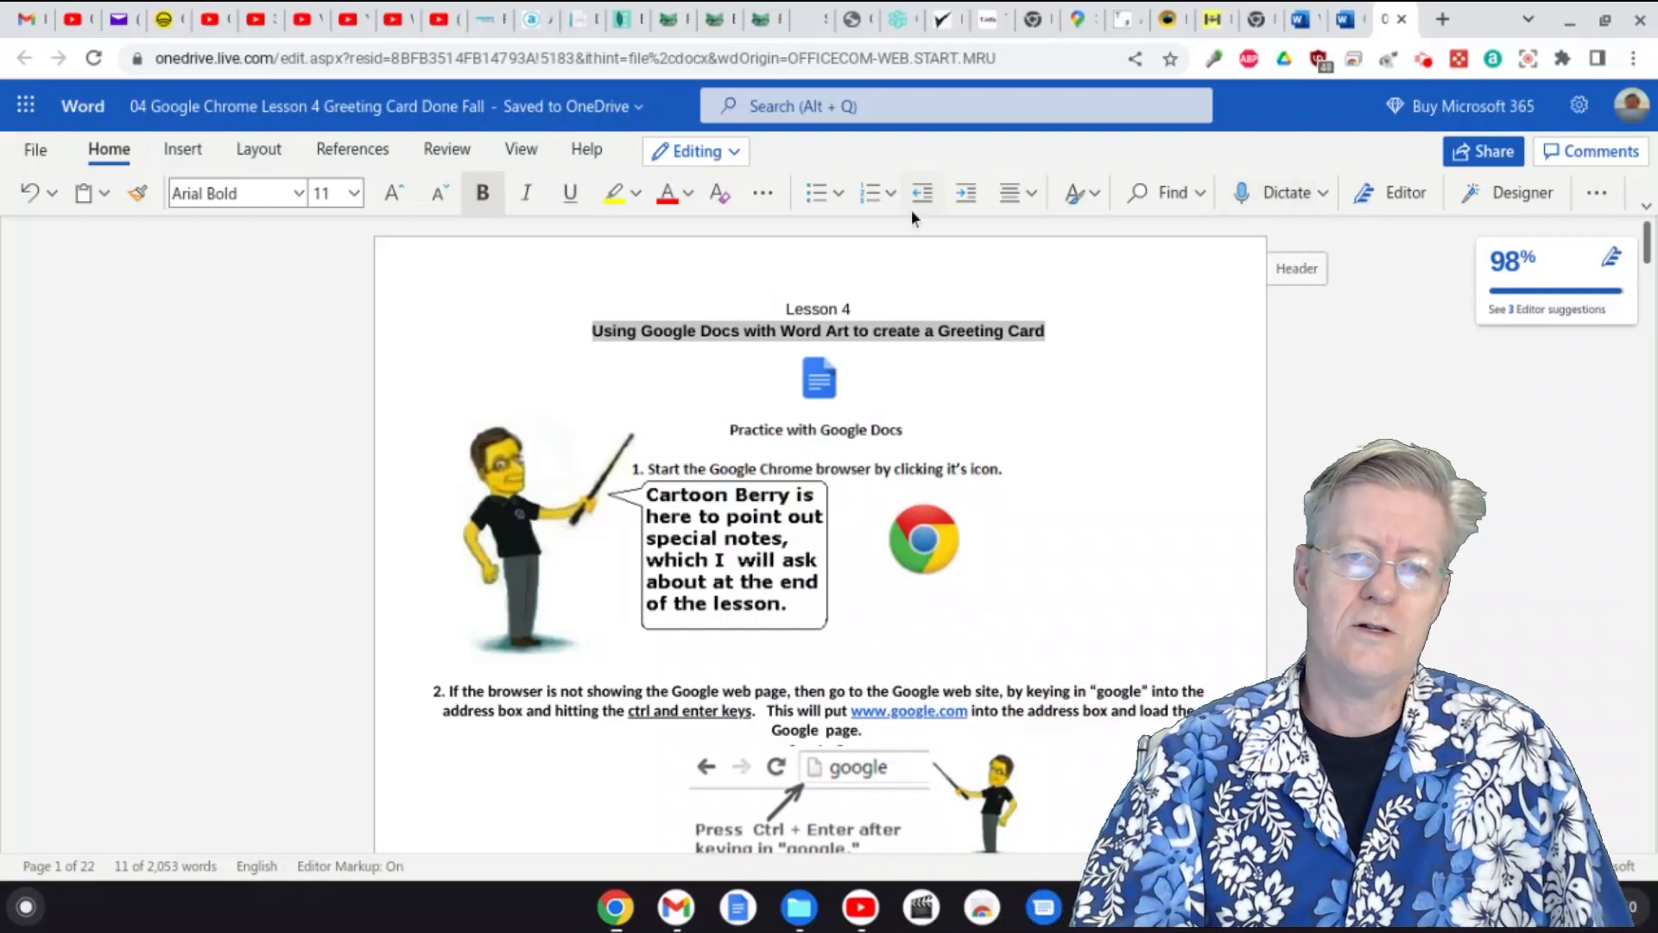
{"action": "mouse_move", "coordinate": [720, 194]}
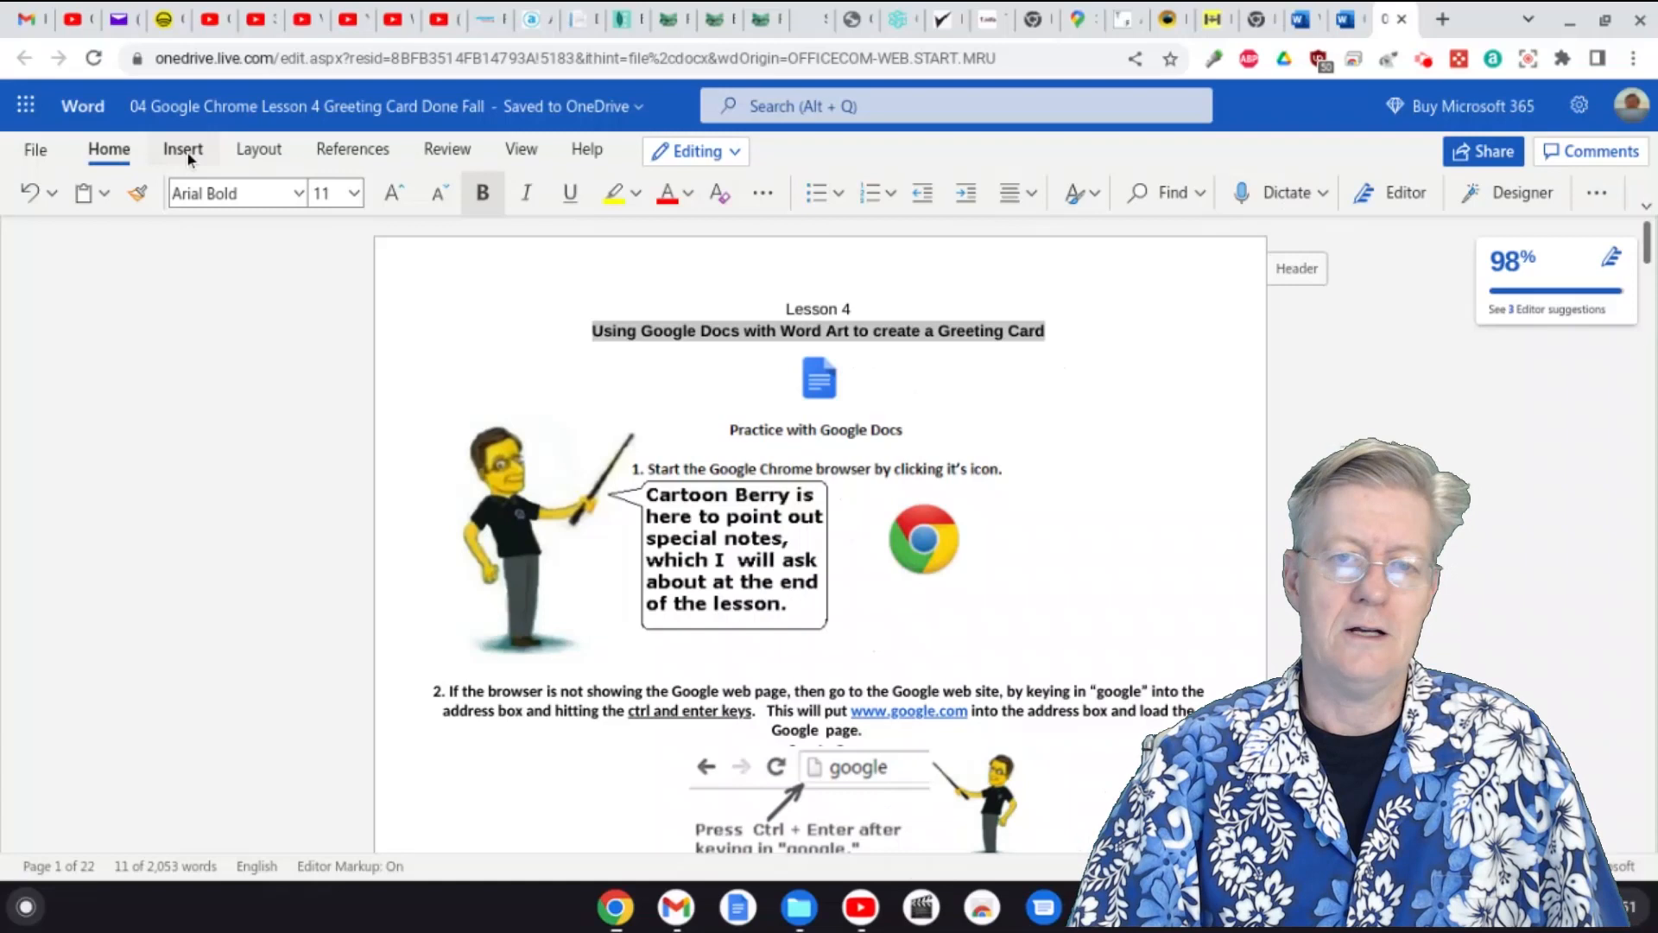
Step: Show the Insert, Layout, References, Review and View ribbons in turn, then the Microsoft 365 apps list
{"action": "left_click", "coordinate": [183, 148]}
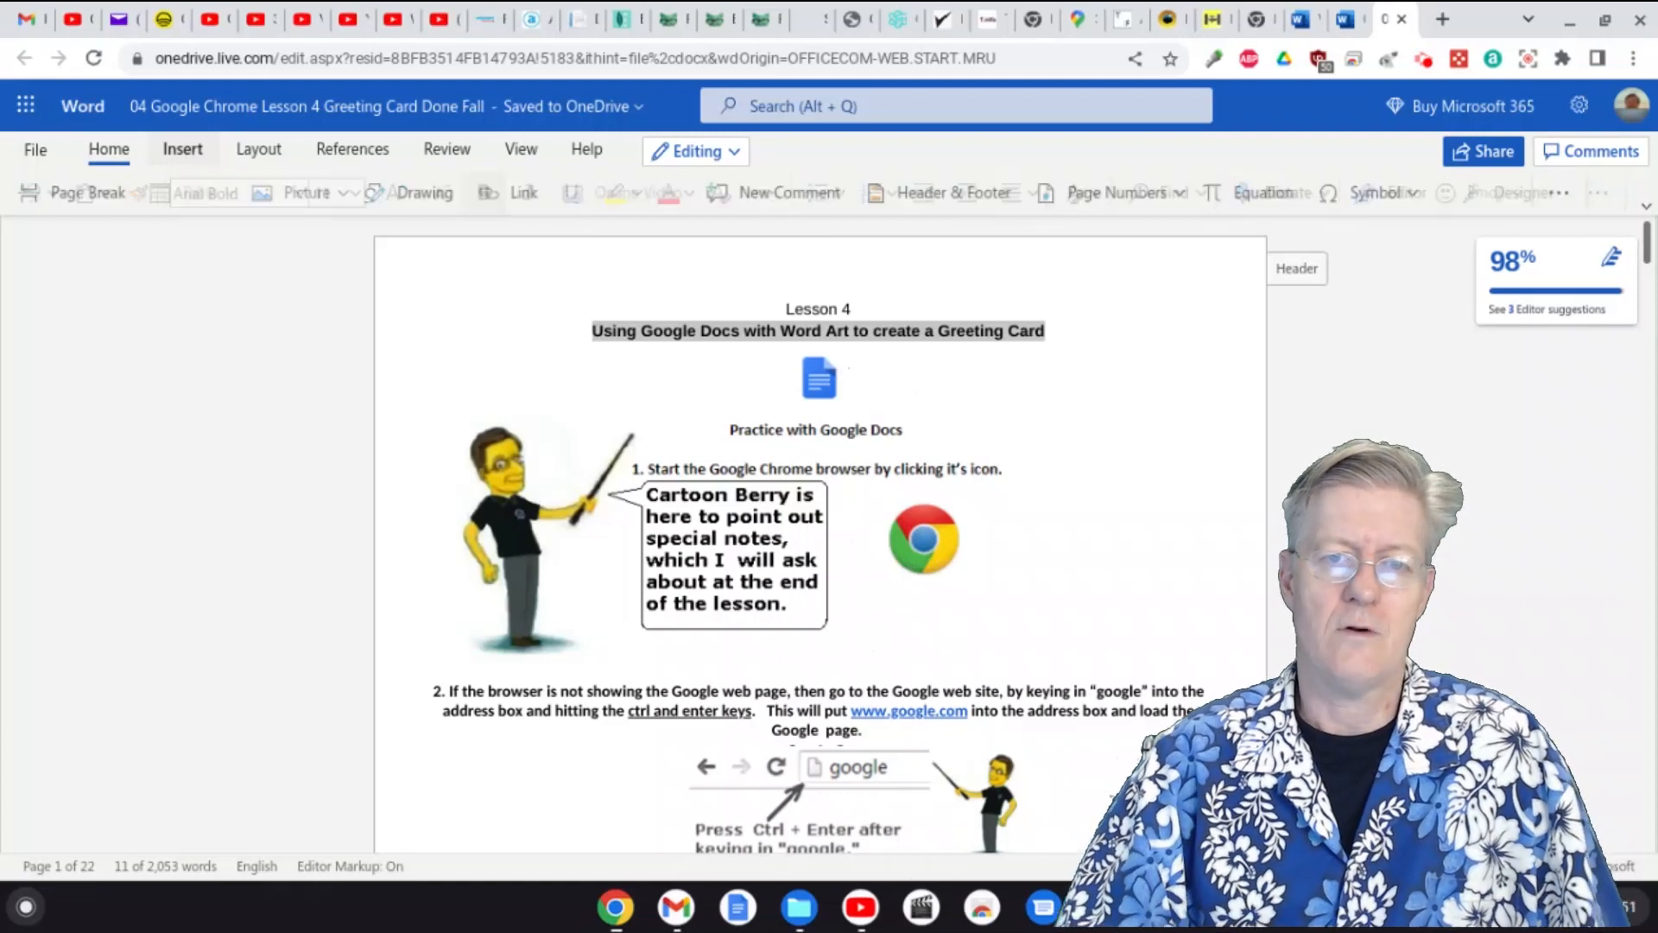
{"action": "left_click", "coordinate": [183, 149]}
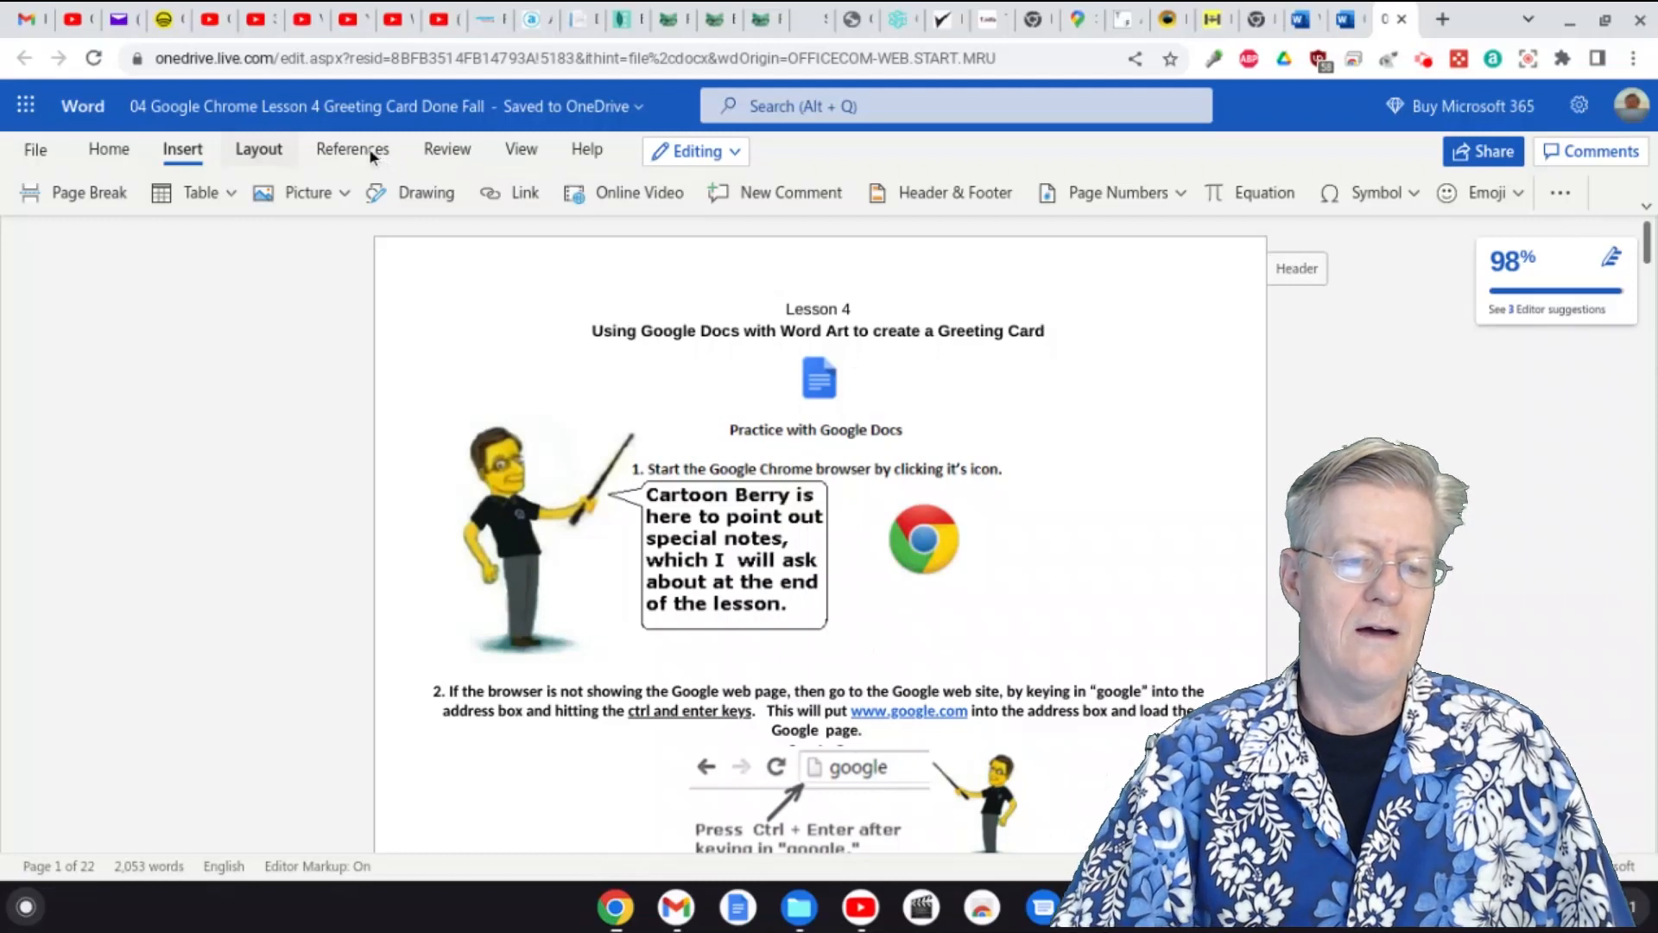
{"action": "left_click", "coordinate": [259, 149]}
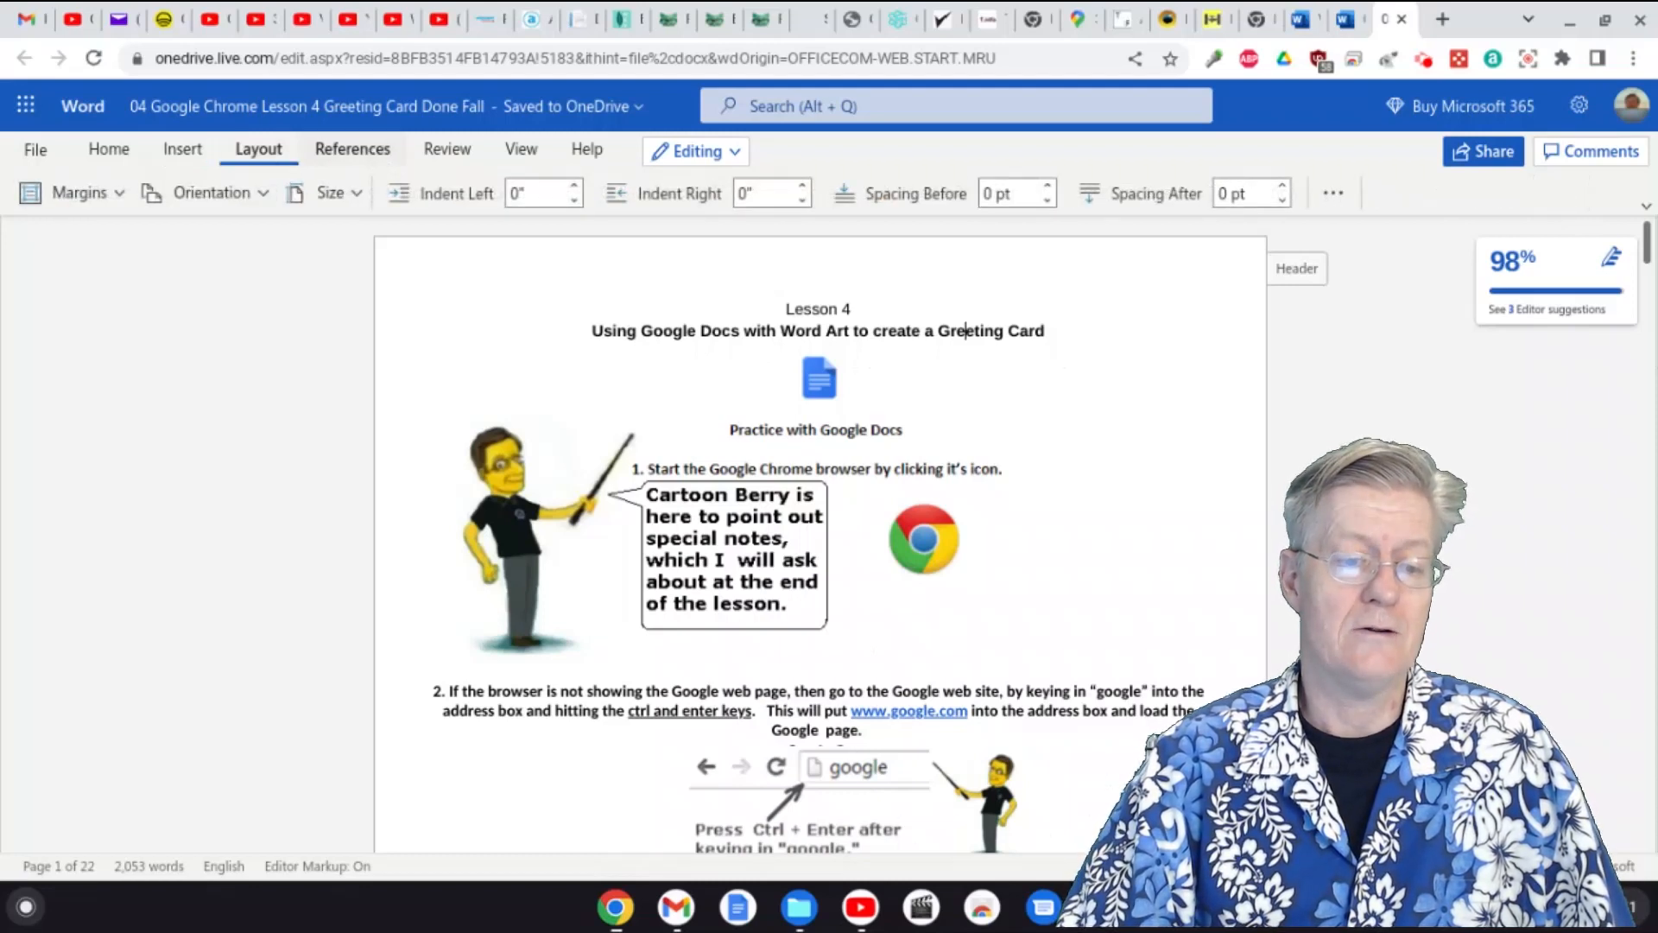
{"action": "left_click", "coordinate": [352, 149]}
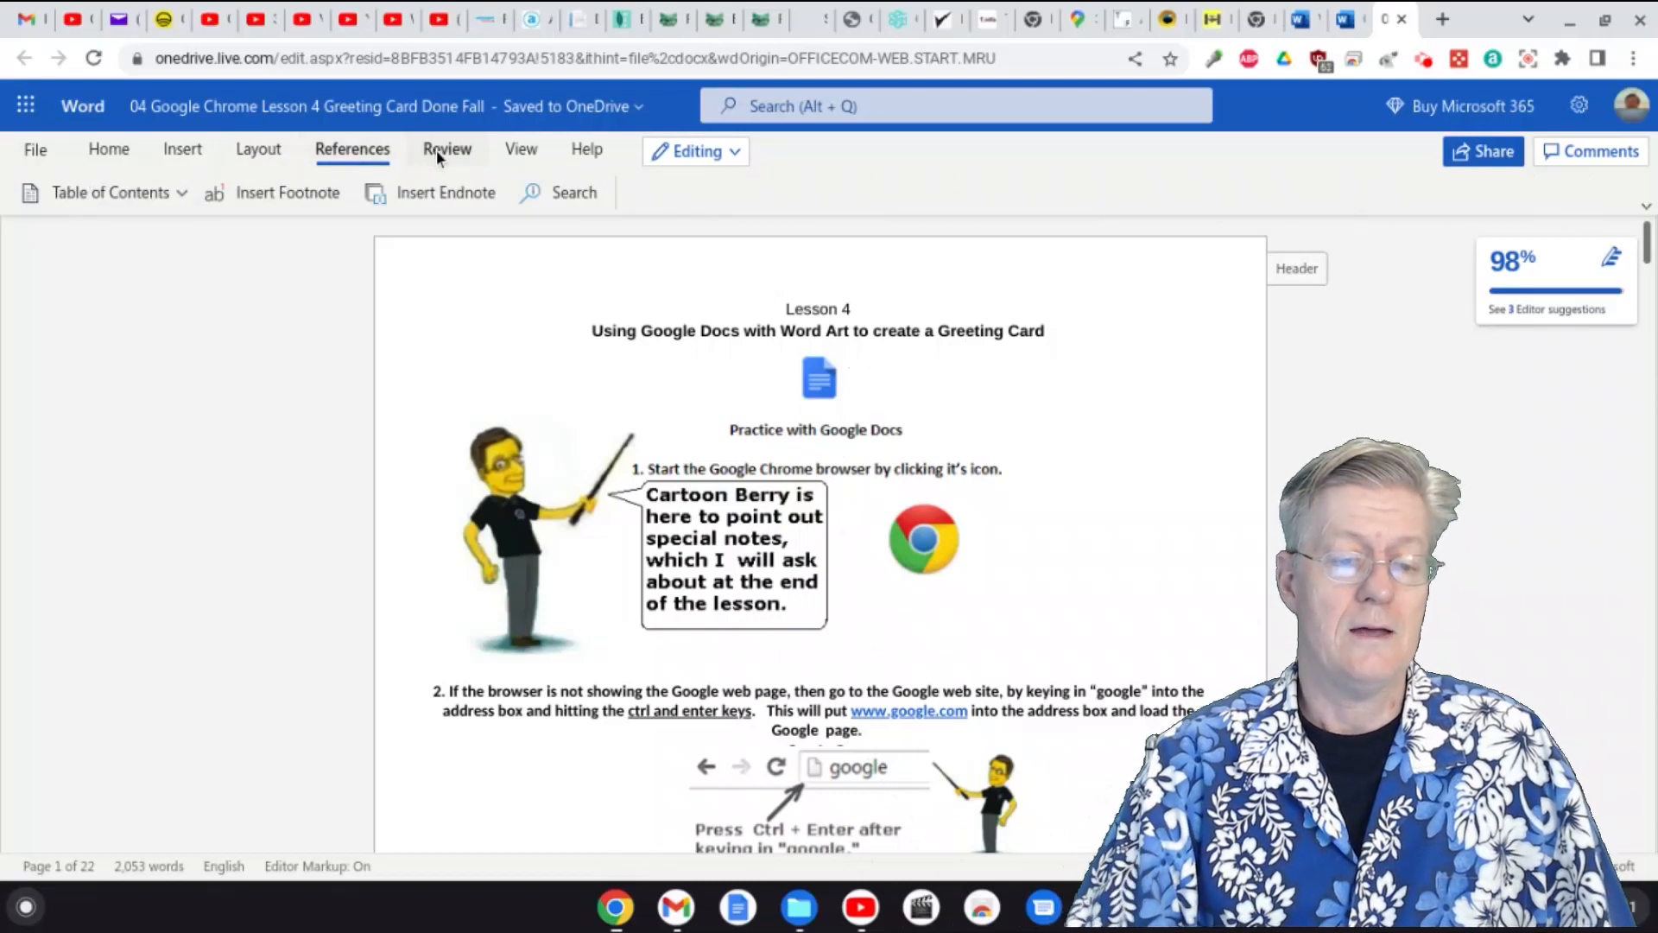
{"action": "left_click", "coordinate": [445, 148]}
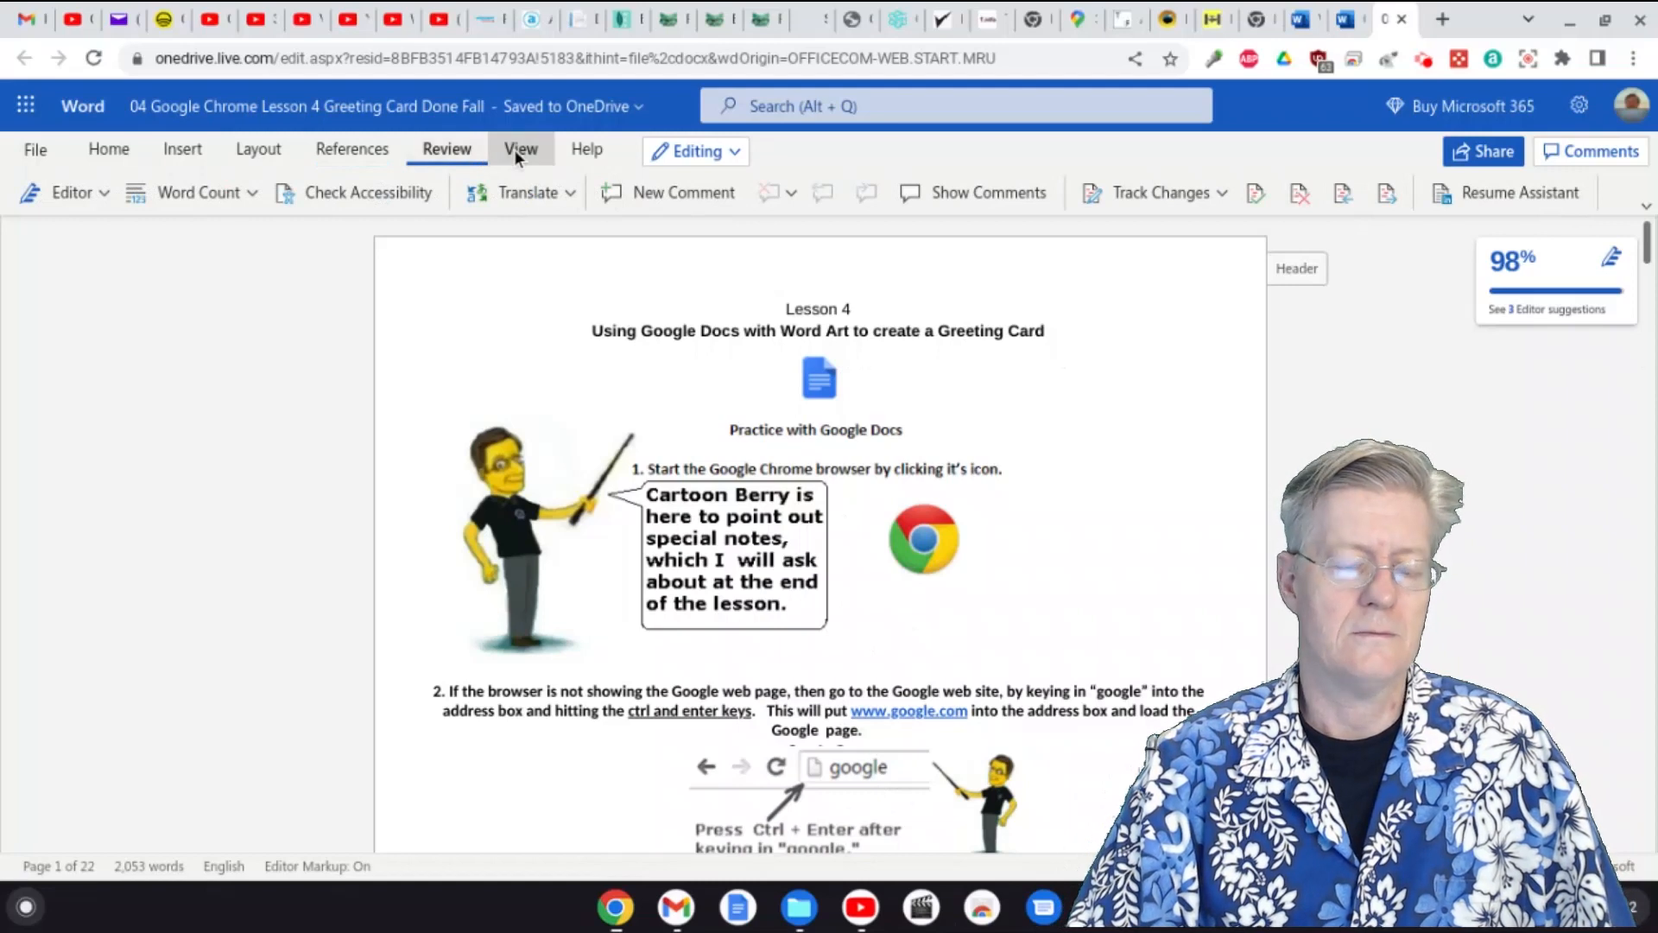
{"action": "left_click", "coordinate": [588, 149]}
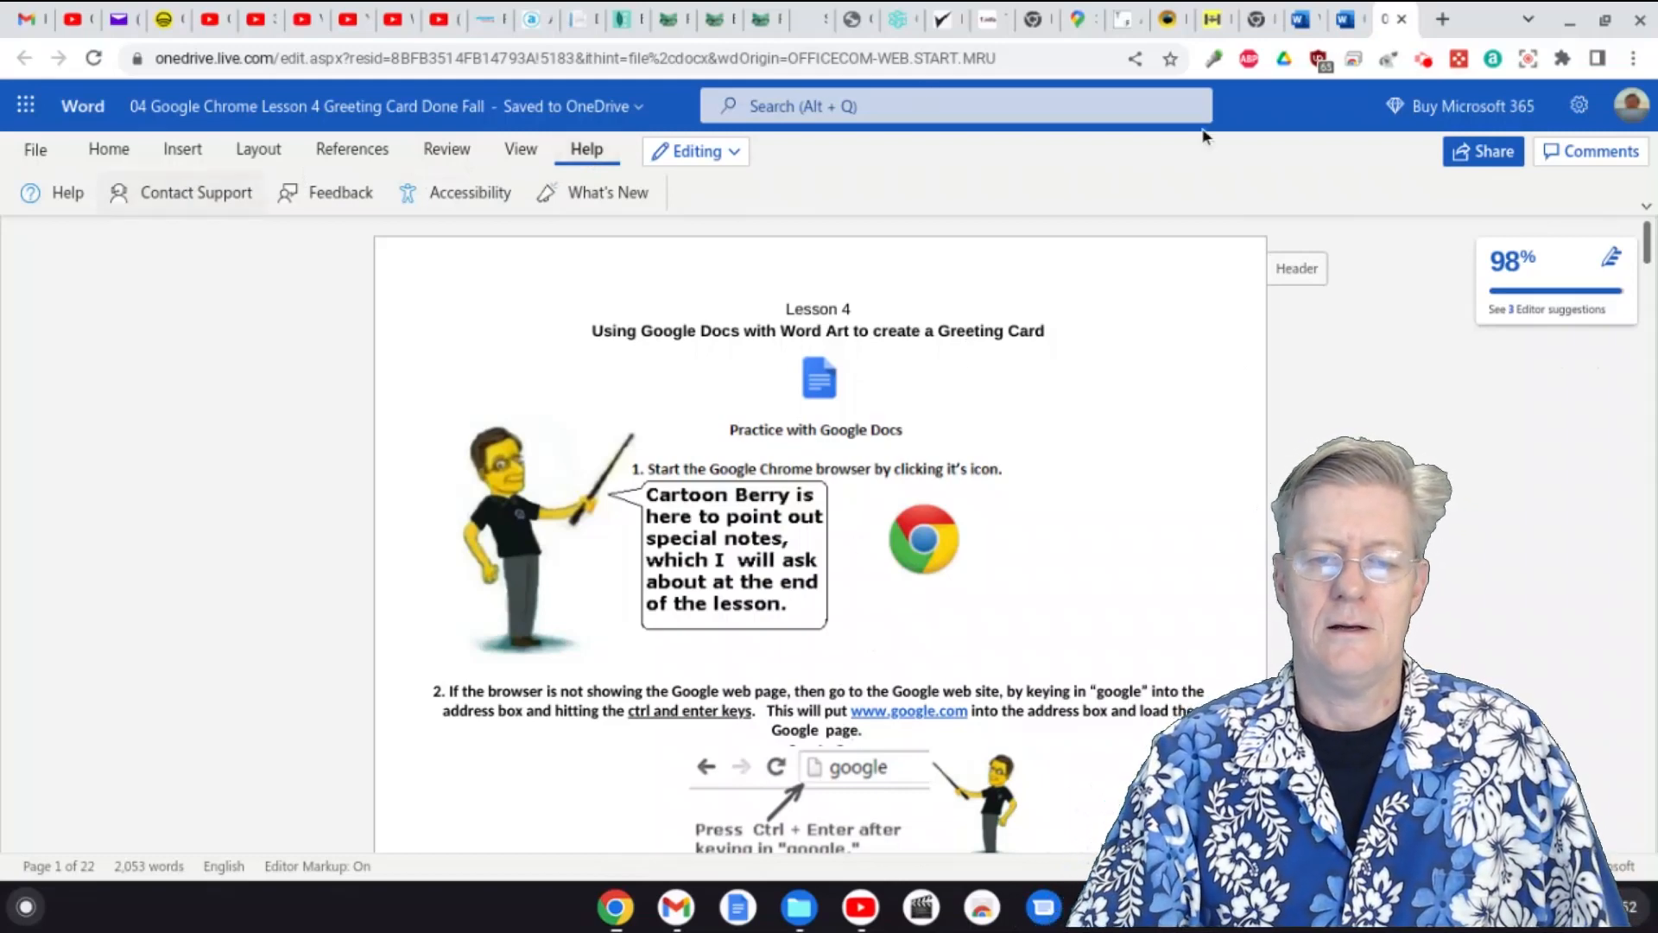
{"action": "mouse_move", "coordinate": [1164, 297]}
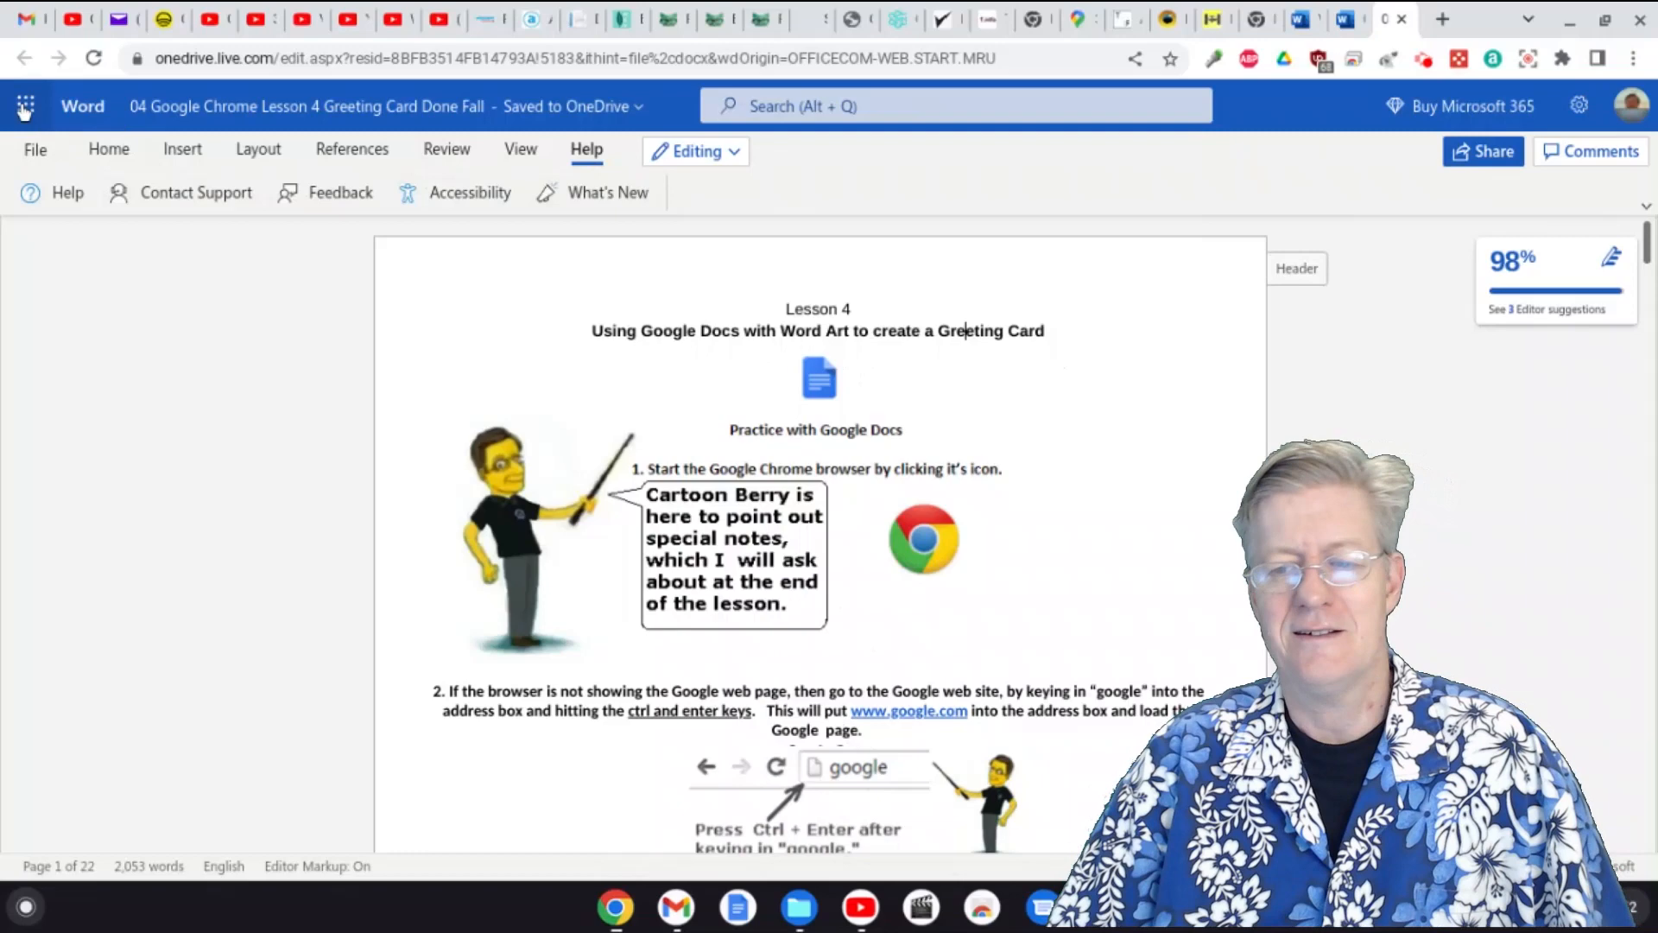
{"action": "left_click", "coordinate": [26, 107]}
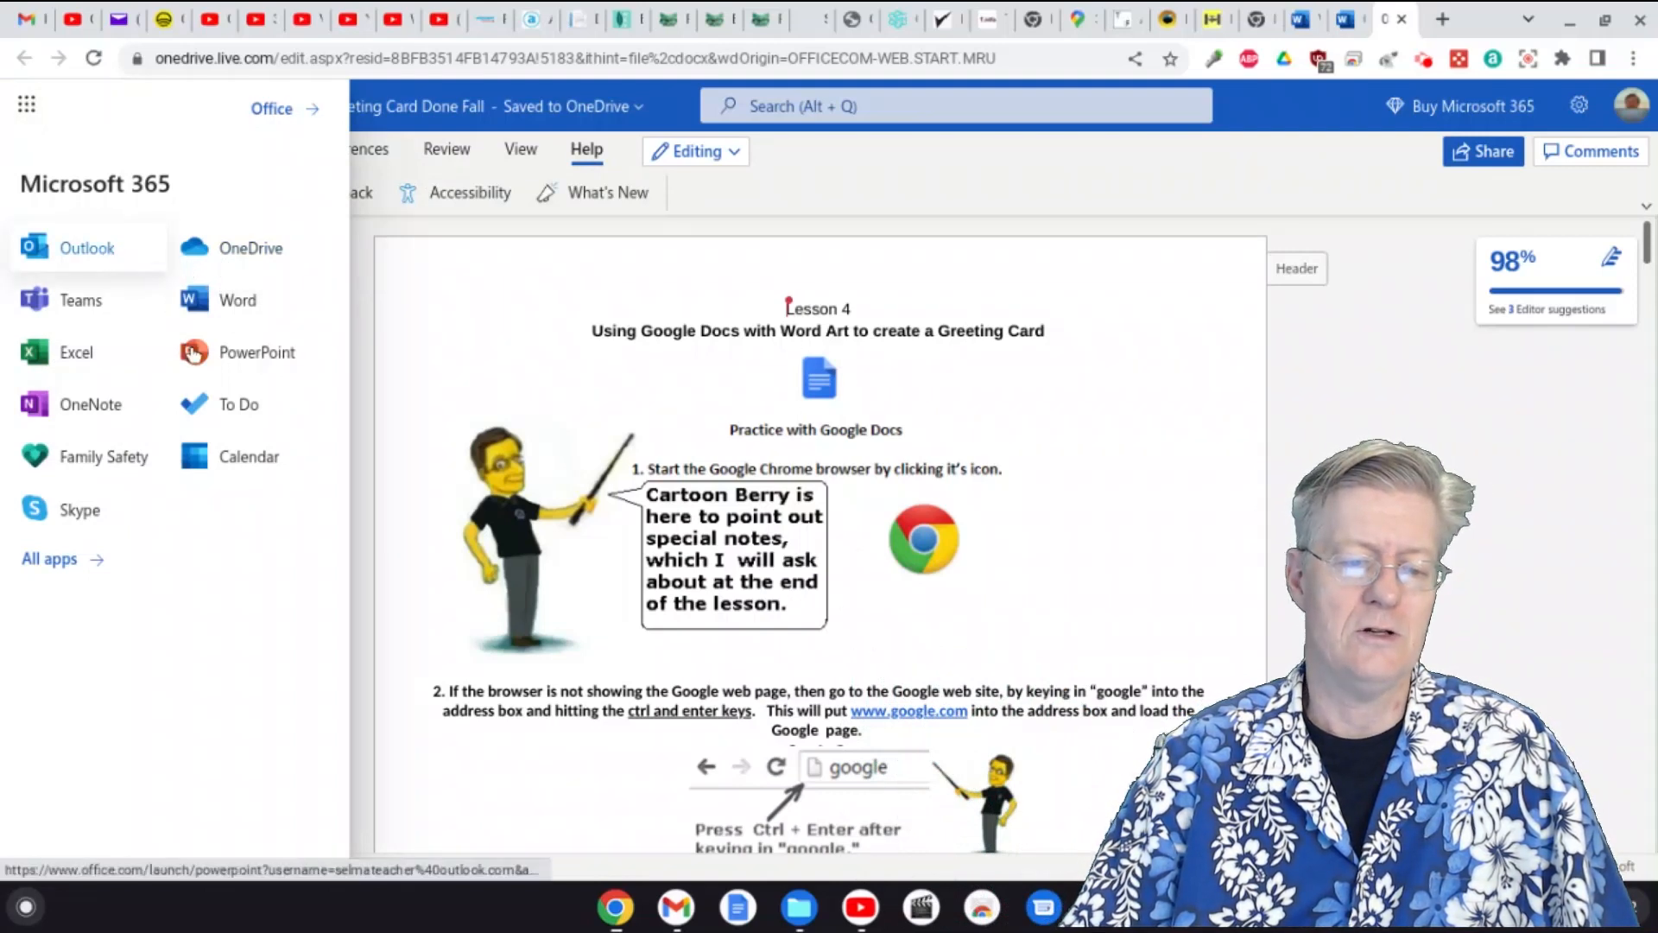
{"action": "mouse_move", "coordinate": [255, 353]}
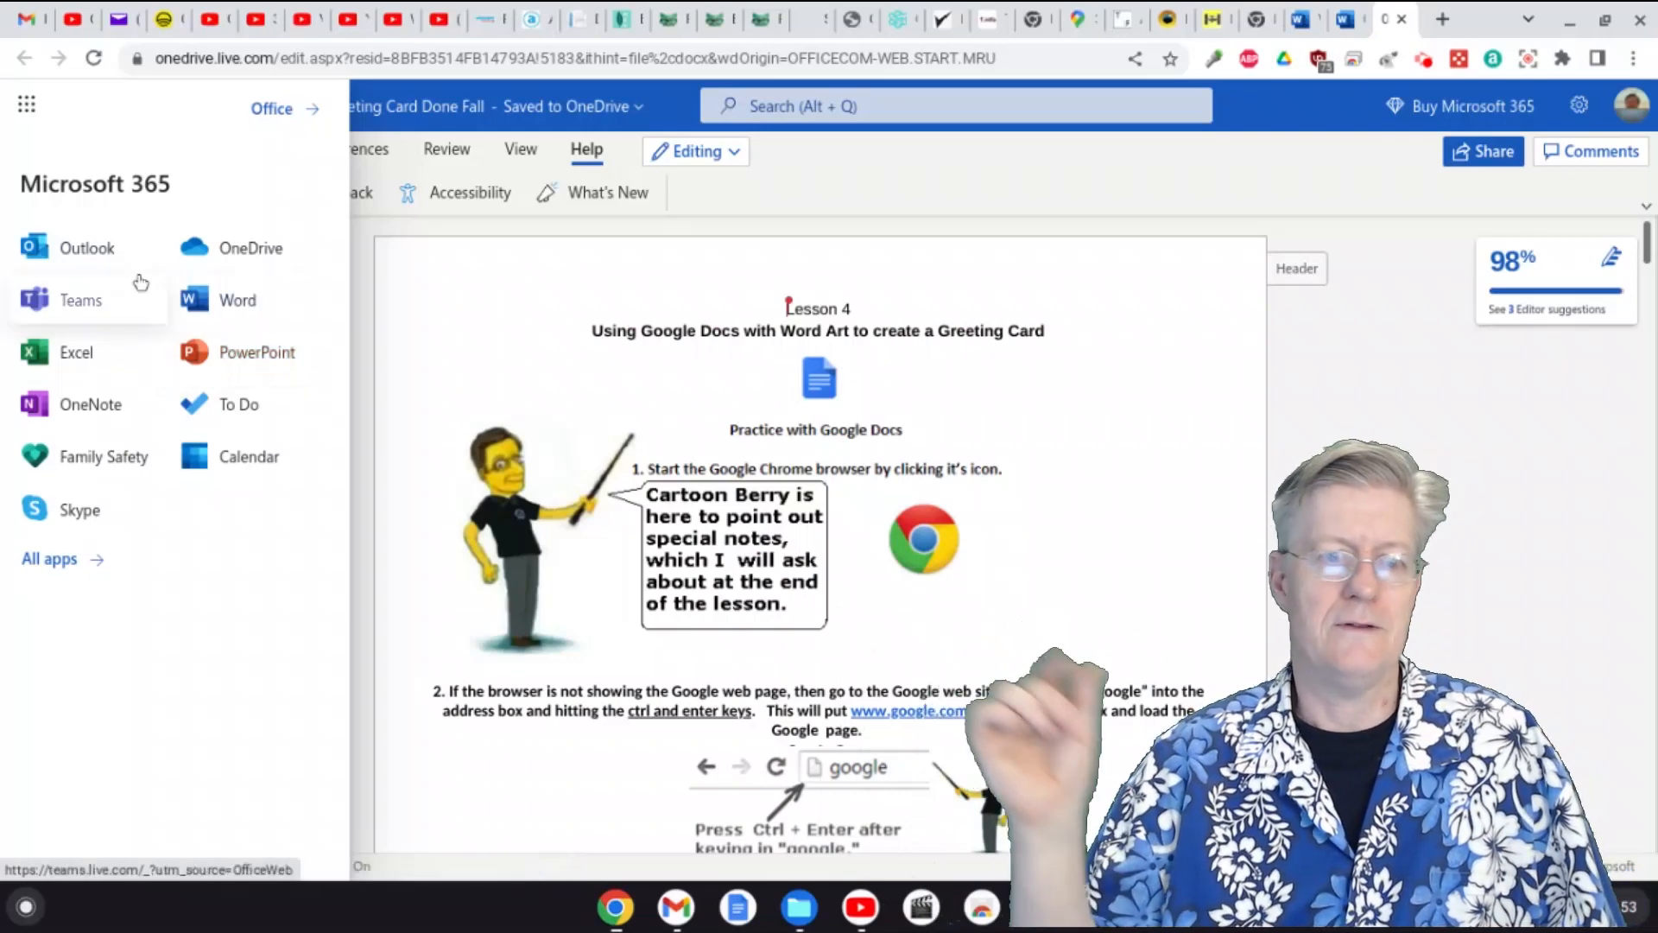
{"action": "mouse_move", "coordinate": [218, 281]}
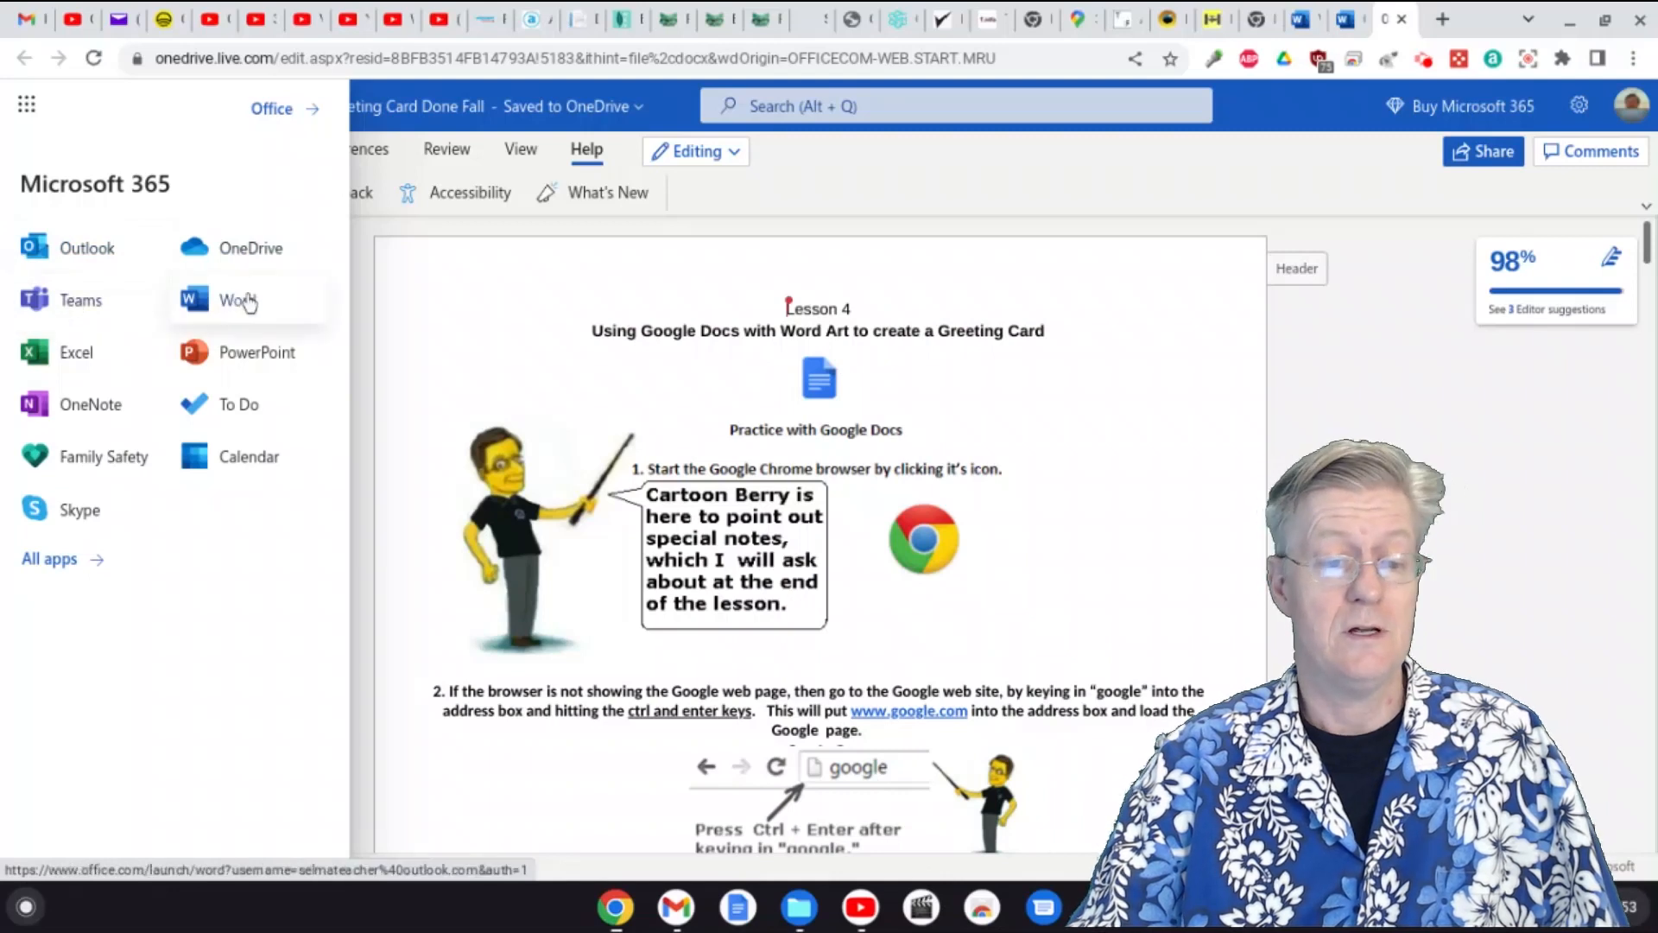
{"action": "mouse_move", "coordinate": [95, 355]}
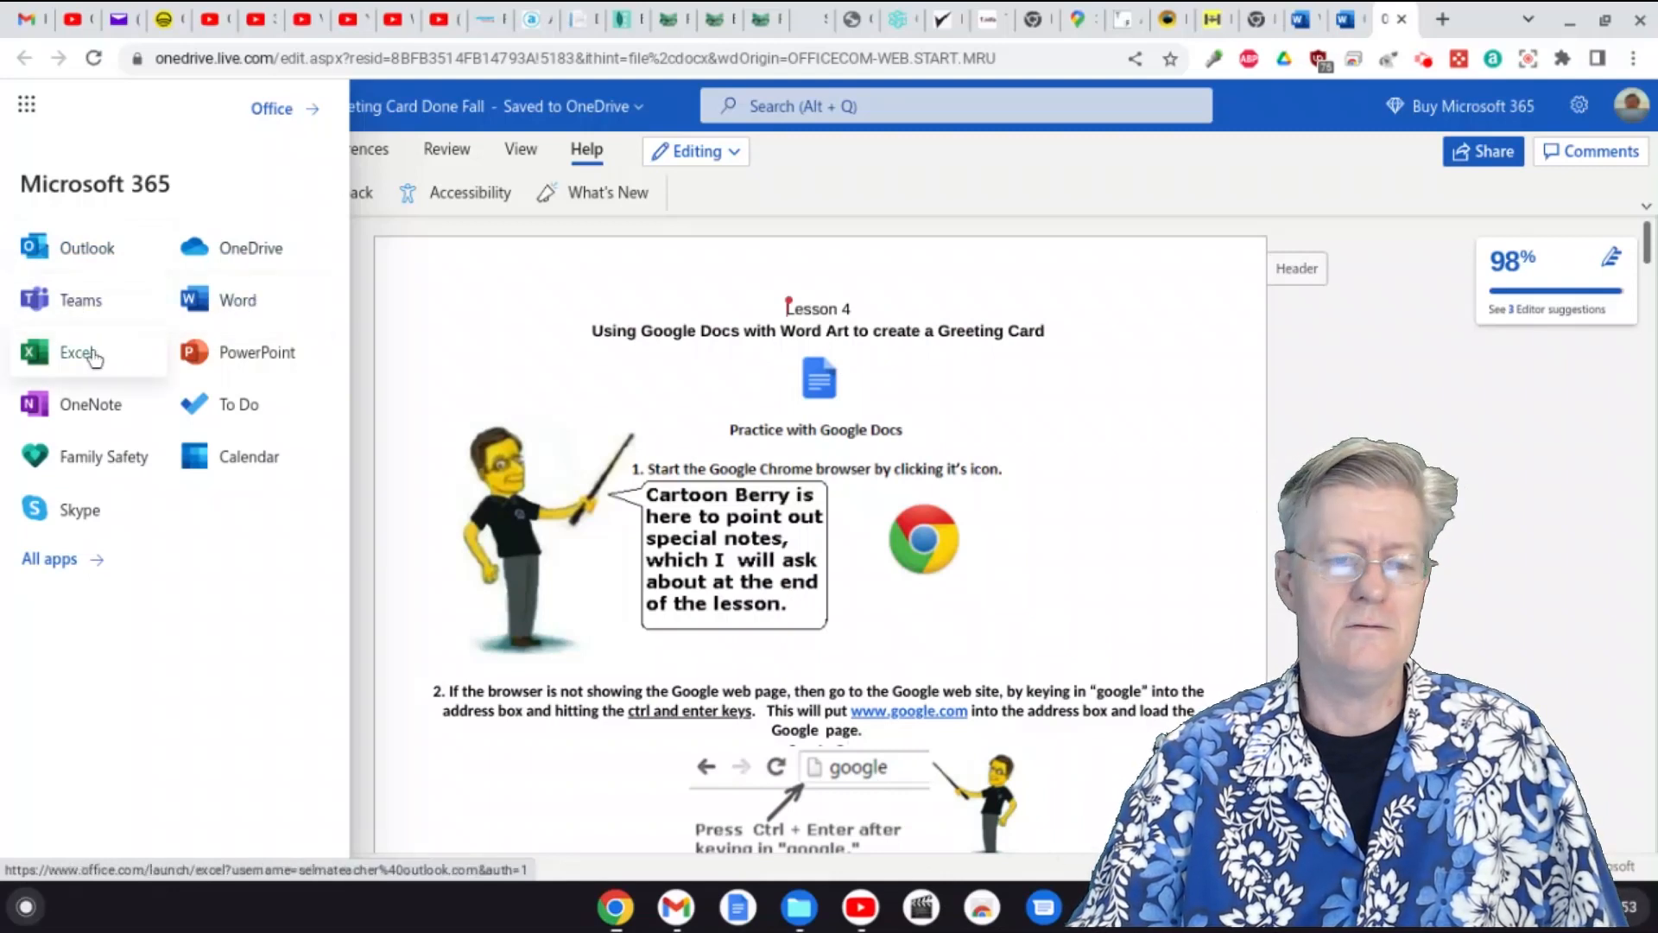
{"action": "mouse_move", "coordinate": [112, 404]}
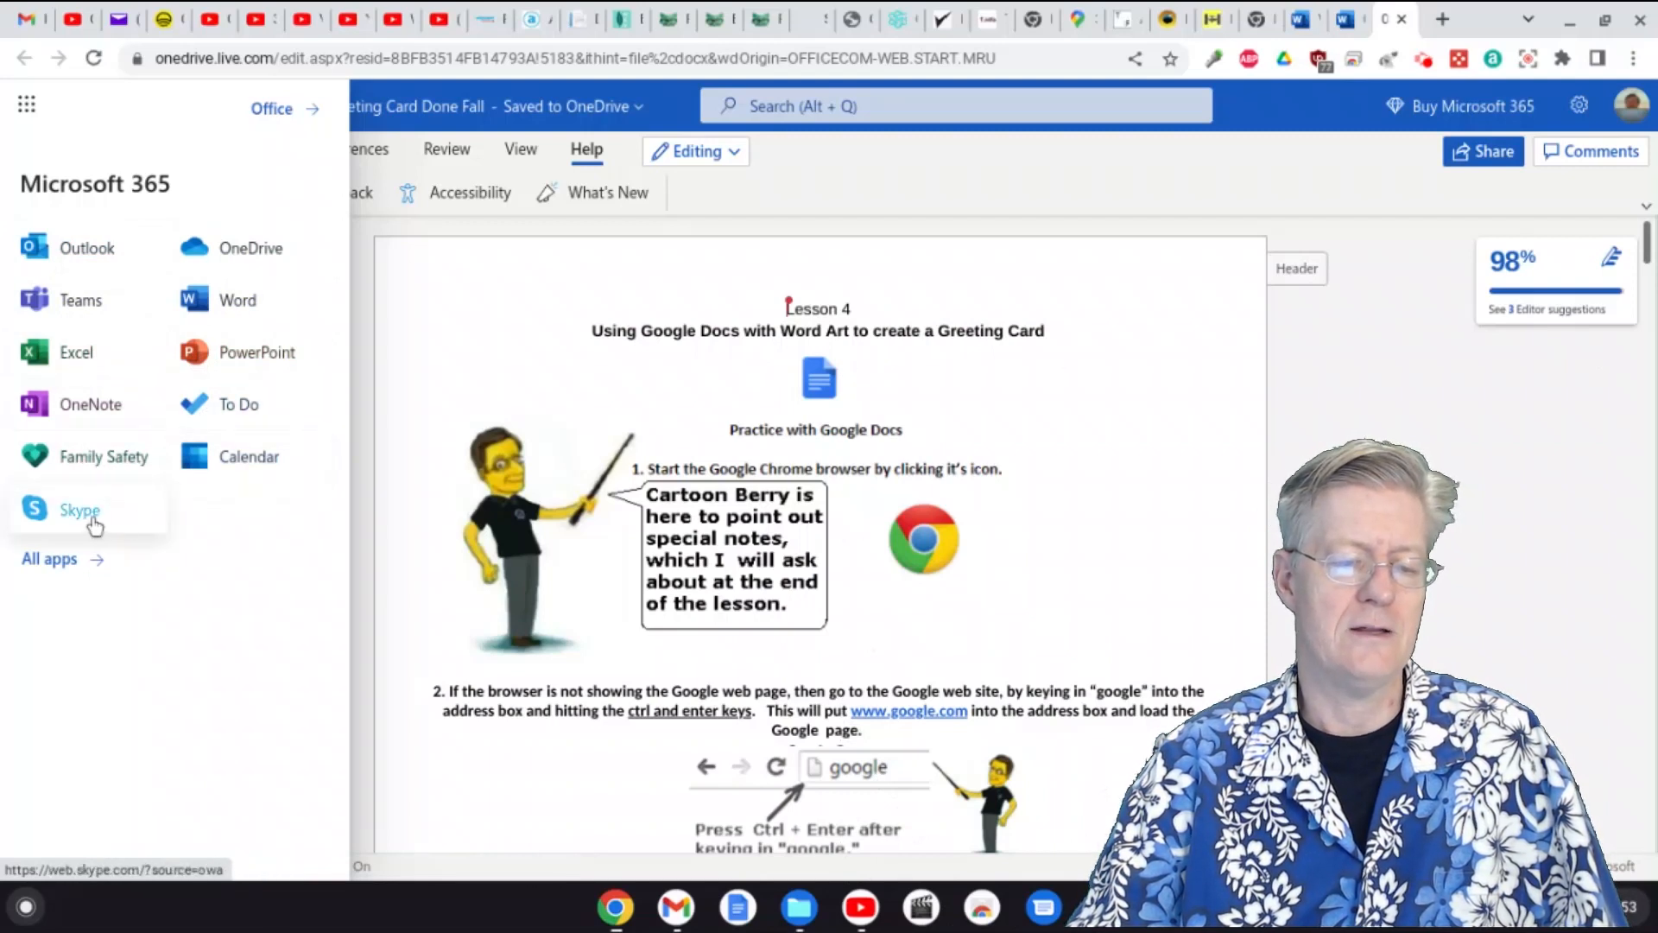
{"action": "mouse_move", "coordinate": [69, 570]}
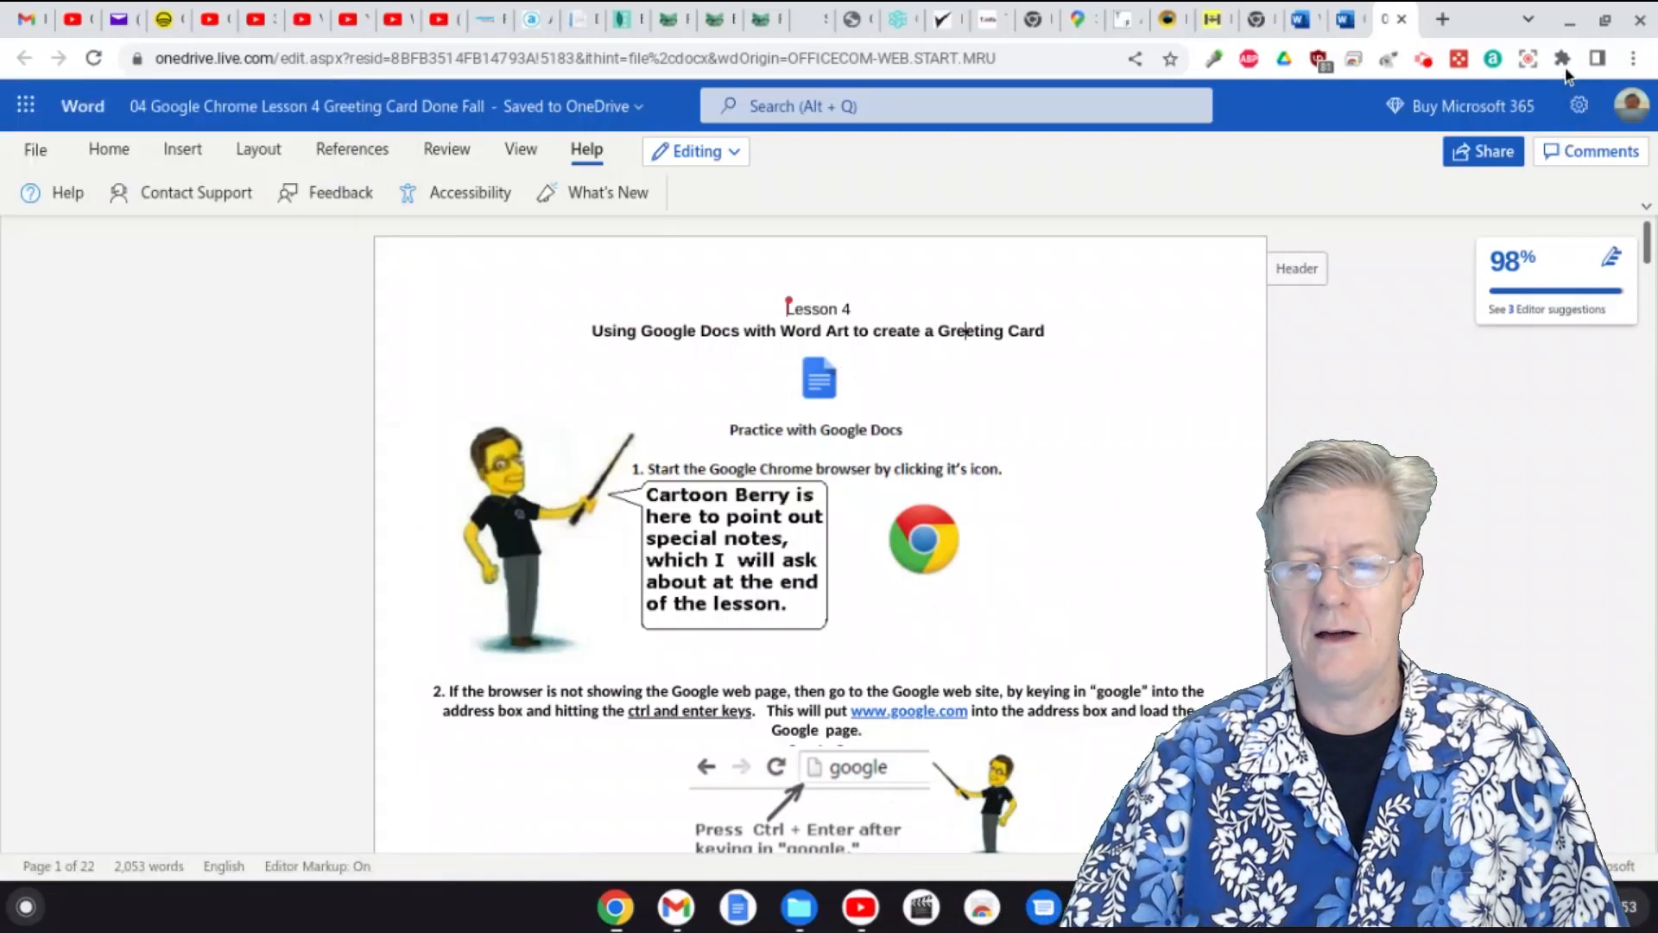
{"action": "mouse_move", "coordinate": [1558, 58]}
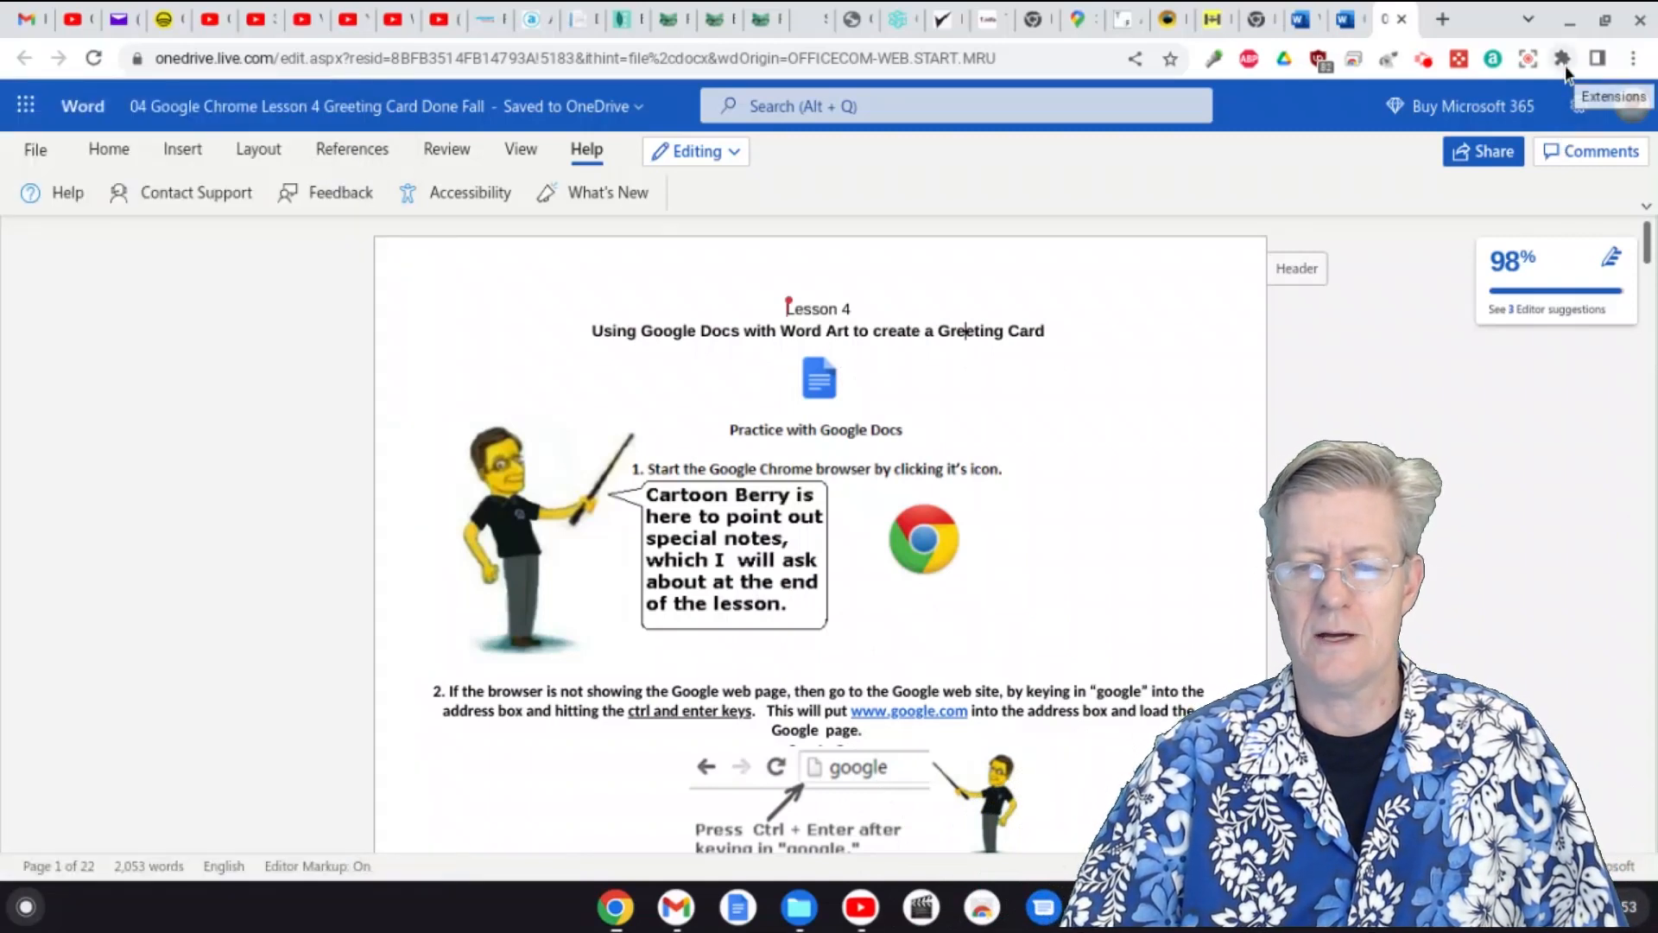
{"action": "left_click", "coordinate": [1557, 59]}
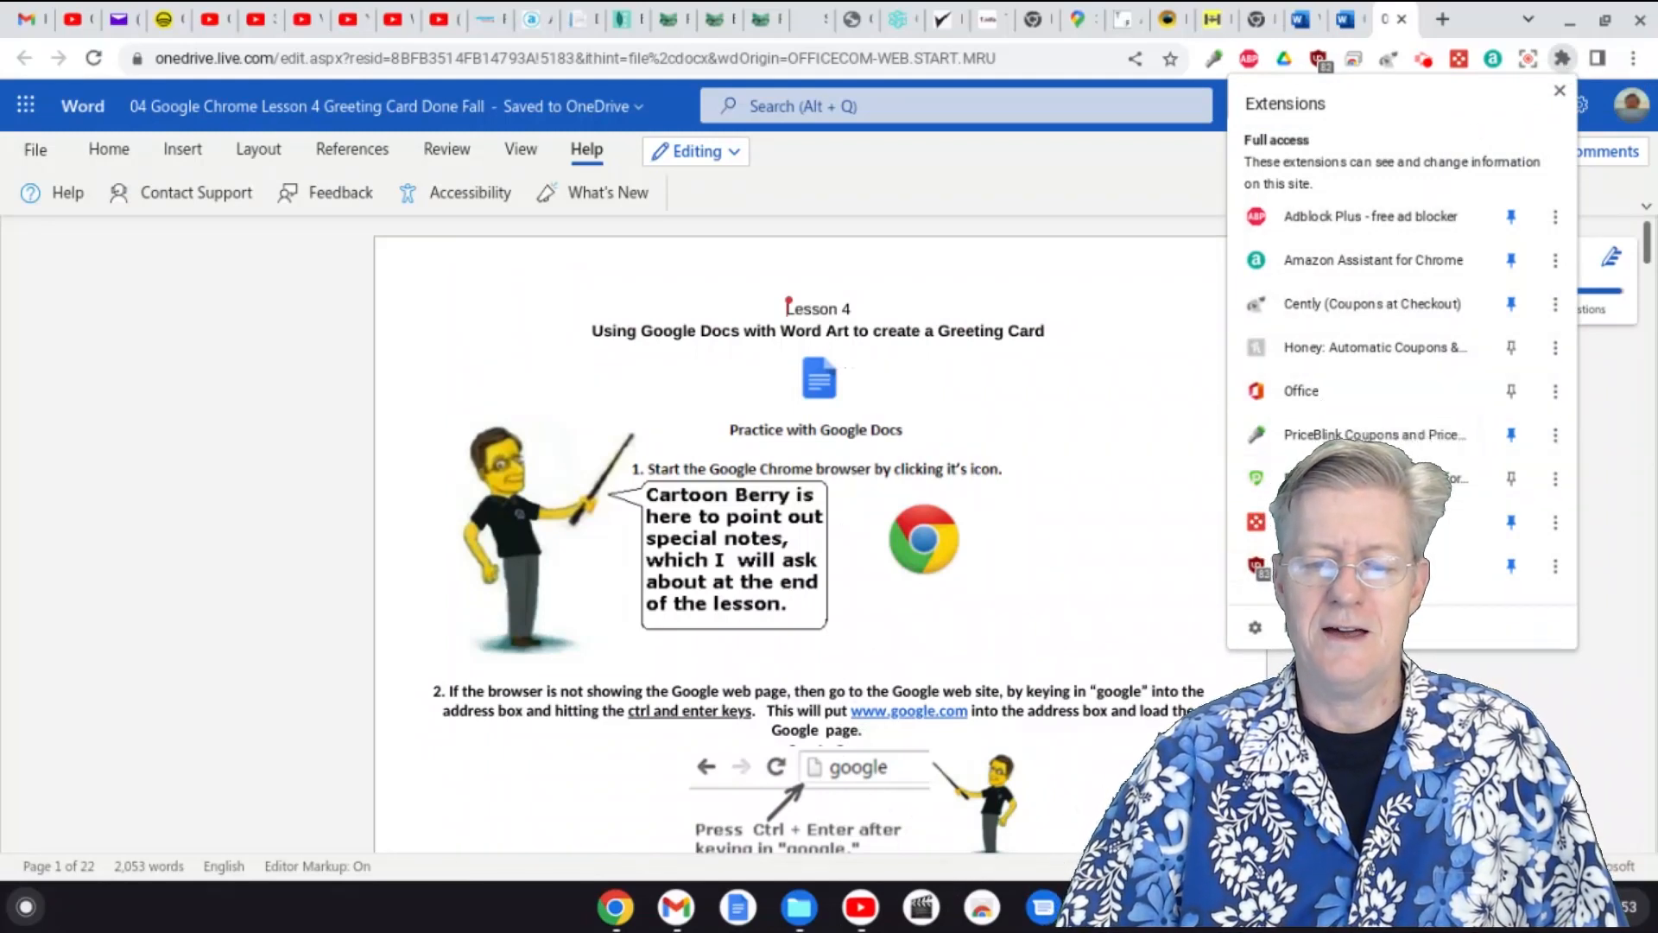
{"action": "left_click", "coordinate": [1555, 90]}
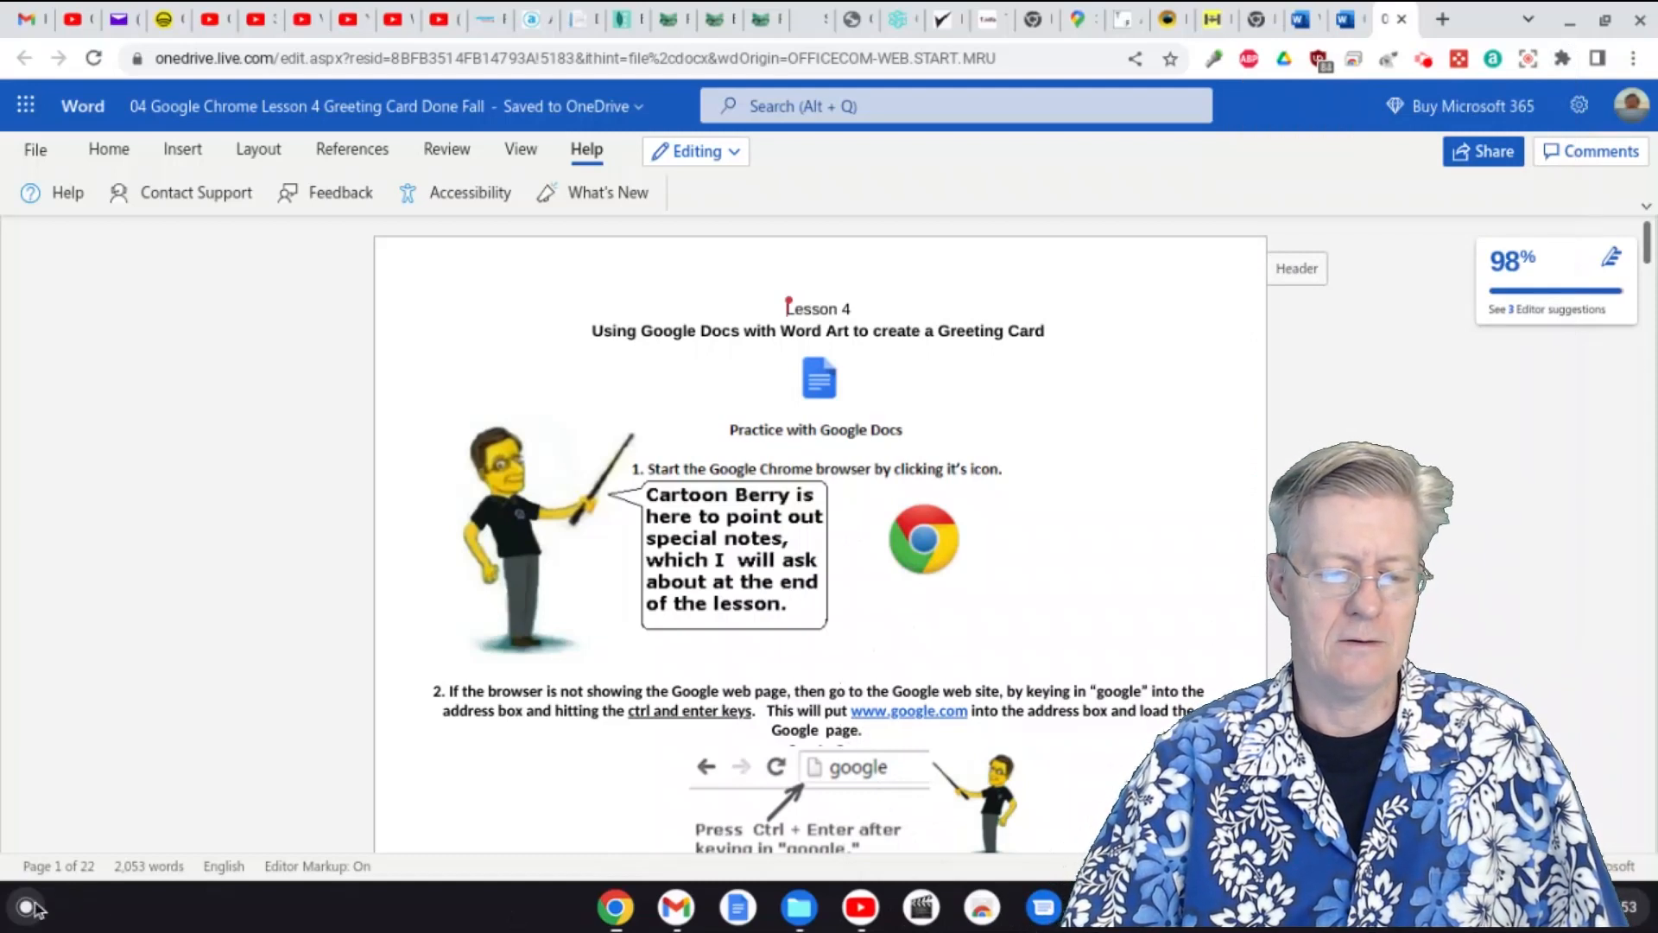
{"action": "mouse_move", "coordinate": [26, 906]}
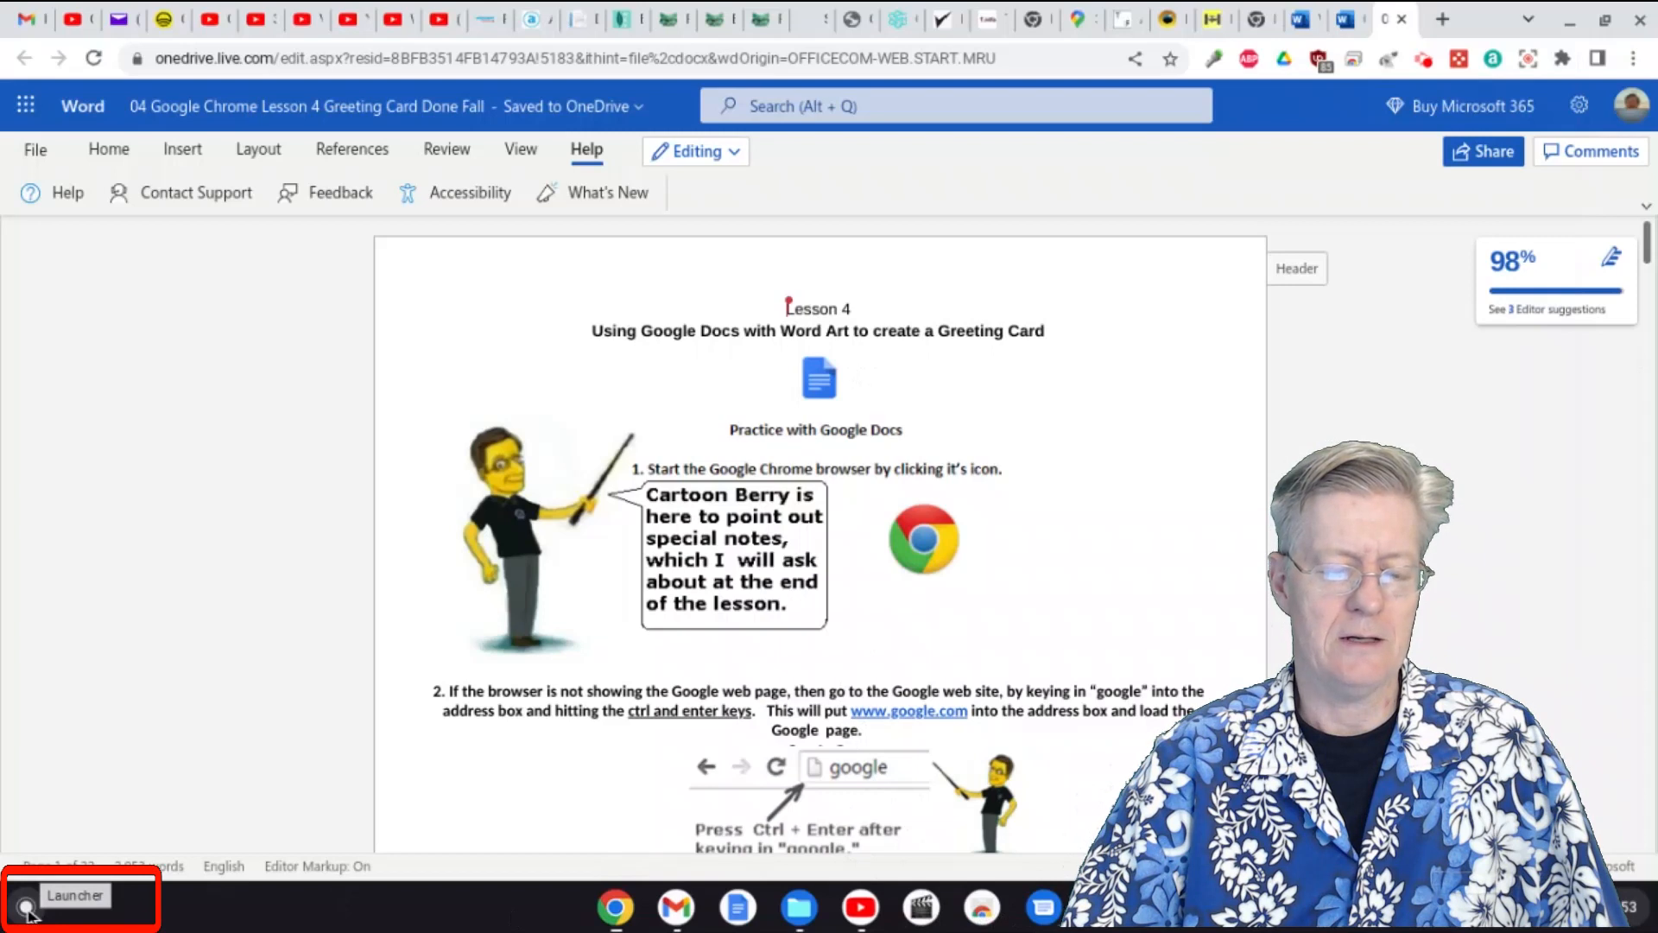
Step: Launch the Chrome Web Store from the ChromeOS launcher's Web Store suggestion
{"action": "left_click", "coordinate": [24, 902]}
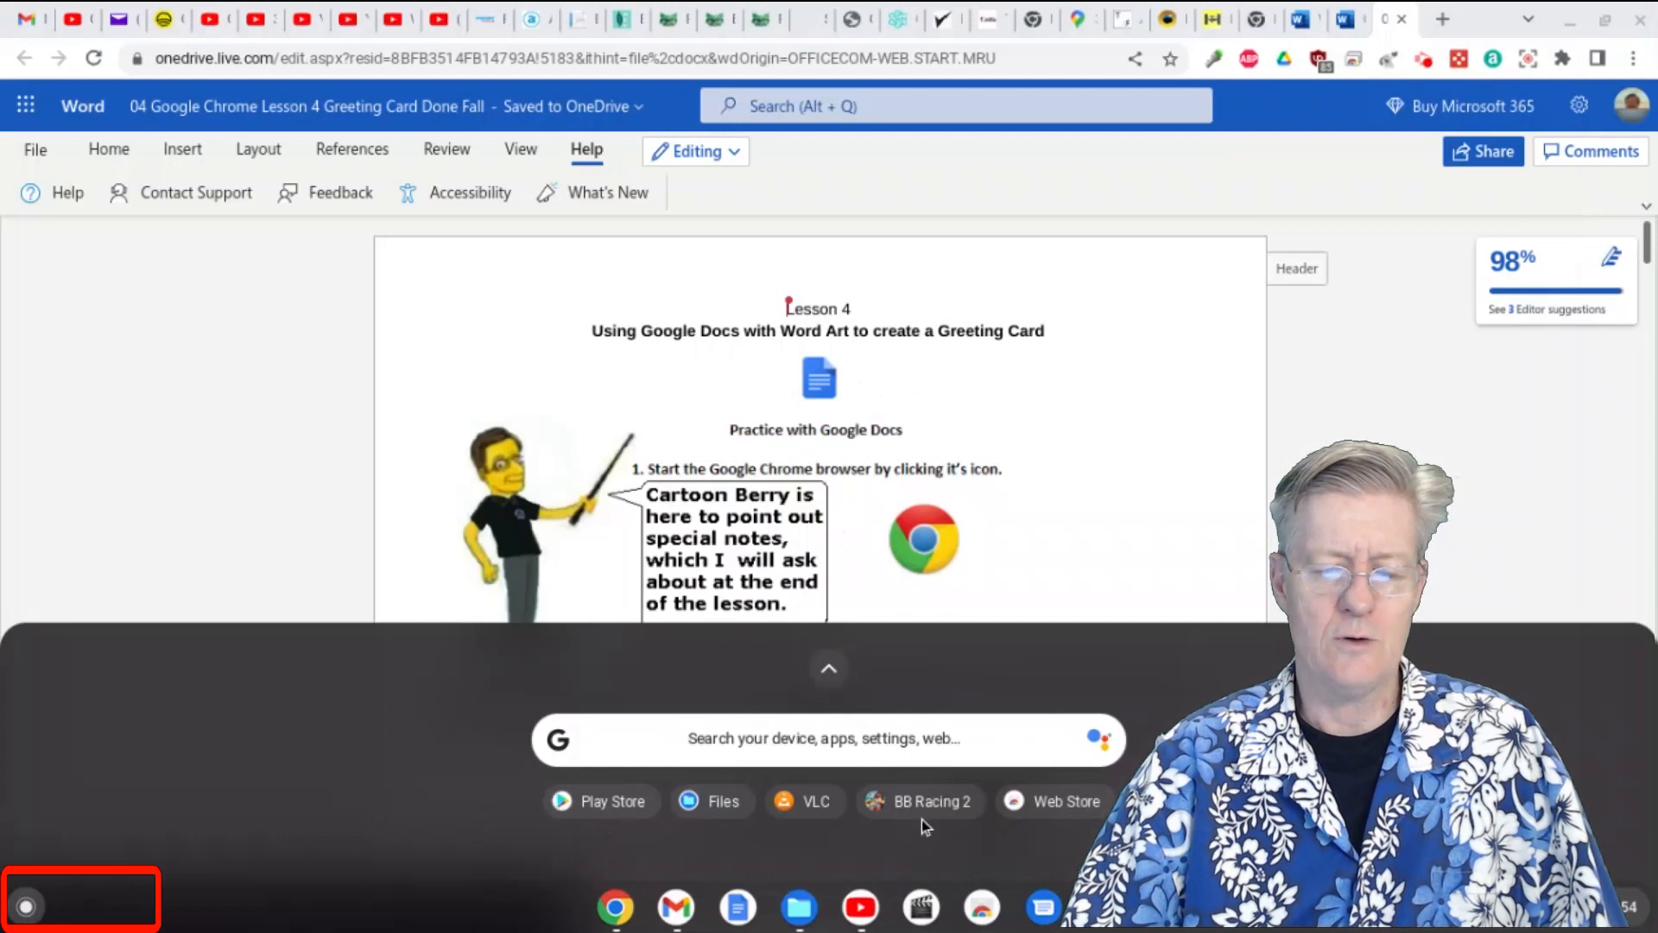
{"action": "mouse_move", "coordinate": [1070, 808]}
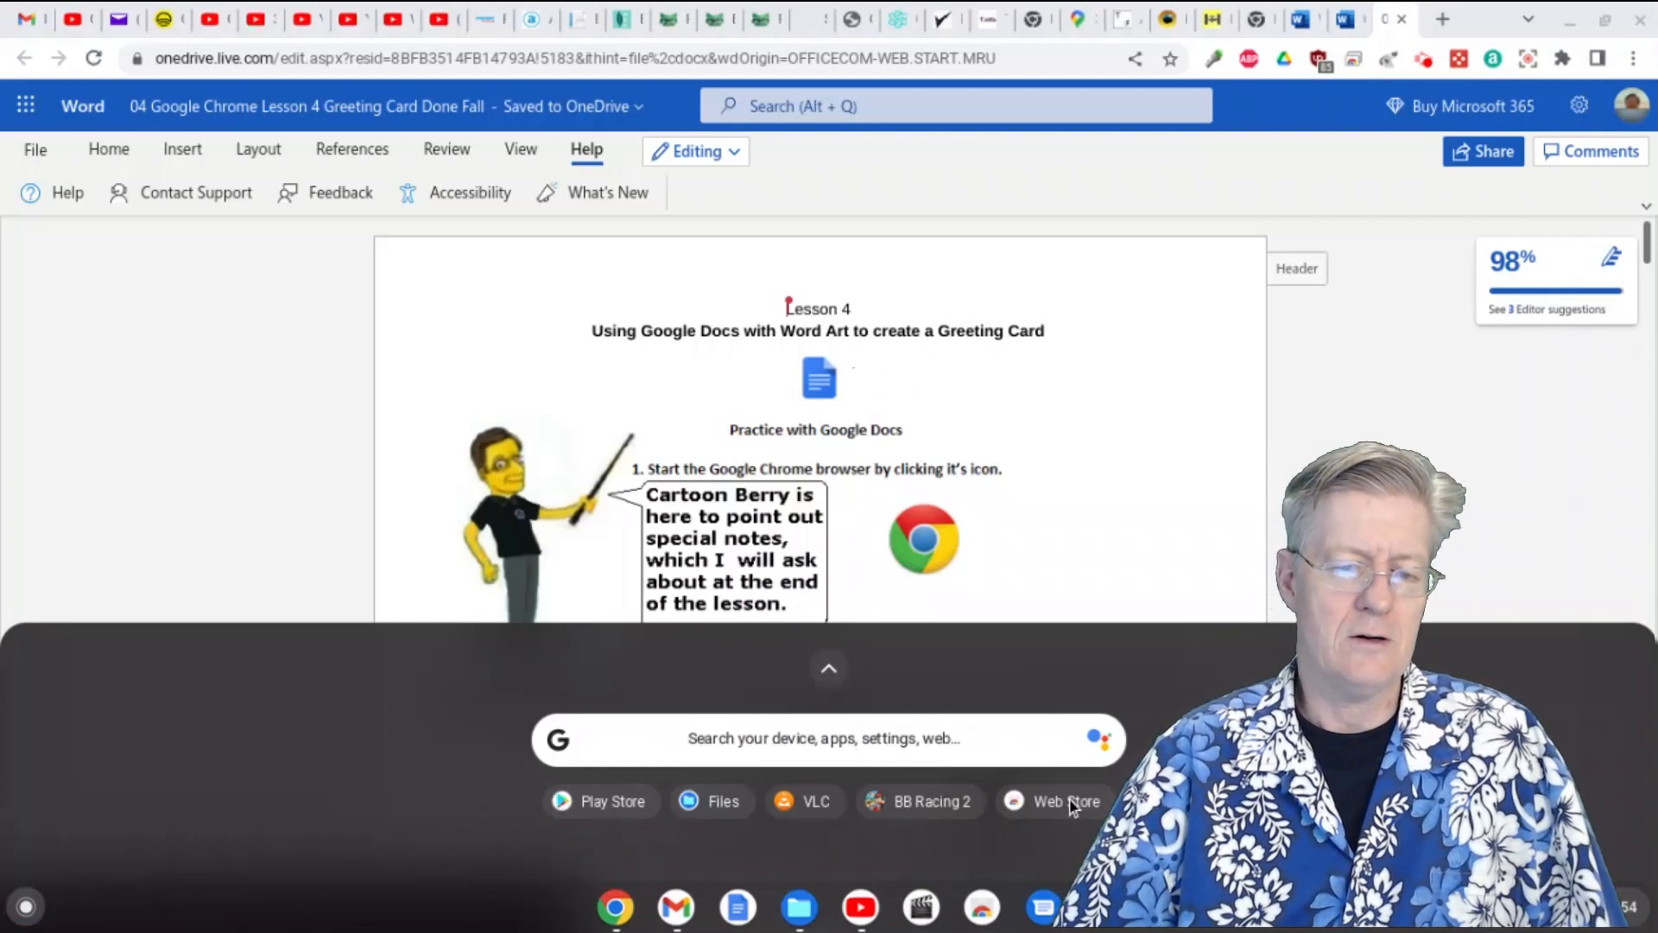
{"action": "left_click", "coordinate": [1064, 802]}
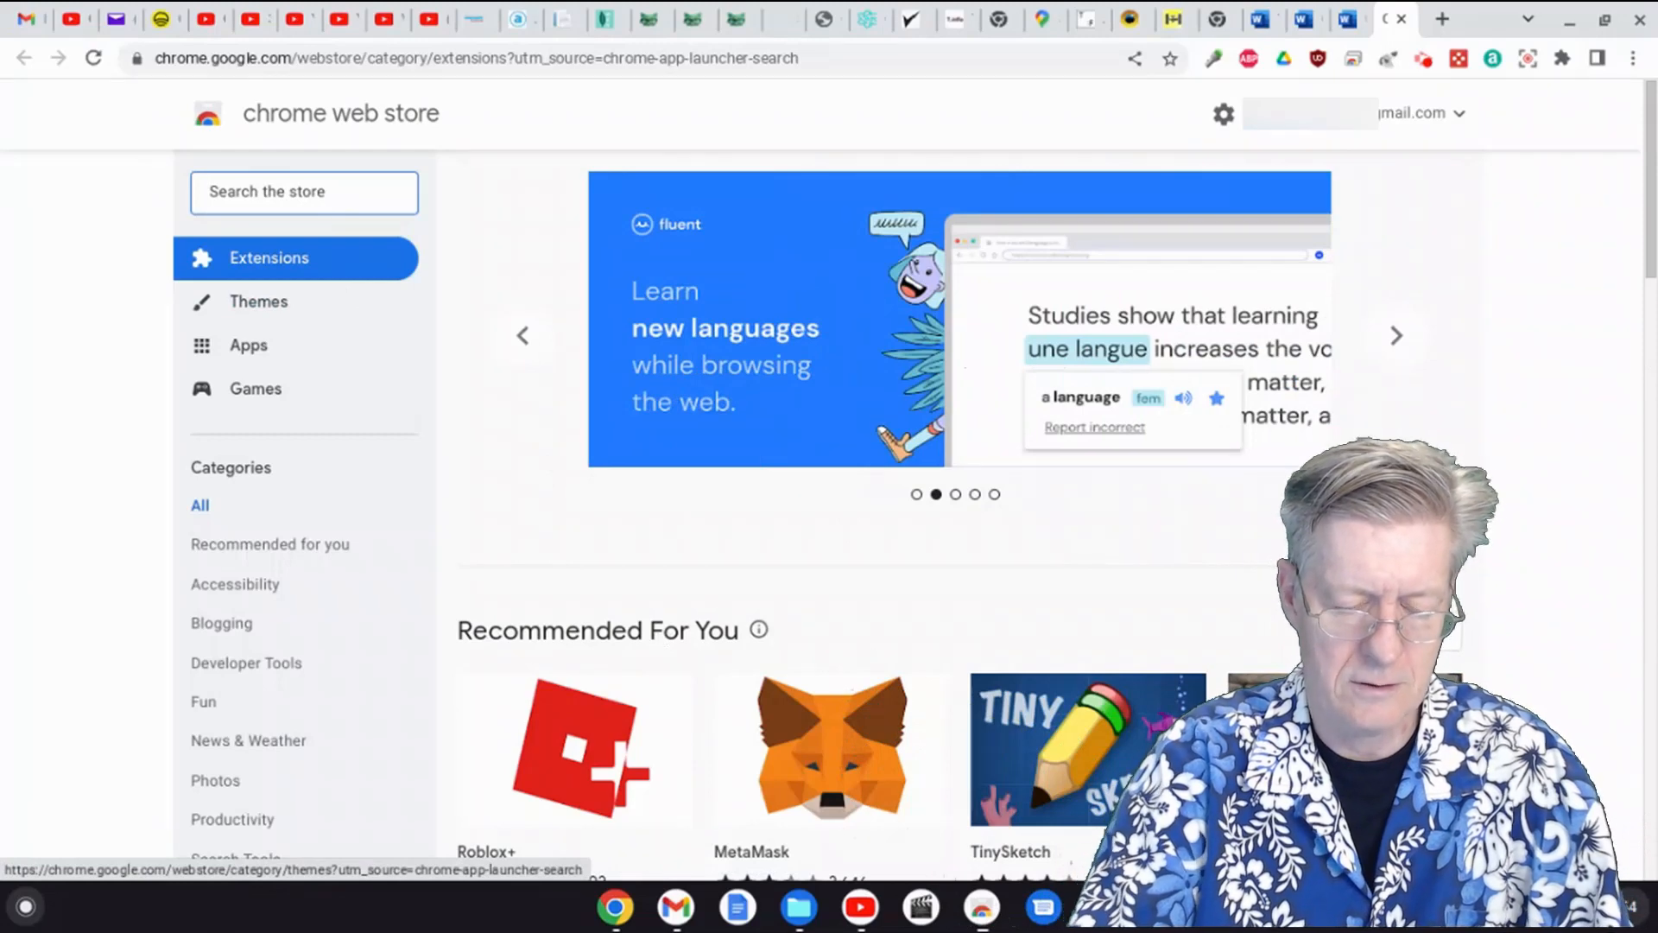
Step: Search the Chrome Web Store for 'microsoft office' to list matching extensions
{"action": "type", "text": "microsoft"}
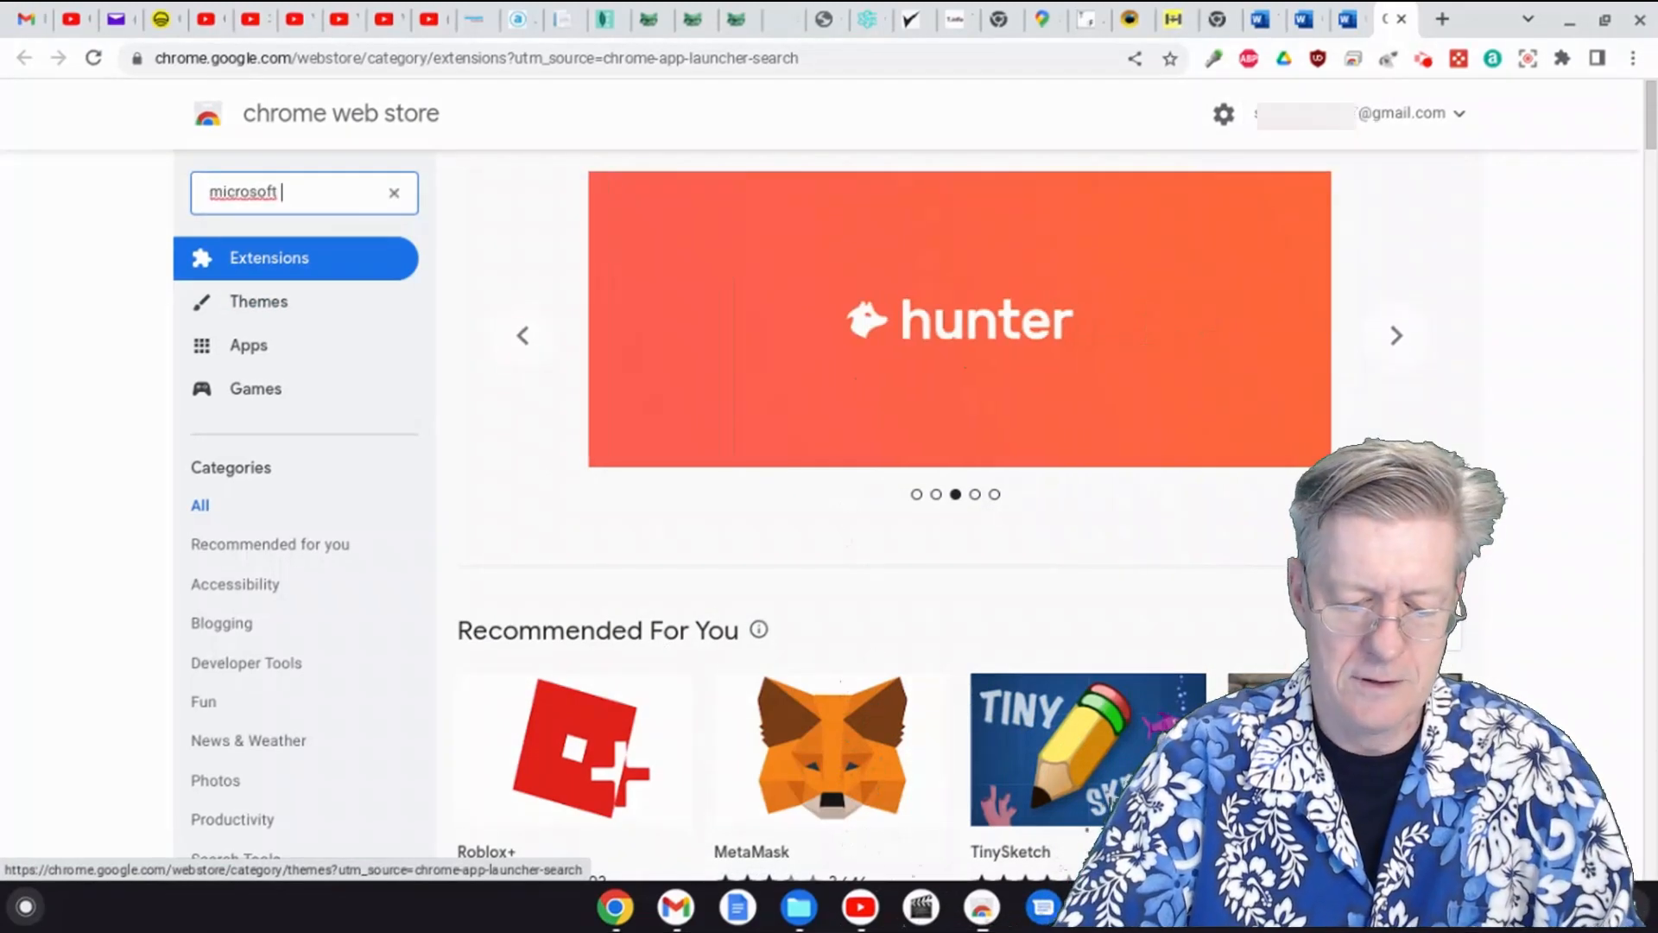
{"action": "type", "text": "office"}
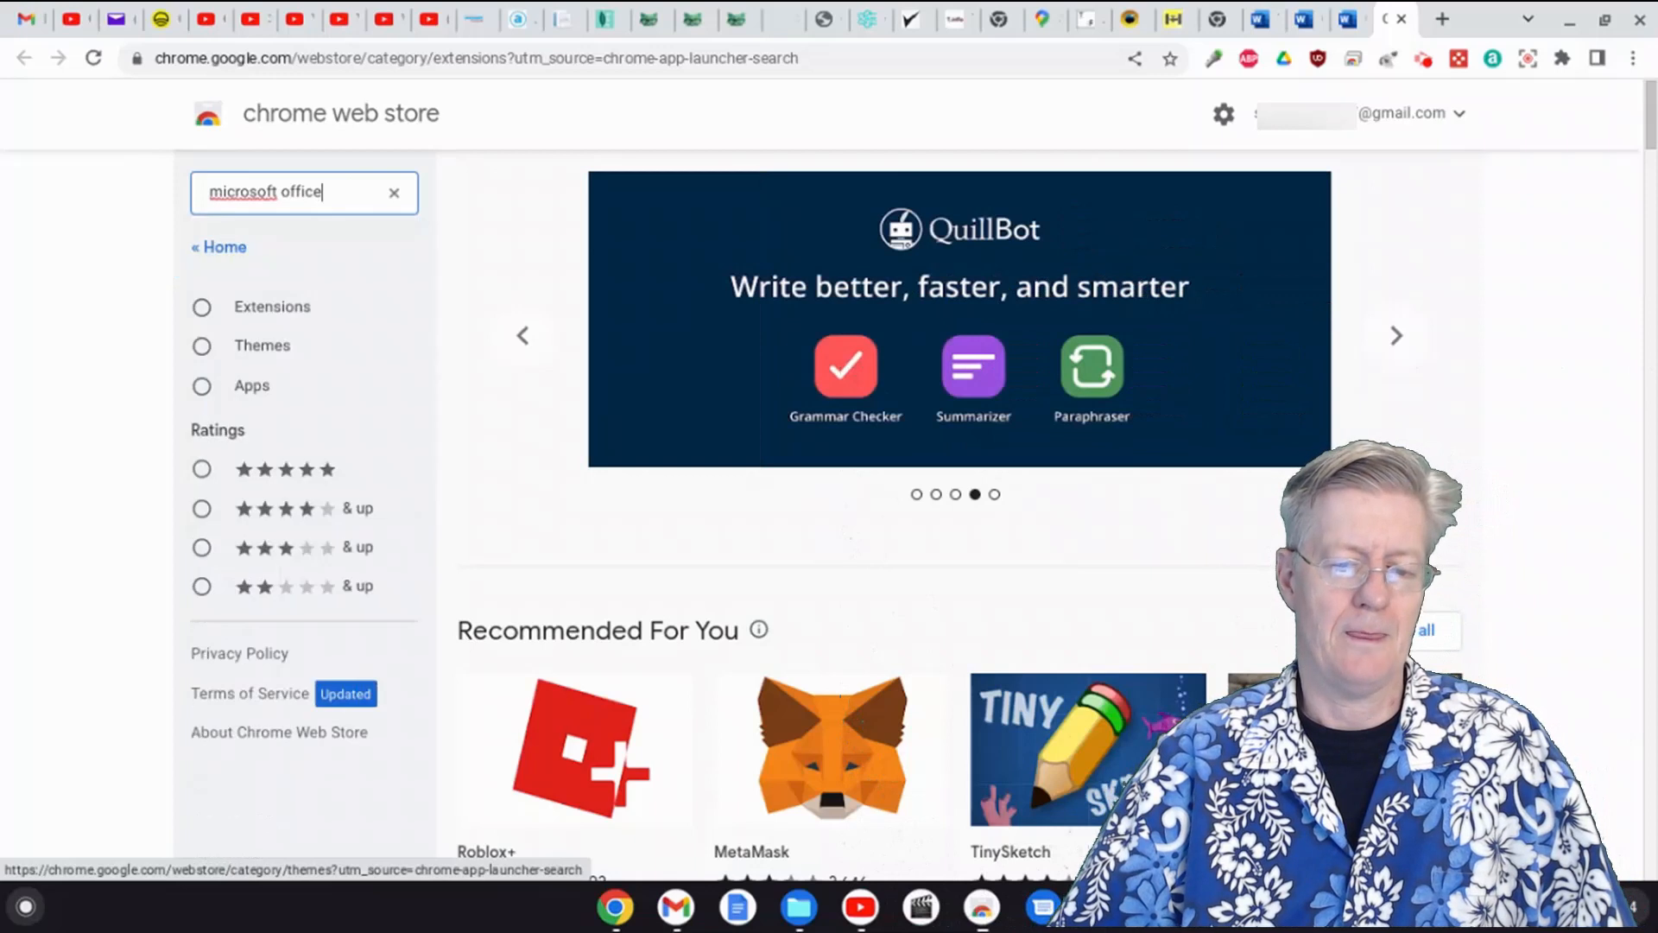
{"action": "key", "text": "Enter"}
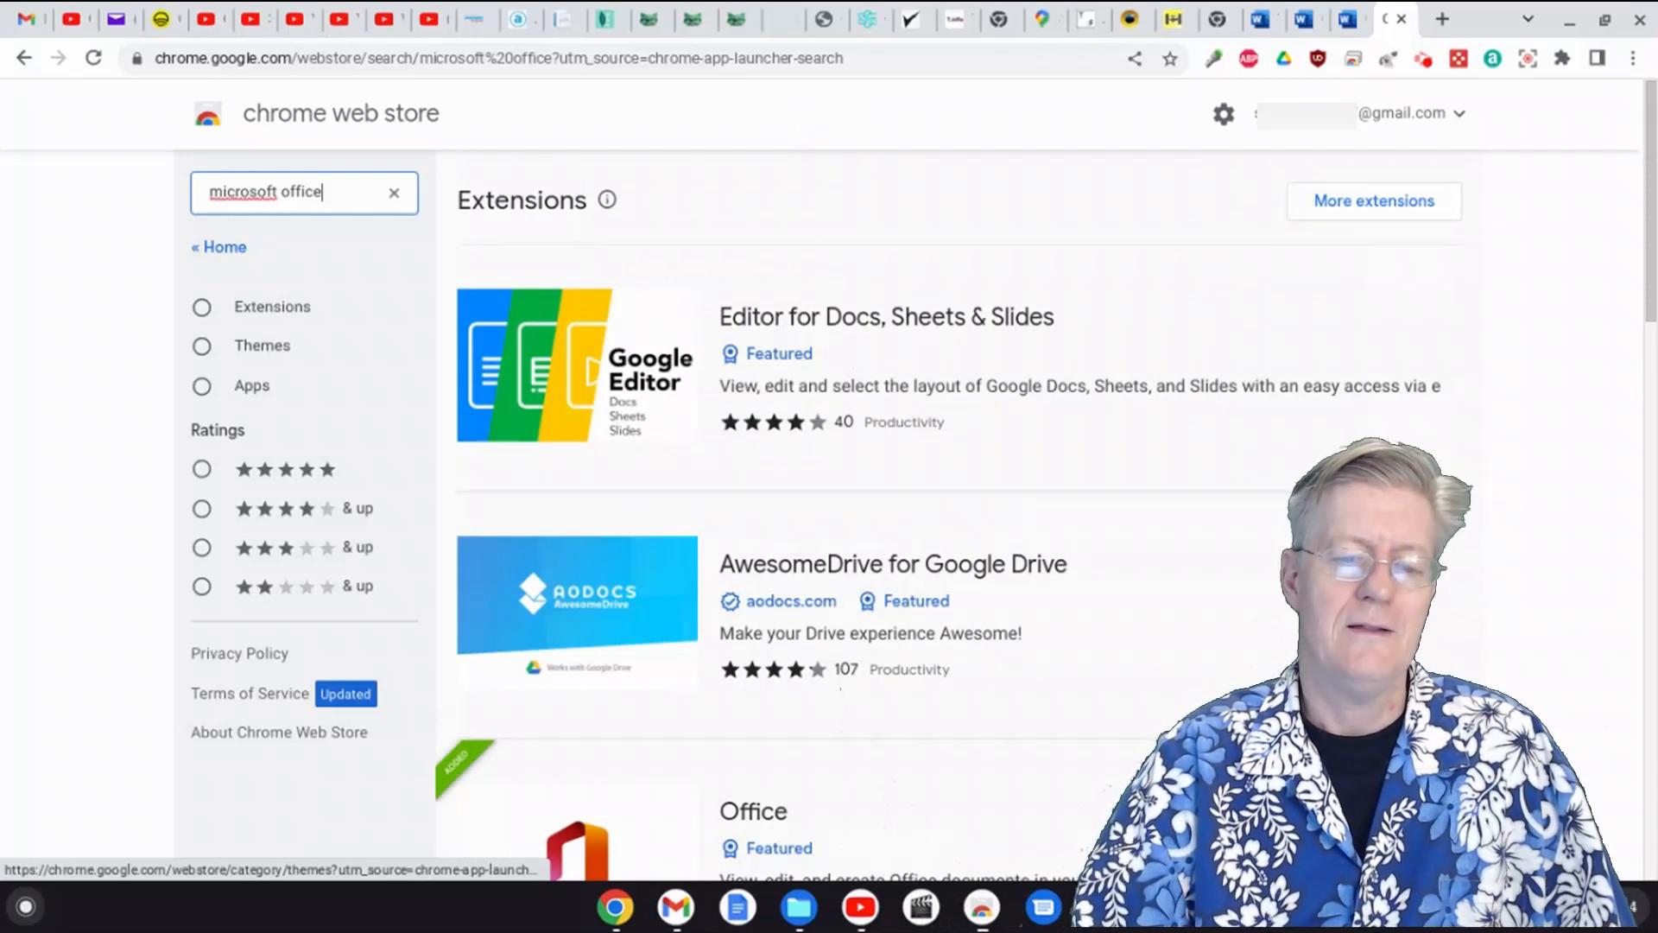
{"action": "mouse_move", "coordinate": [1005, 377]}
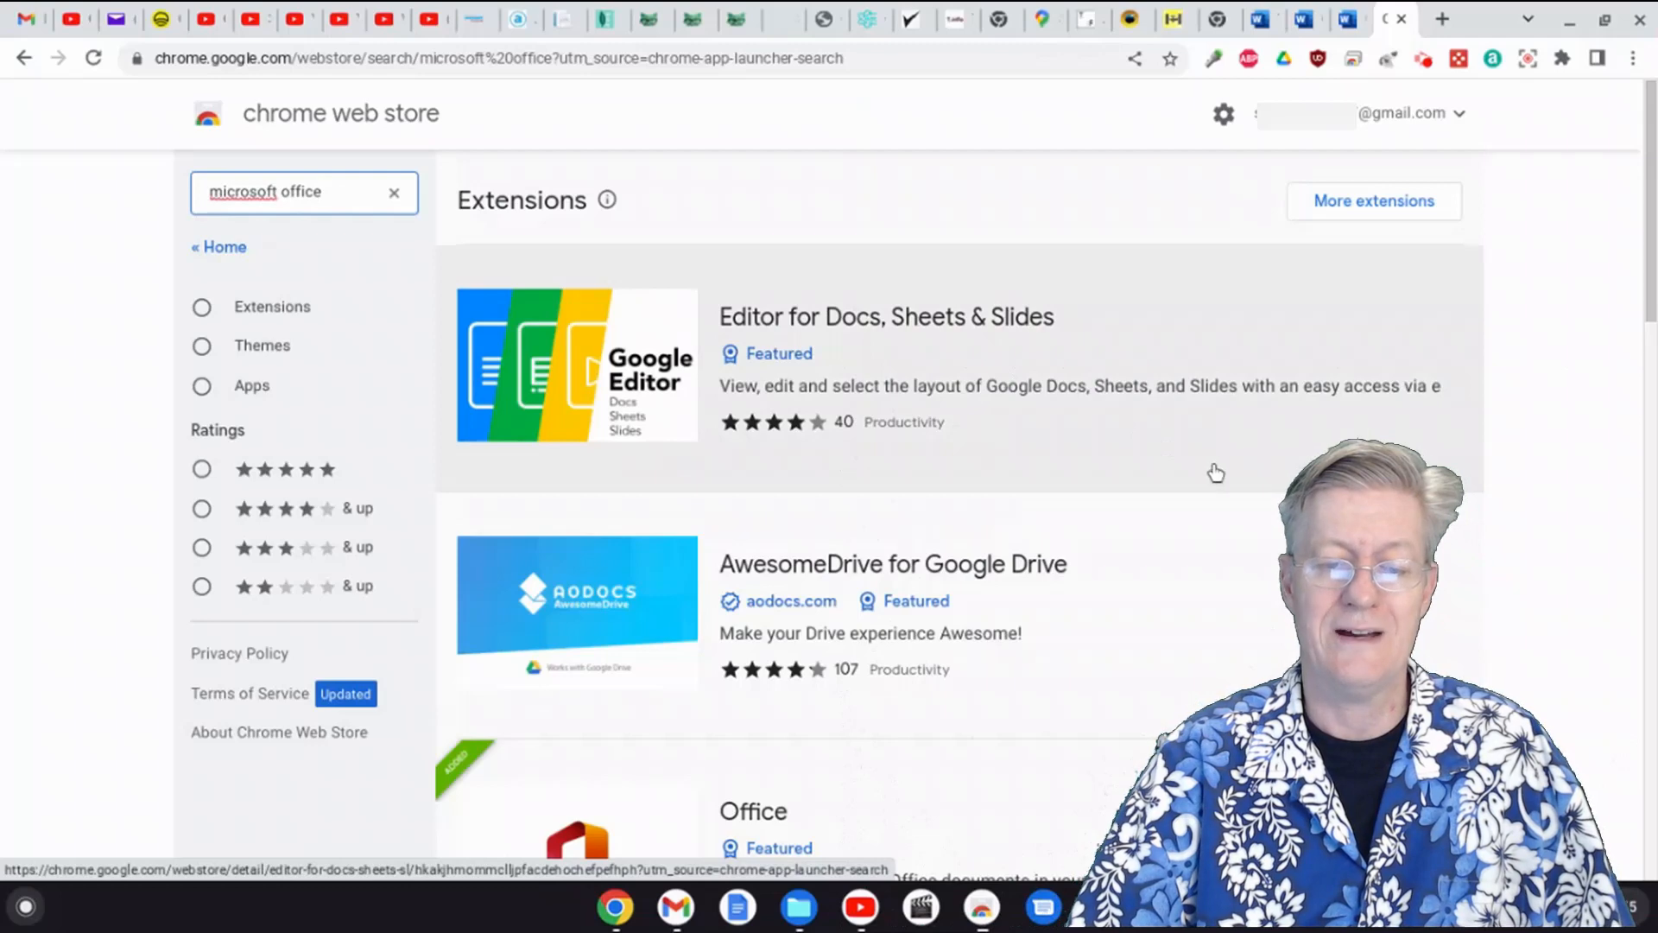
{"action": "mouse_move", "coordinate": [1271, 418]}
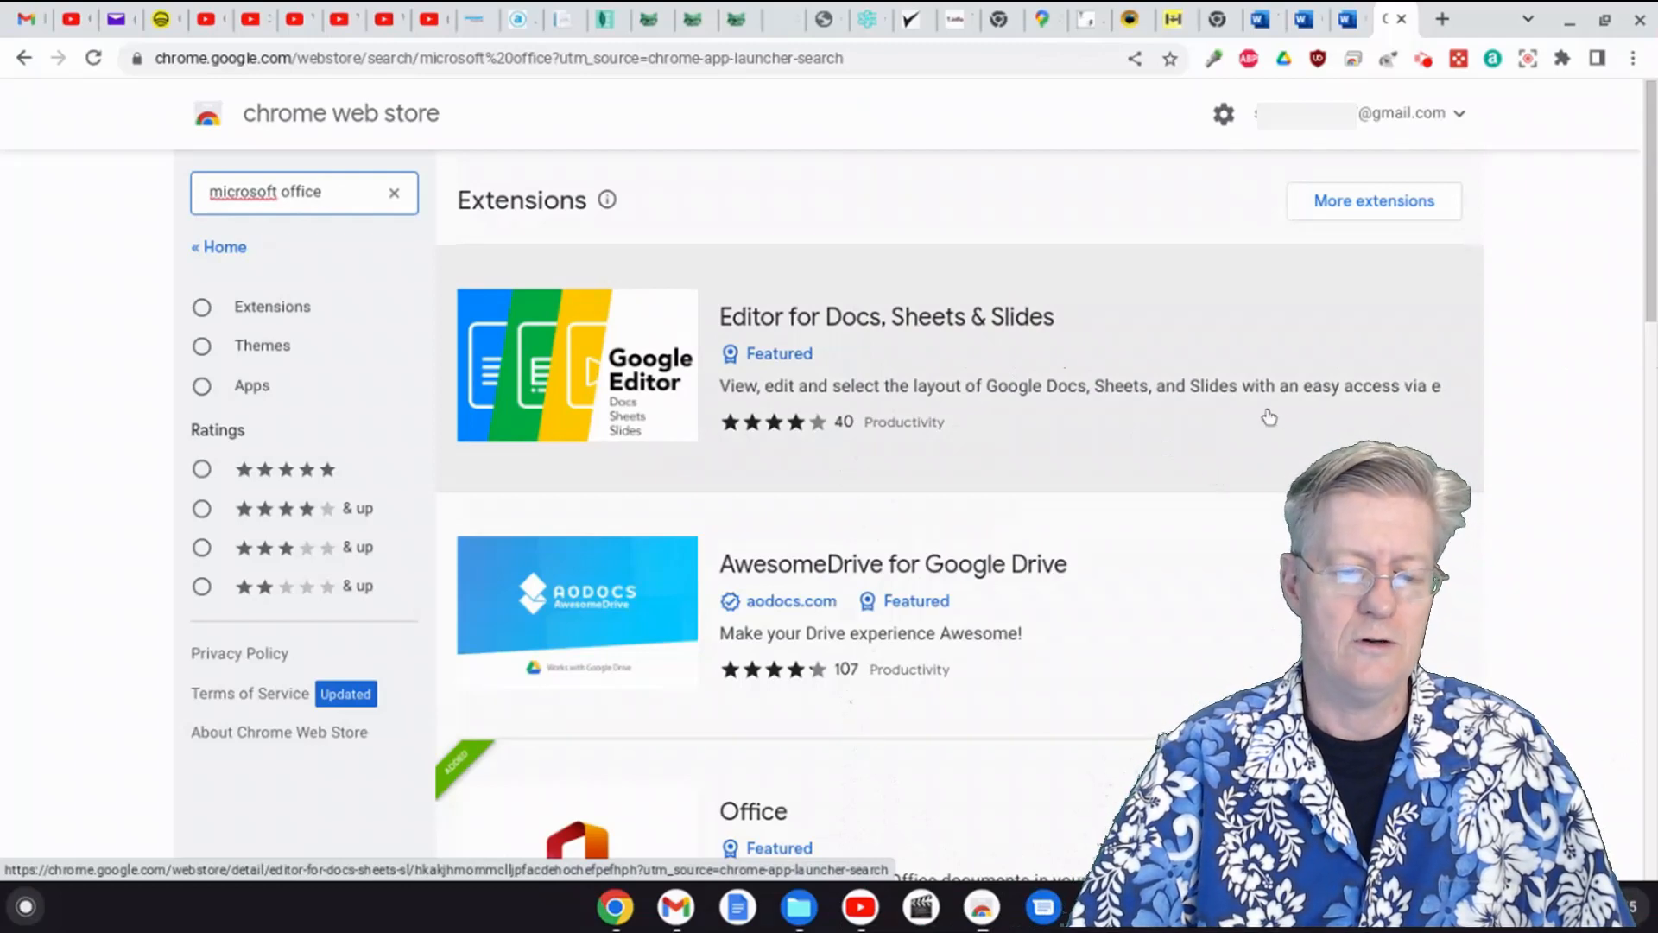
Step: Open the Office extension's details page from the search results
{"action": "scroll", "scroll_direction": "down", "scroll_amount": 3}
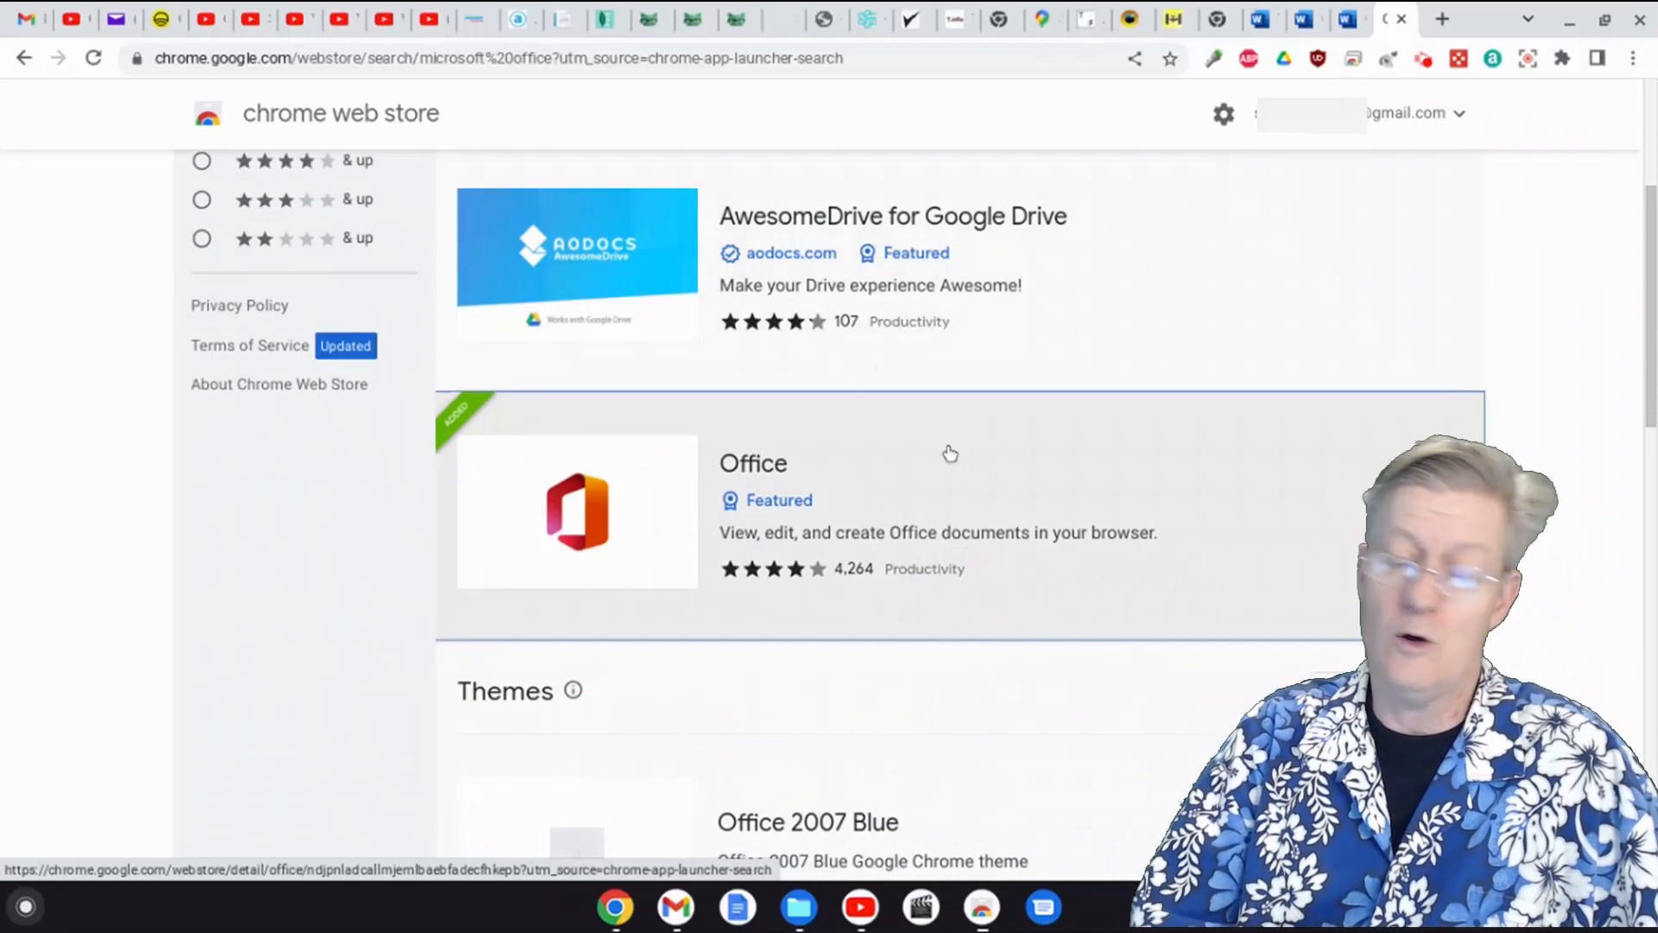
{"action": "left_click", "coordinate": [753, 463]}
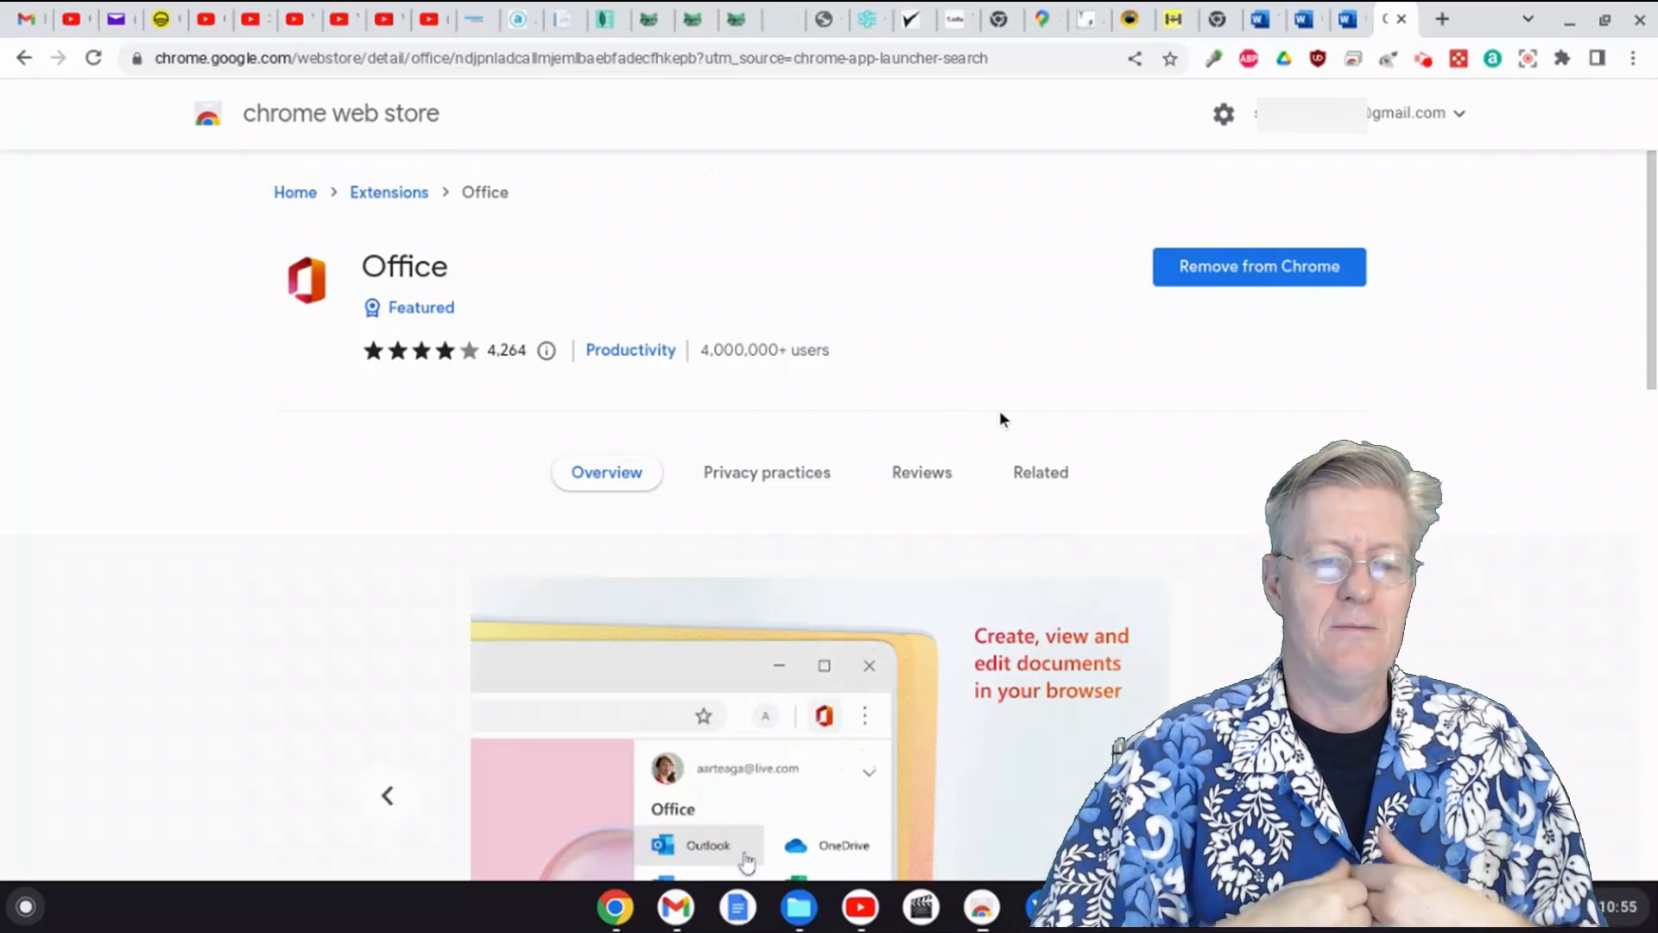
{"action": "mouse_move", "coordinate": [1199, 209]}
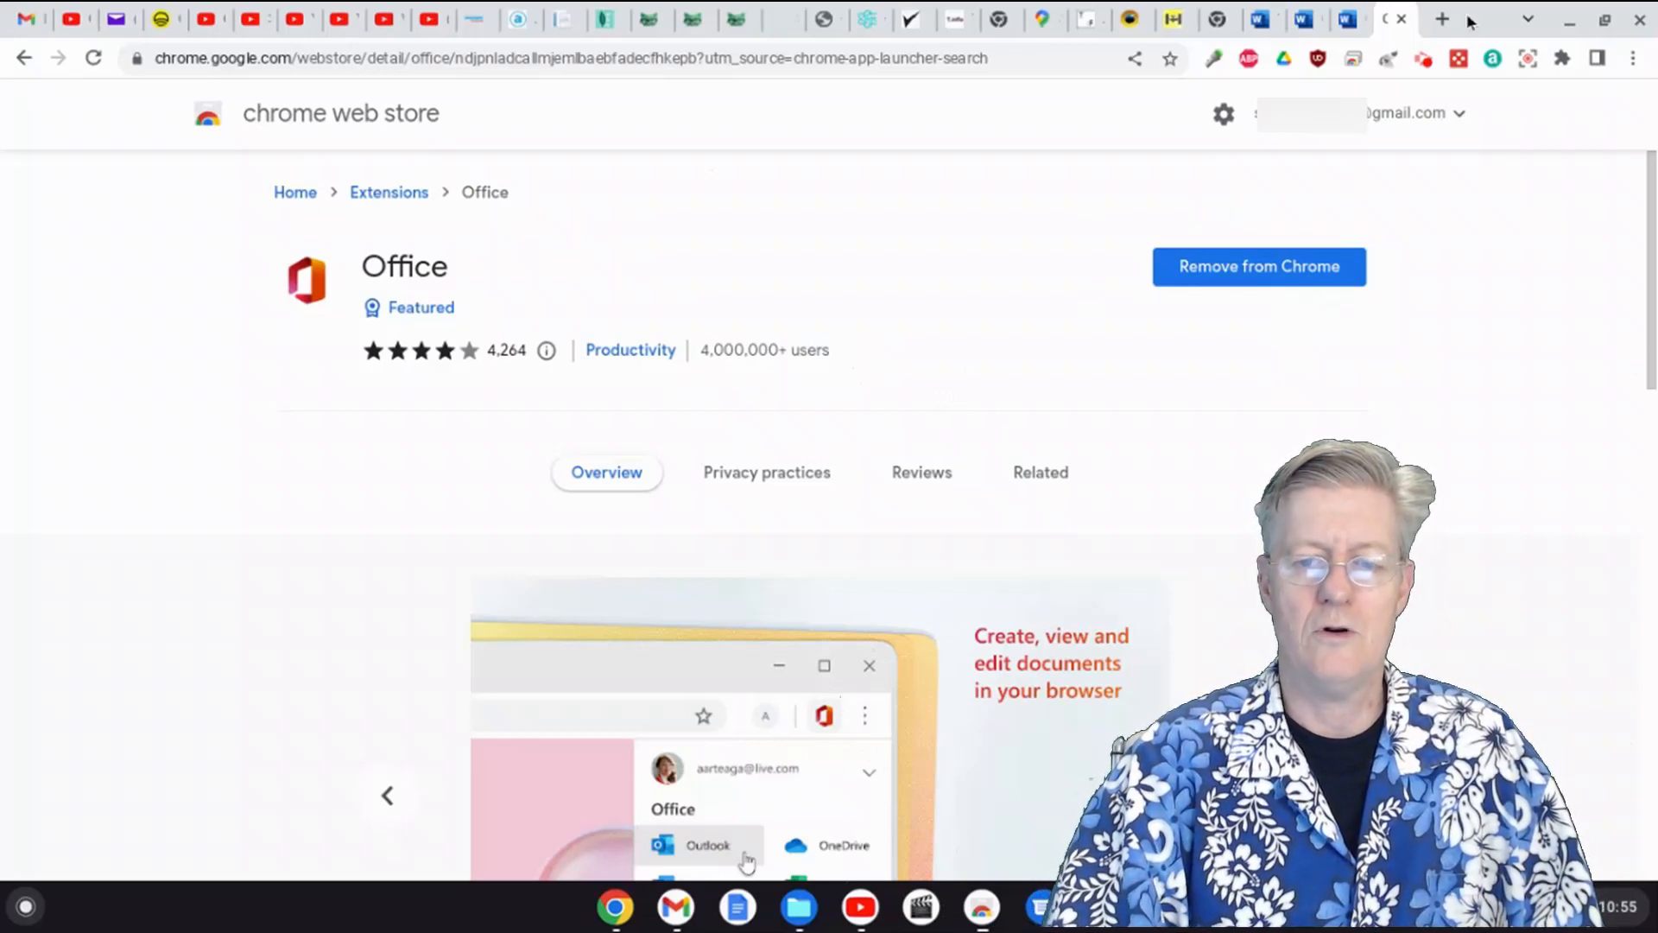
{"action": "mouse_move", "coordinate": [1444, 19]}
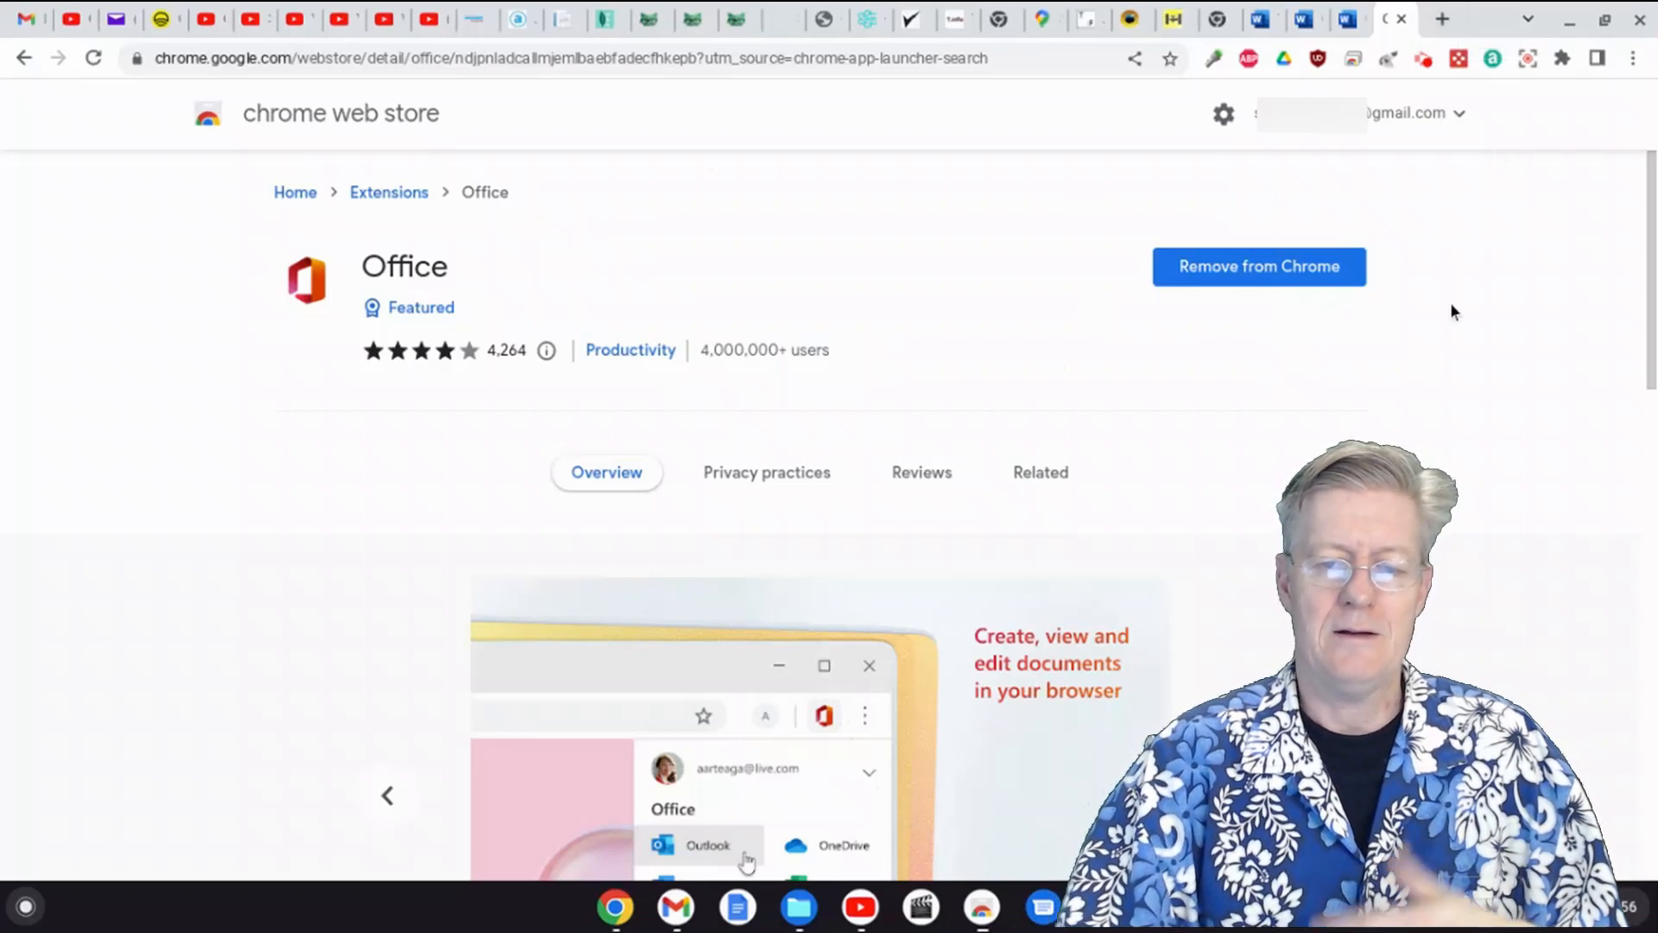
{"action": "mouse_move", "coordinate": [1544, 119]}
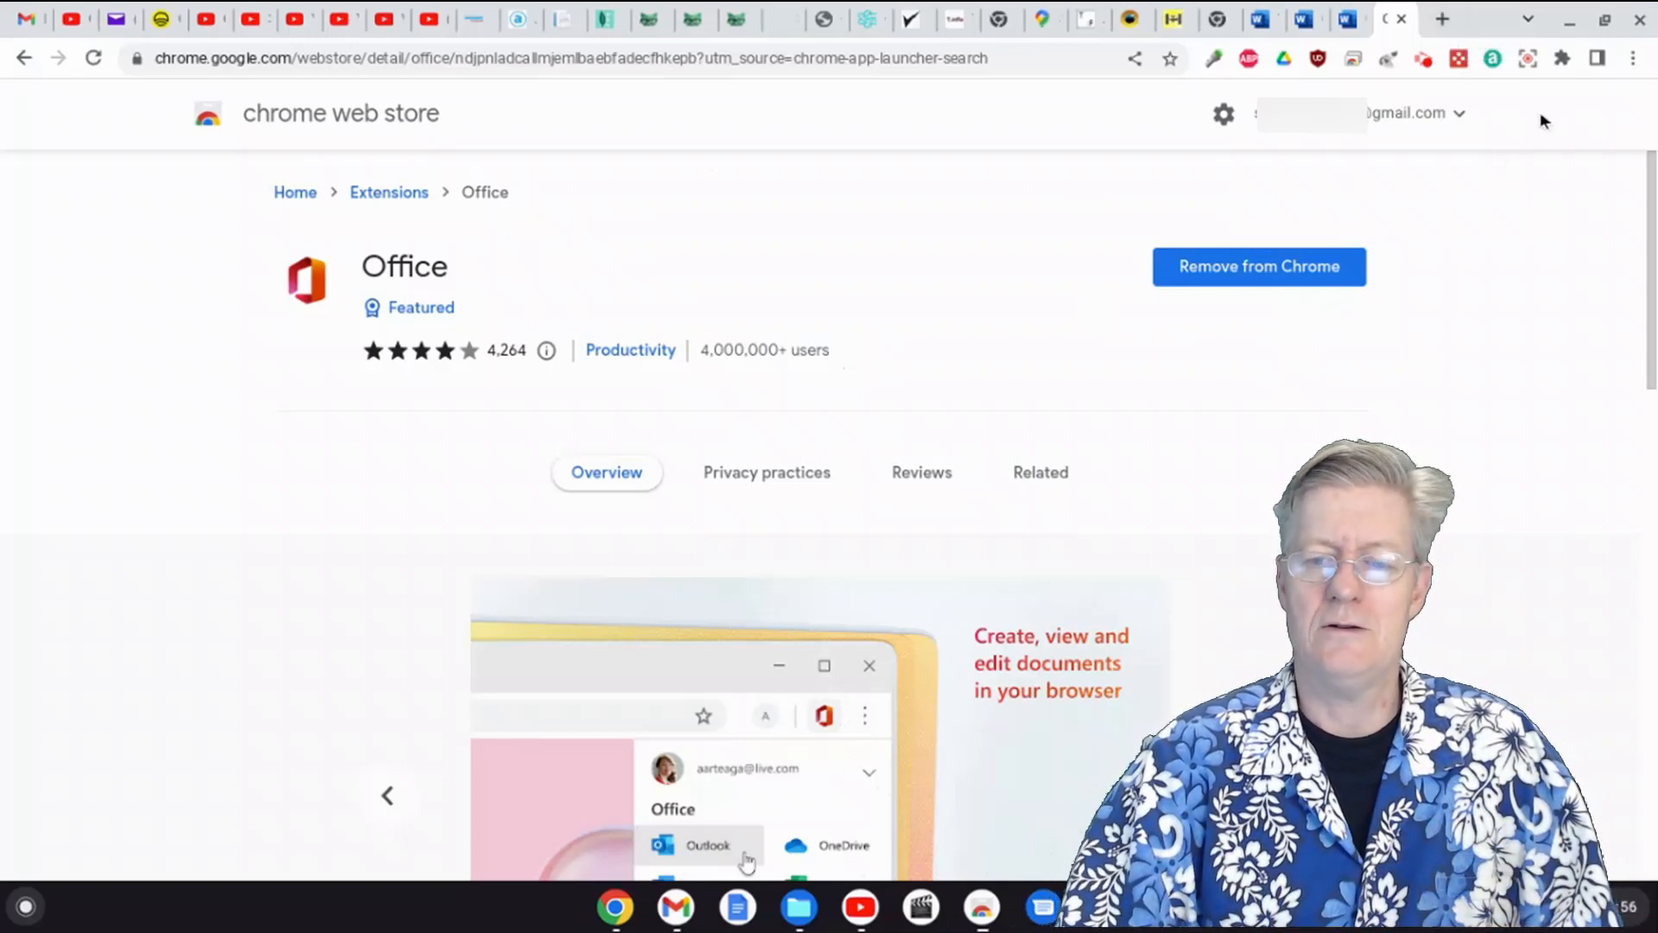
{"action": "mouse_move", "coordinate": [1561, 57]}
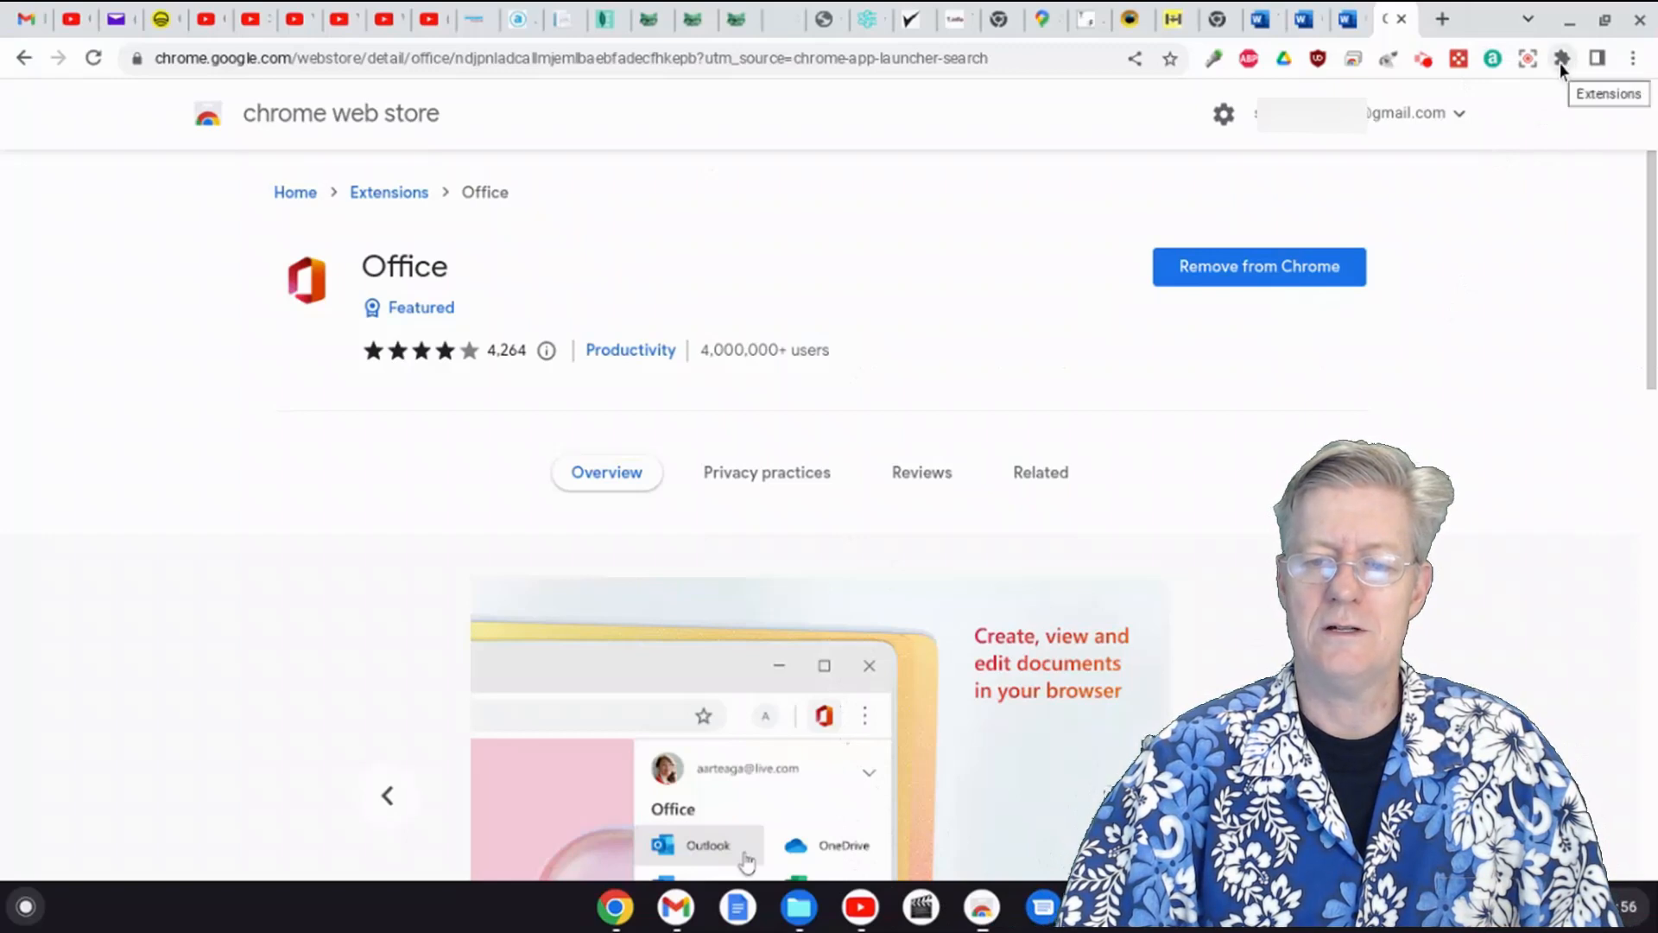
Step: Show the Office extension's panel offering Outlook, Word, Excel, PowerPoint and recent documents
{"action": "left_click", "coordinate": [1558, 59]}
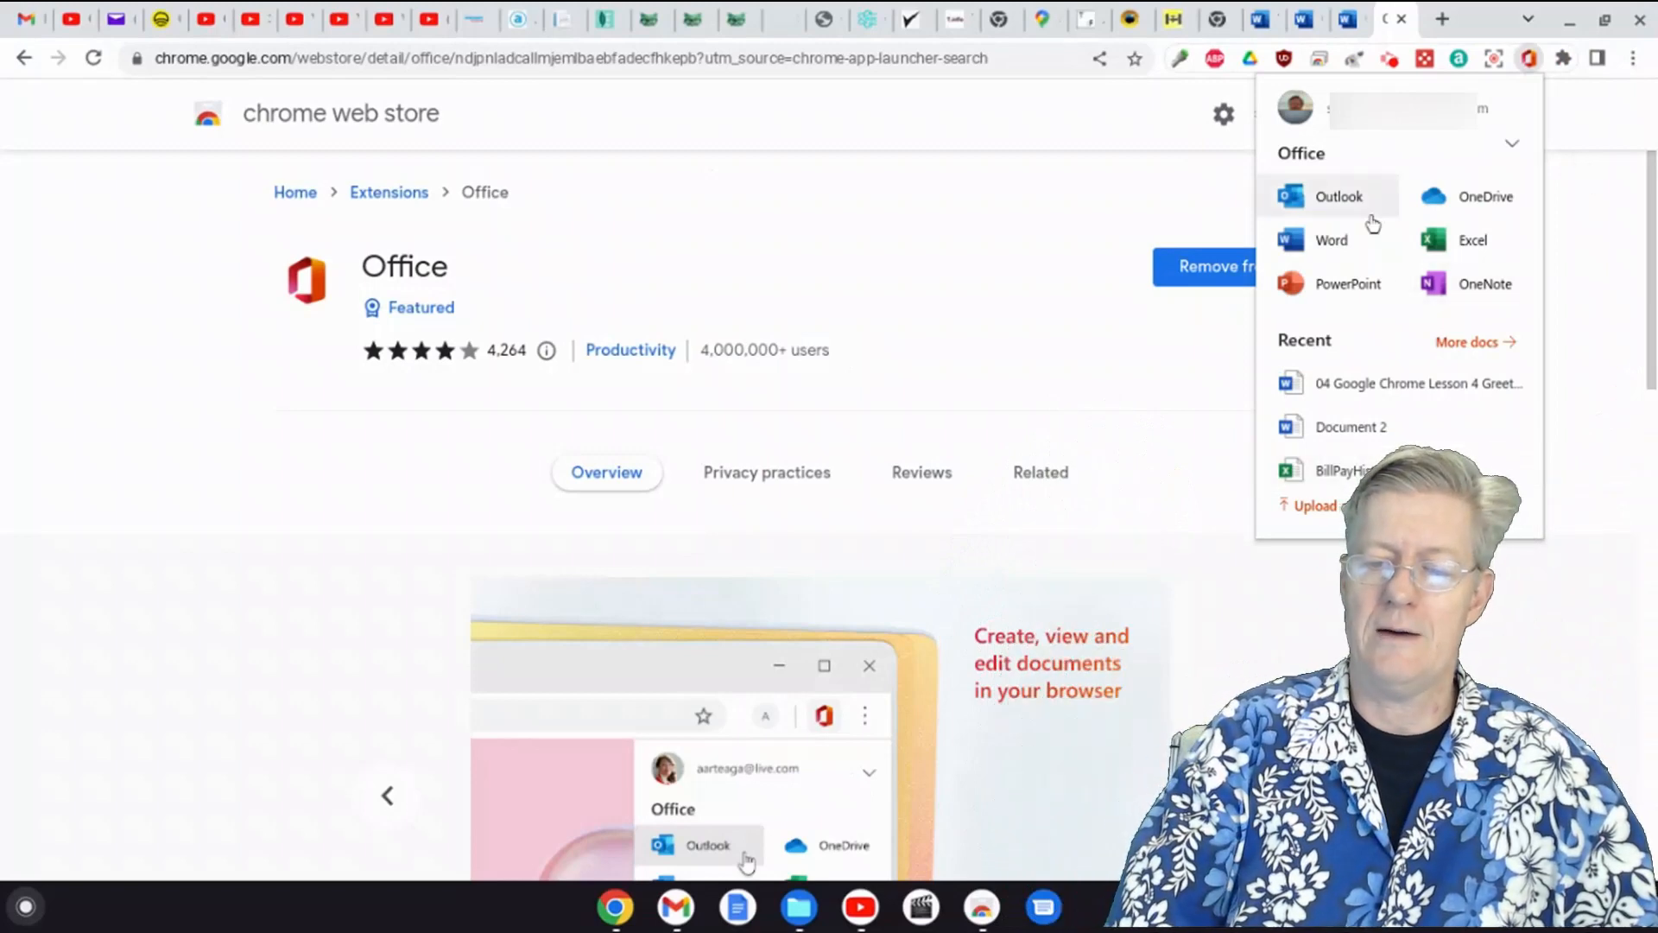
{"action": "mouse_move", "coordinate": [1475, 312]}
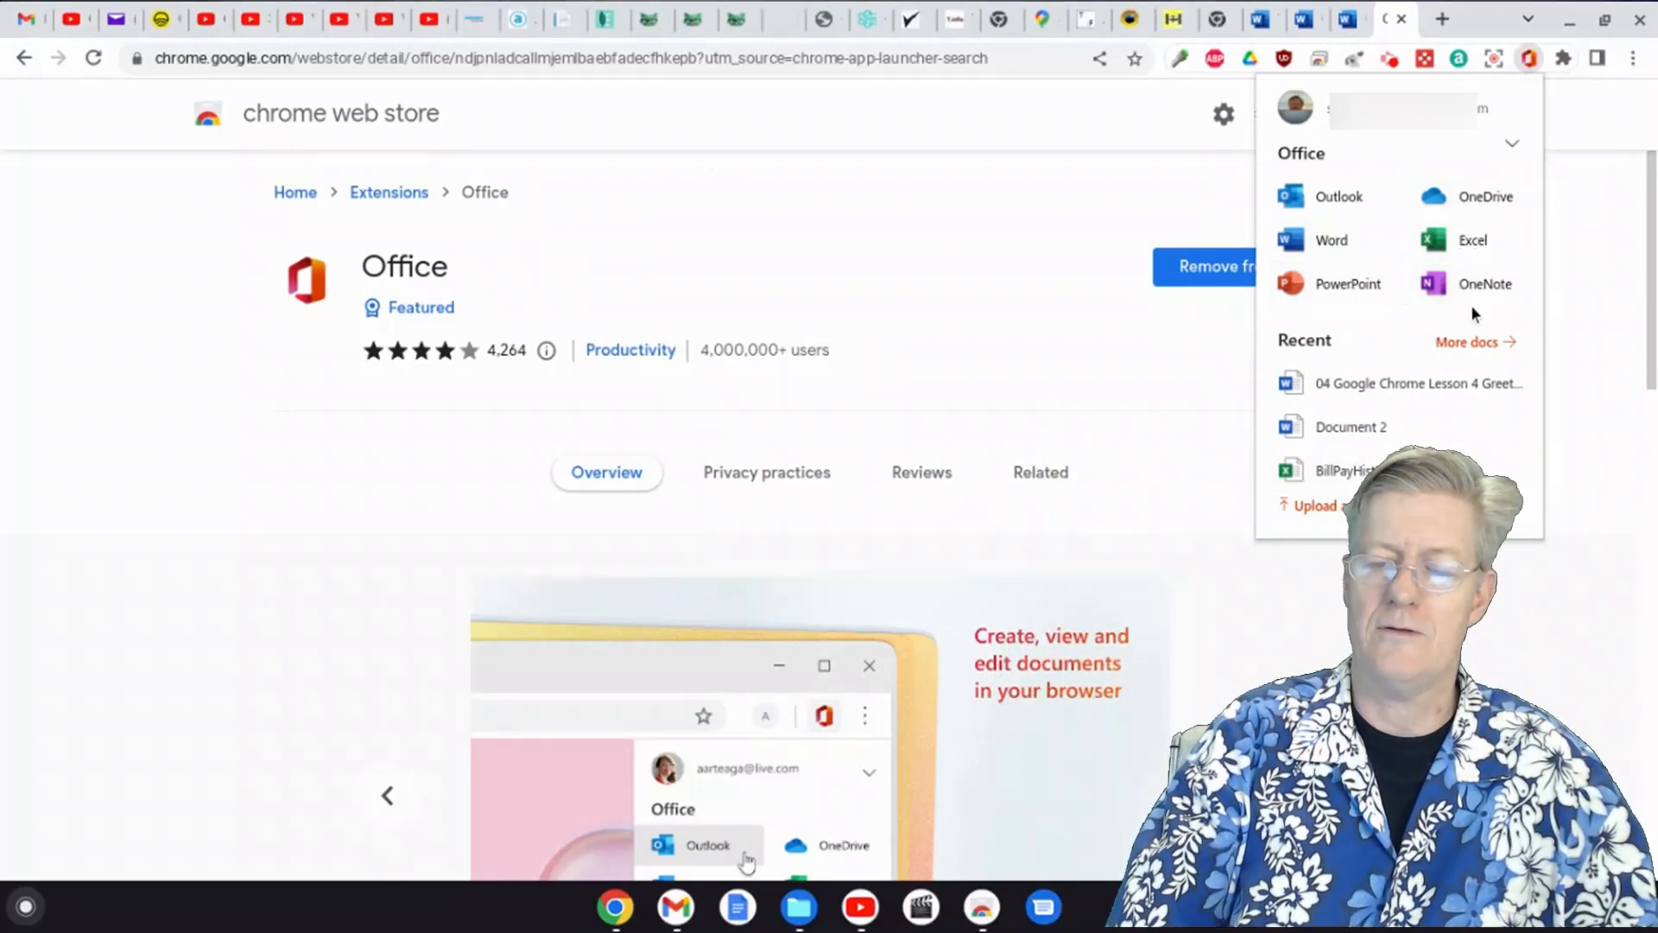